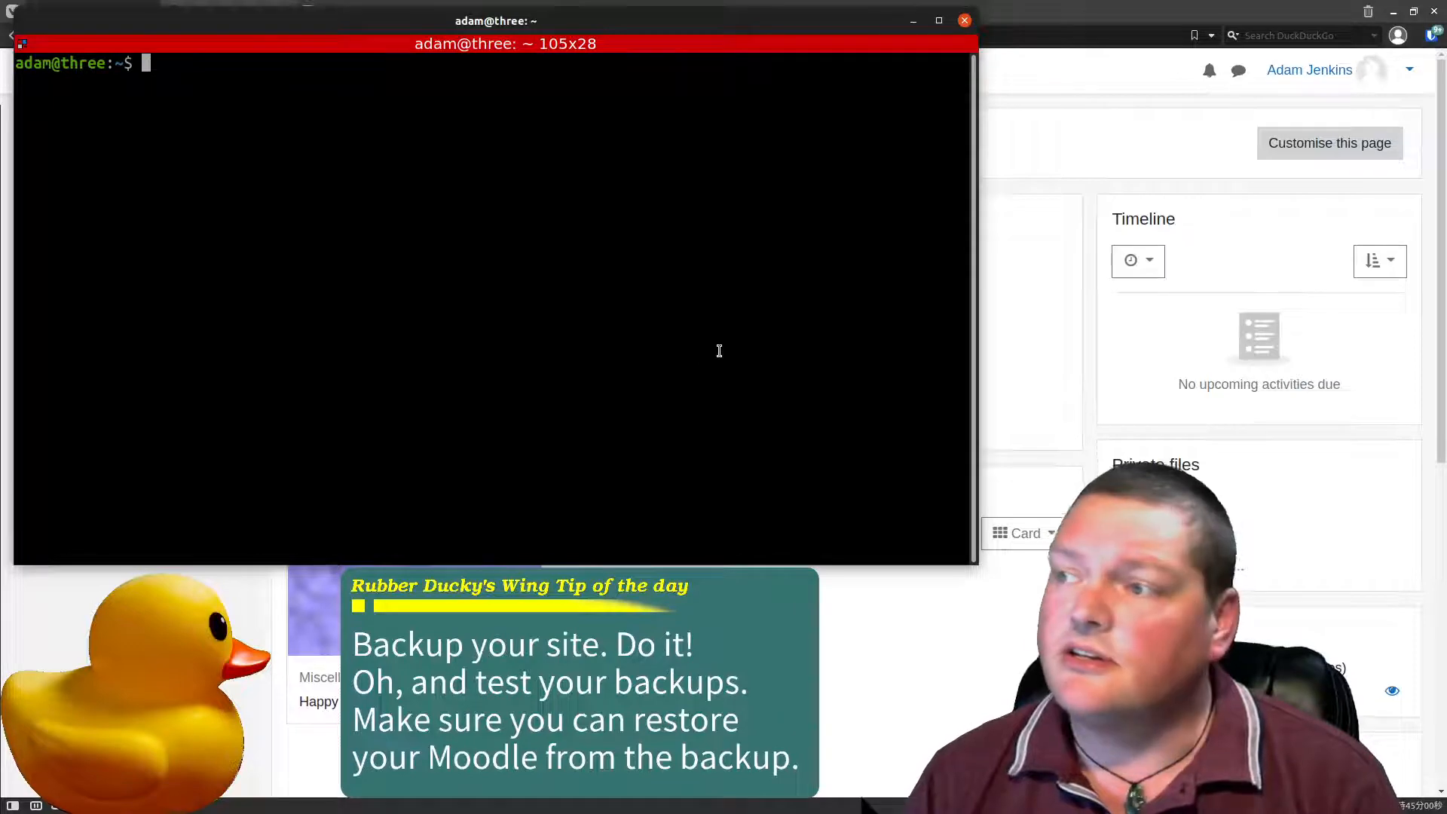
{"action": "mouse_move", "coordinate": [629, 303]}
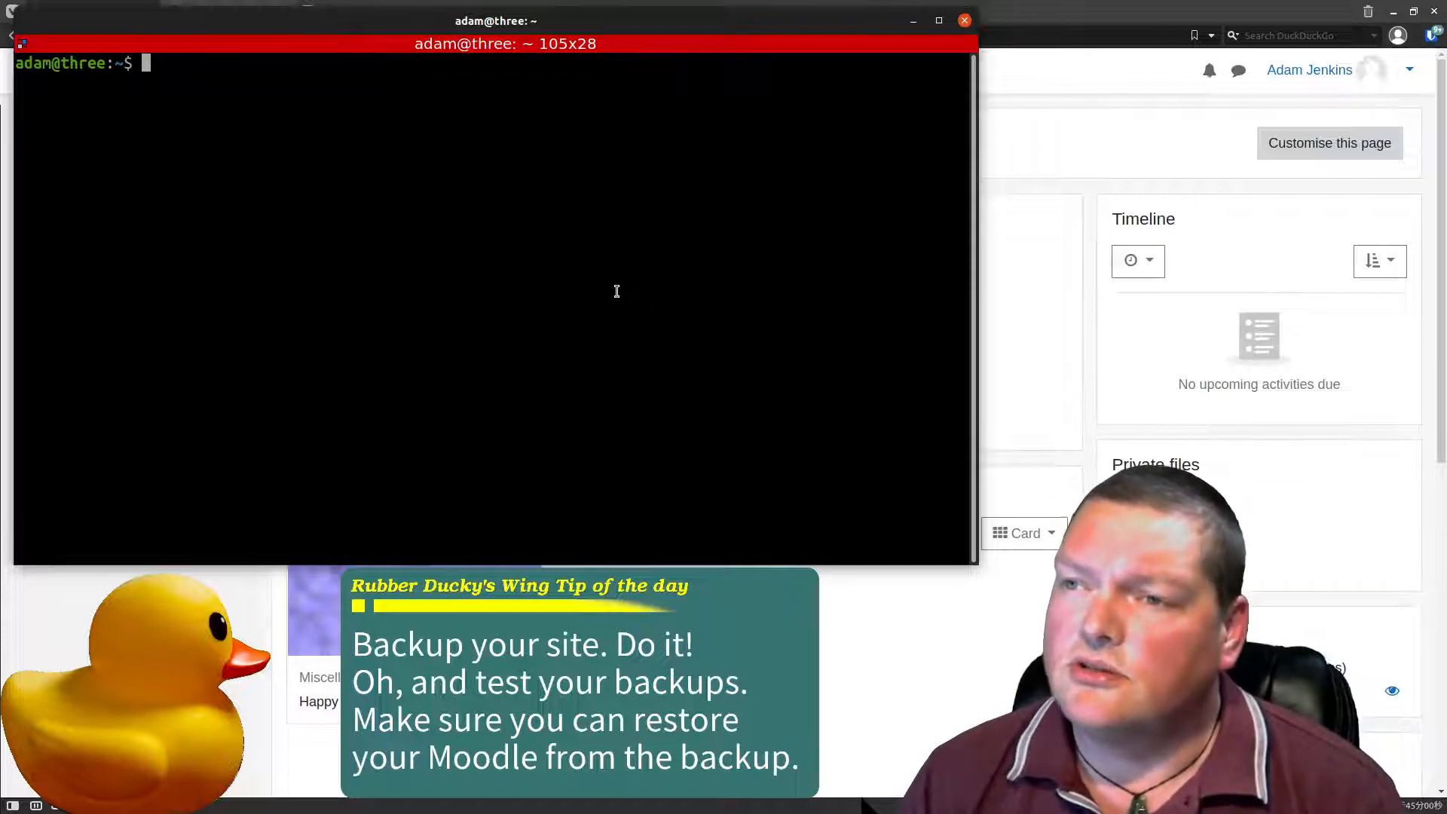
{"action": "mouse_move", "coordinate": [284, 154]}
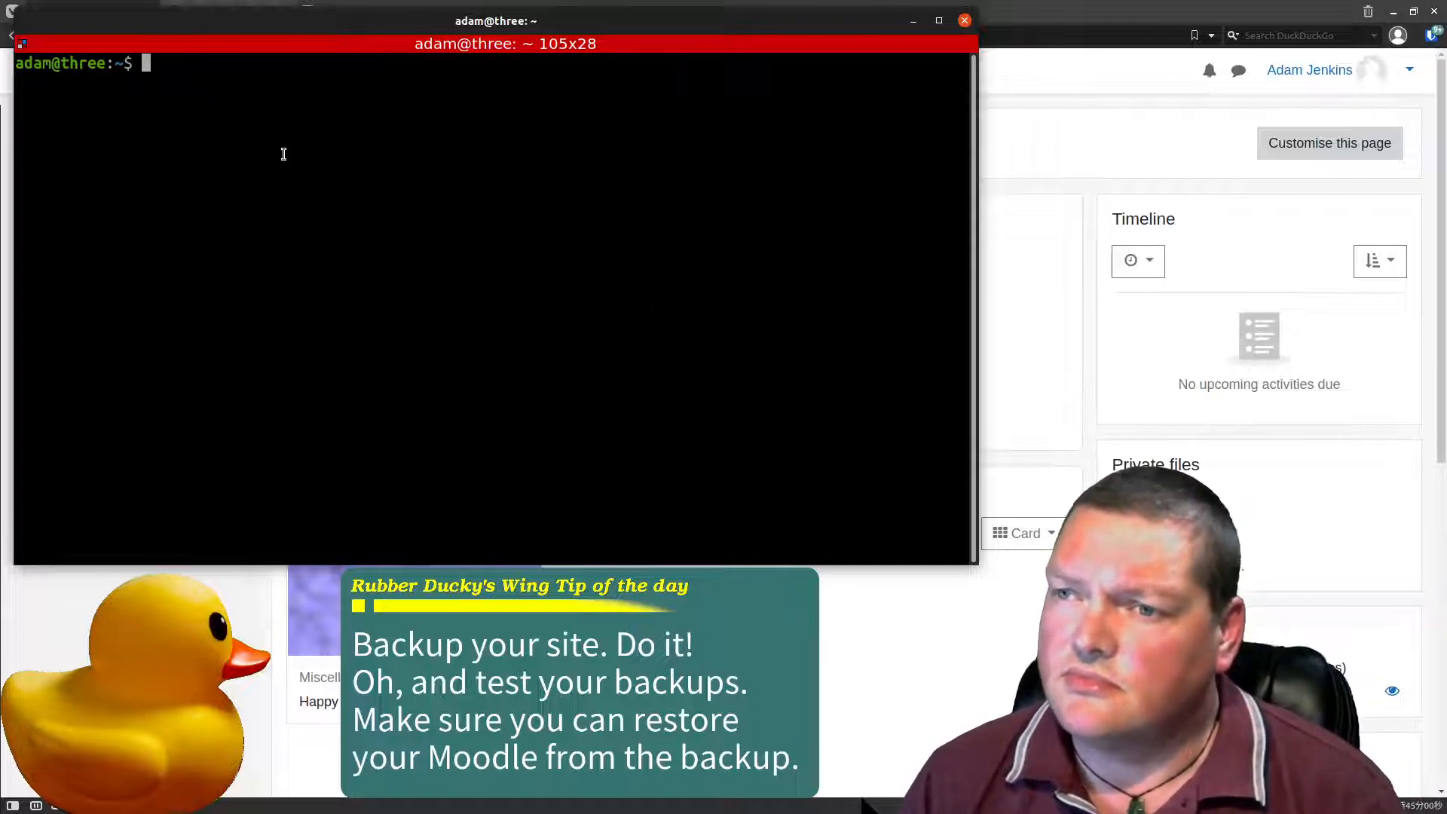
{"action": "mouse_move", "coordinate": [461, 253]}
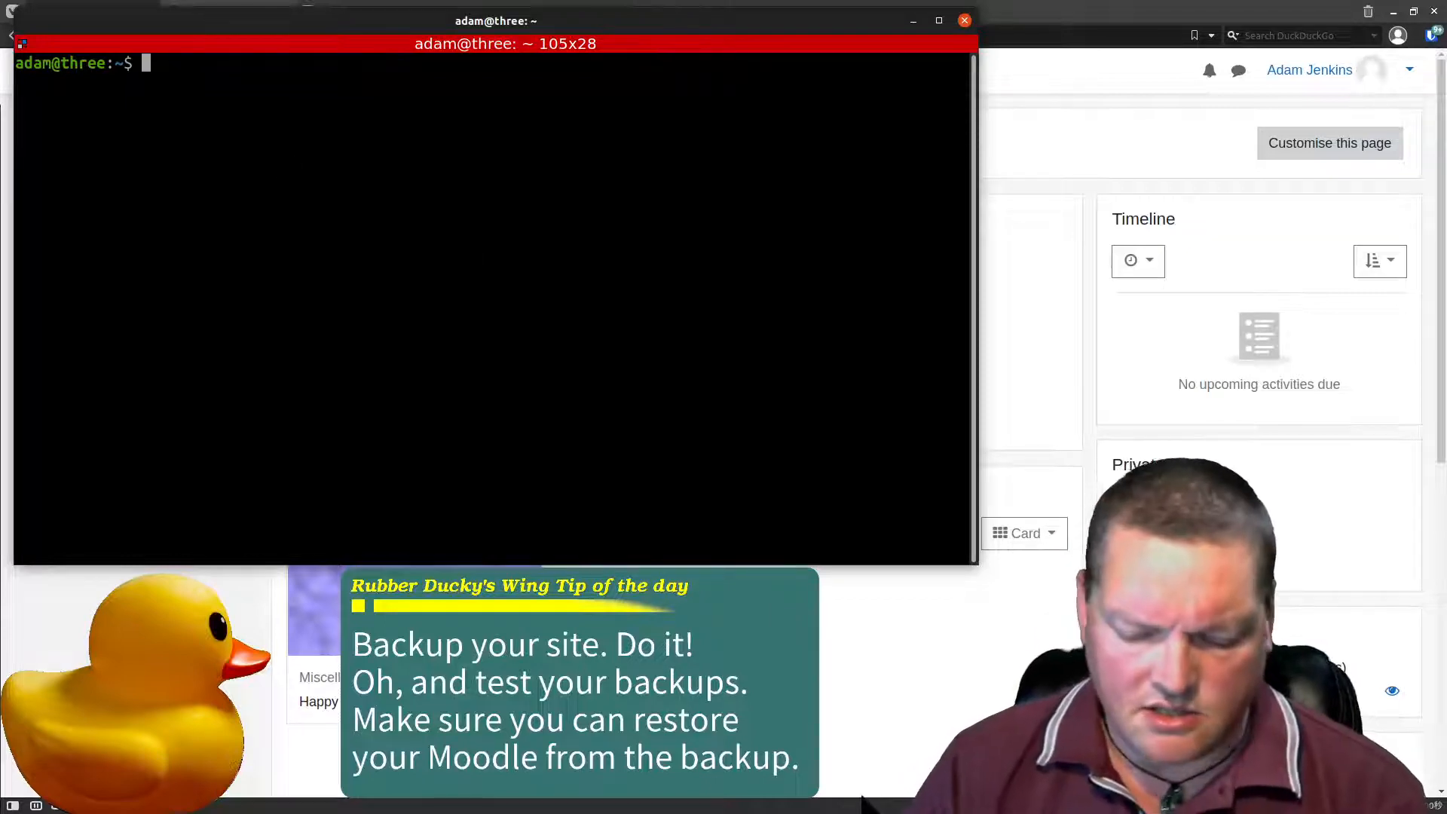
- Attempt a MariaDB login as moodleuser with -p, which fails with access denied
{"action": "type", "text": "sudo"}
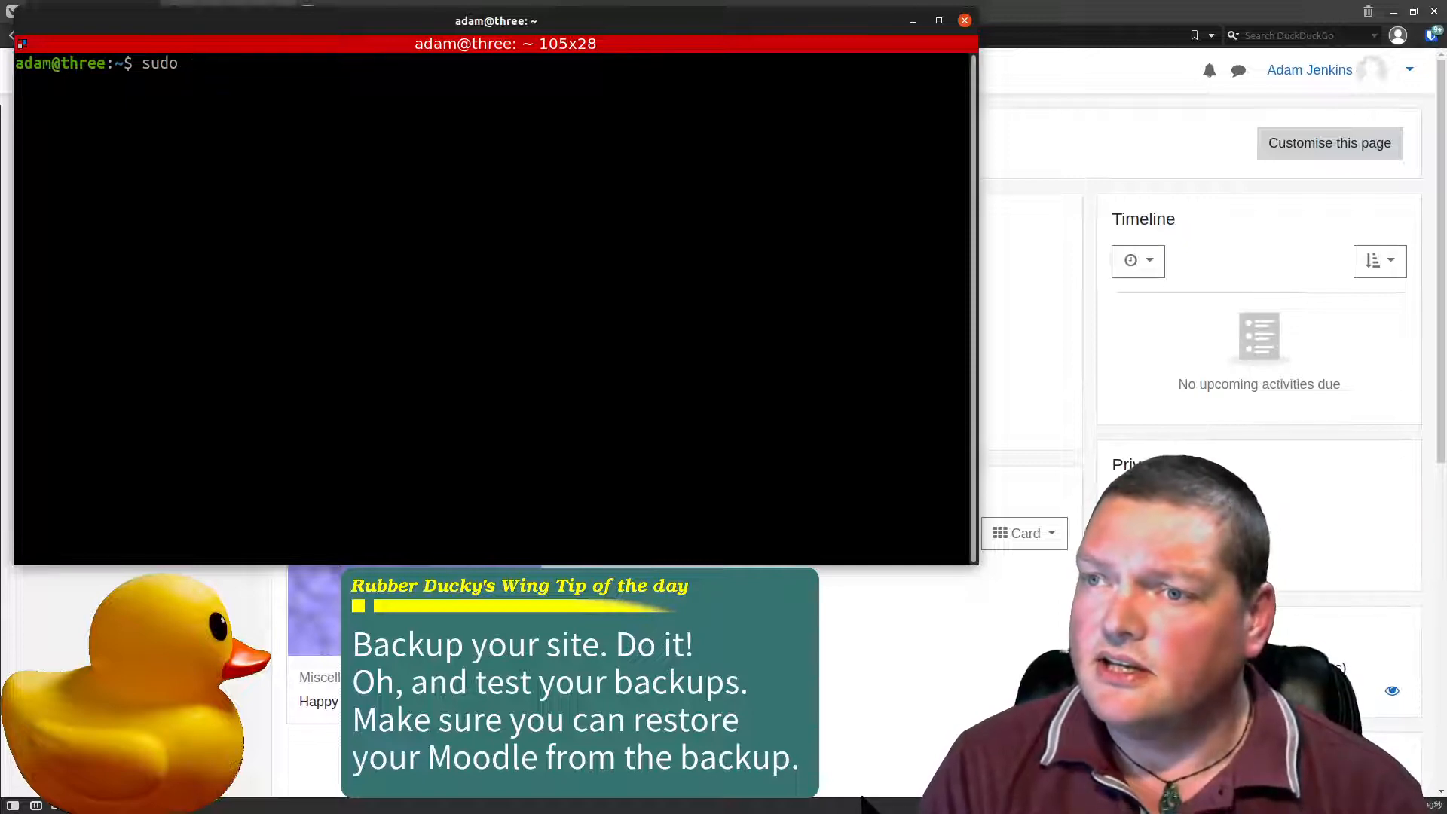
{"action": "type", "text": "m"}
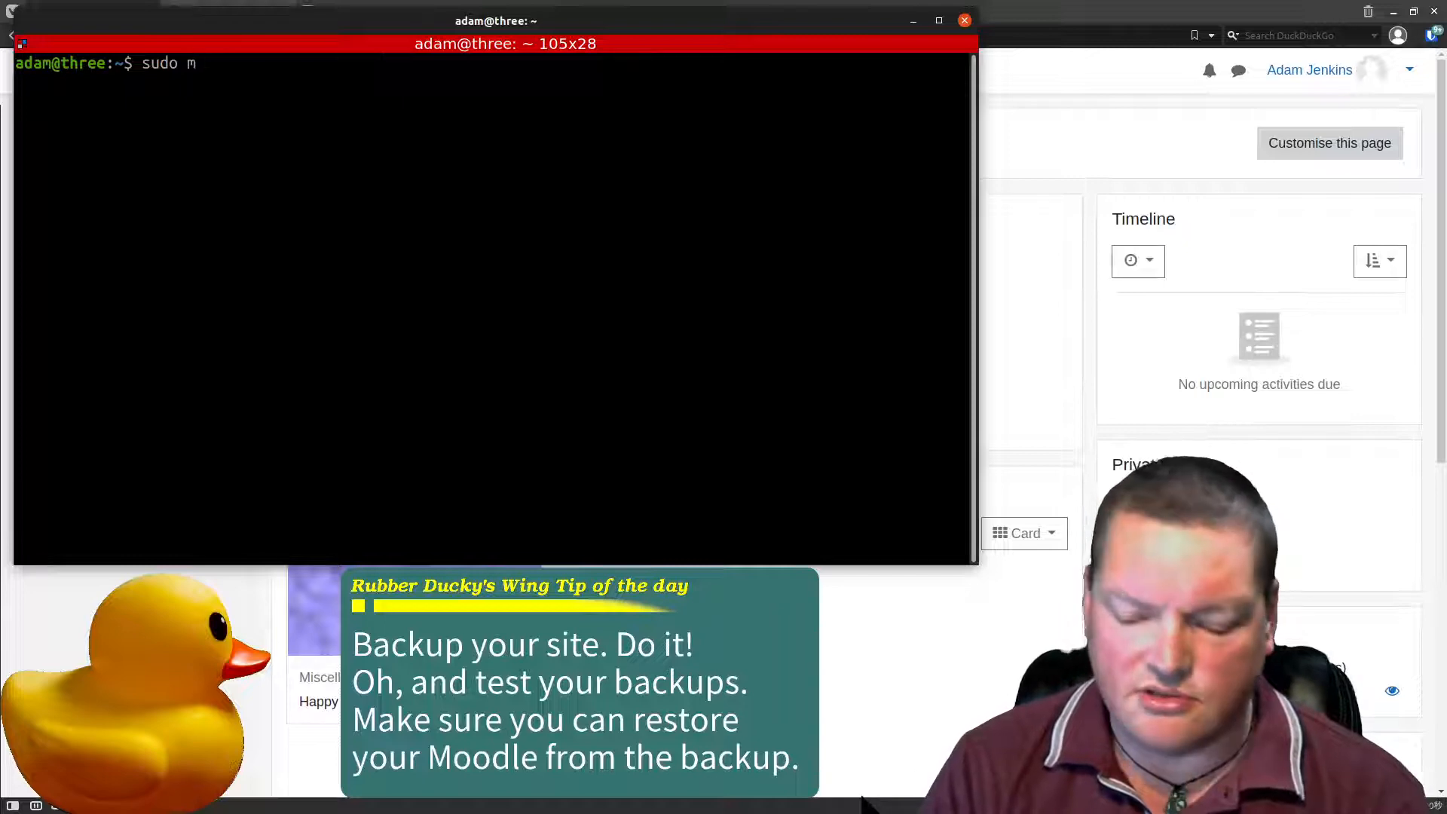
{"action": "type", "text": "ysql -u"}
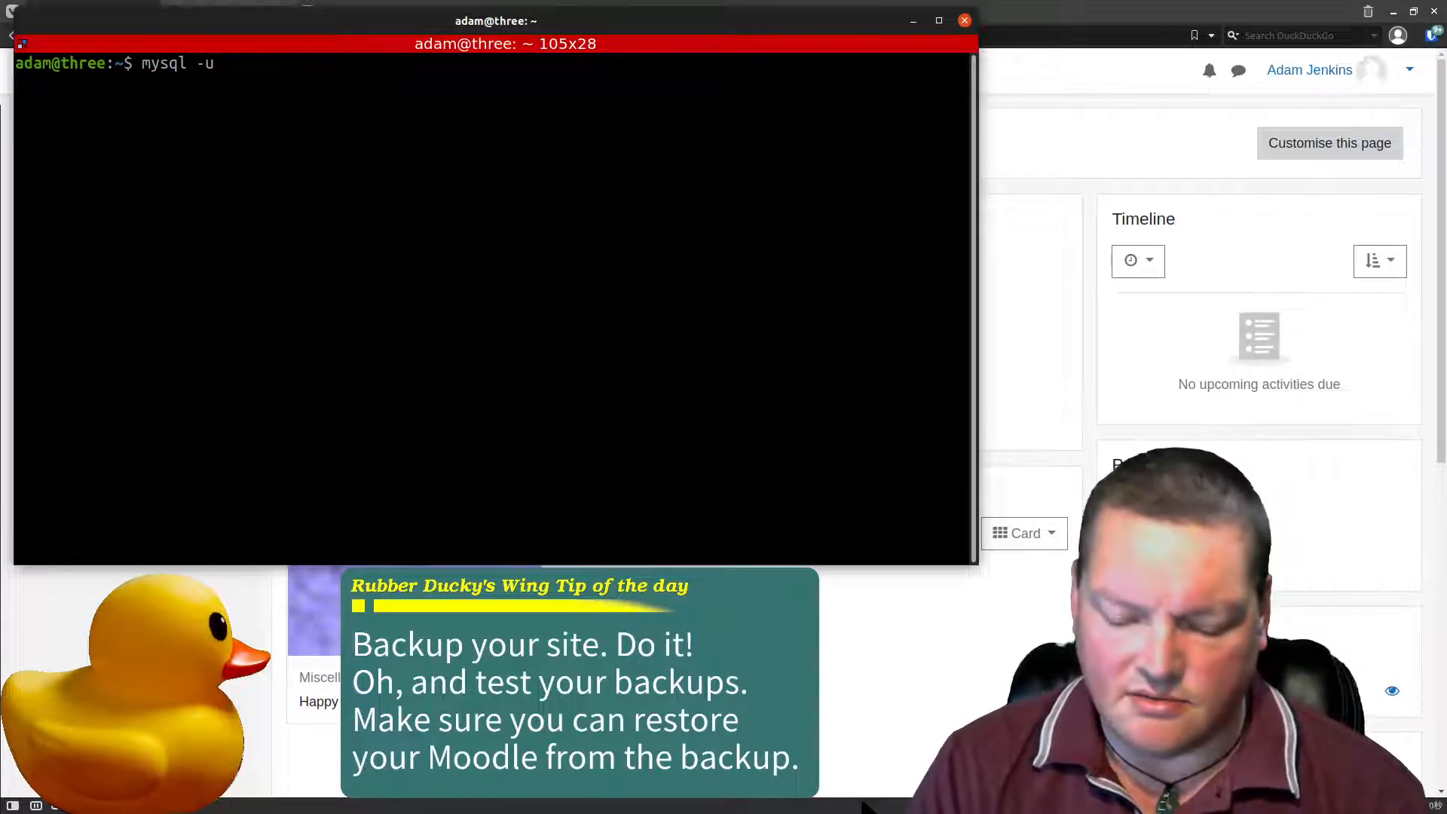
{"action": "type", "text": "moodle"}
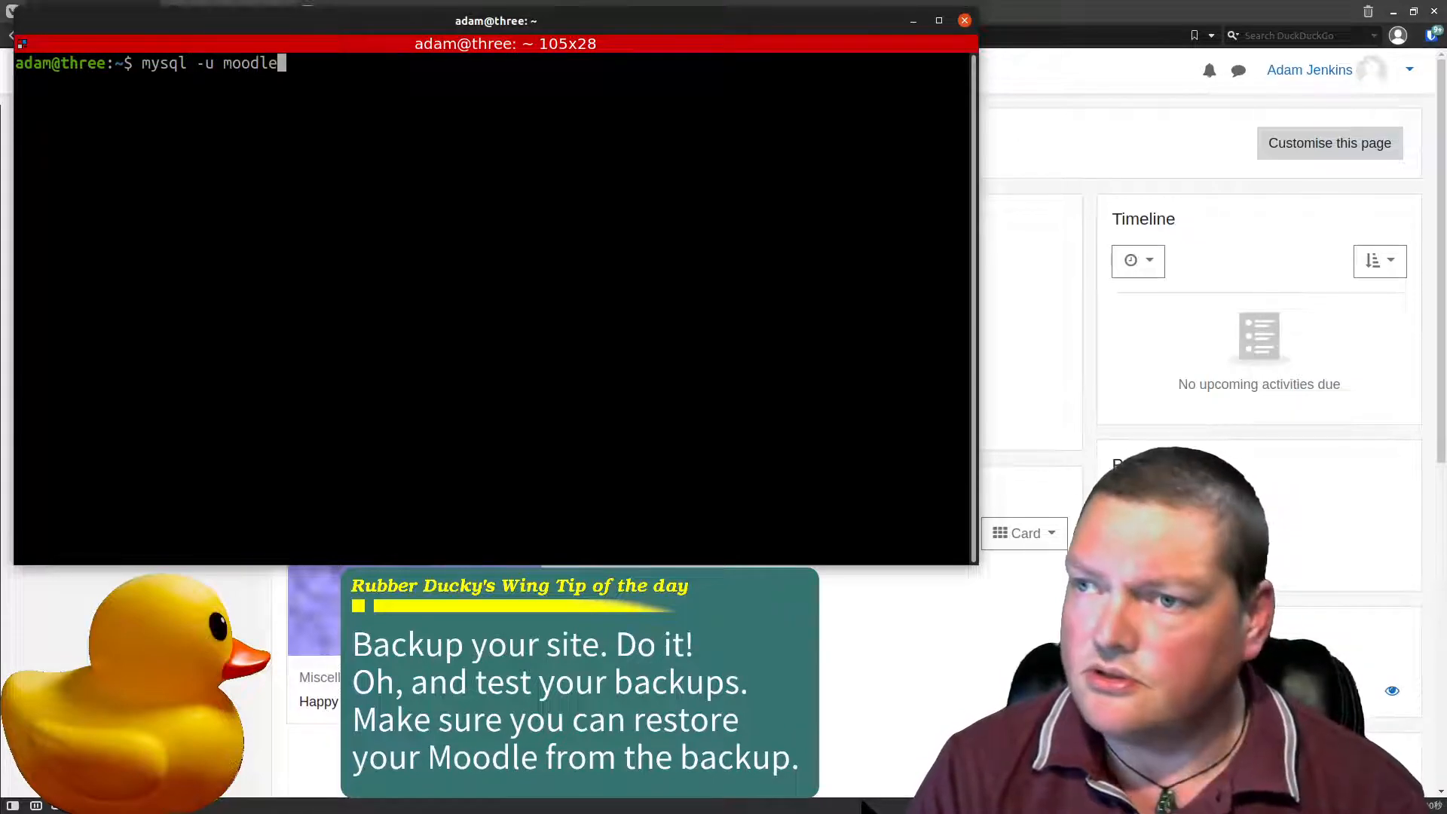
{"action": "type", "text": "usrr"}
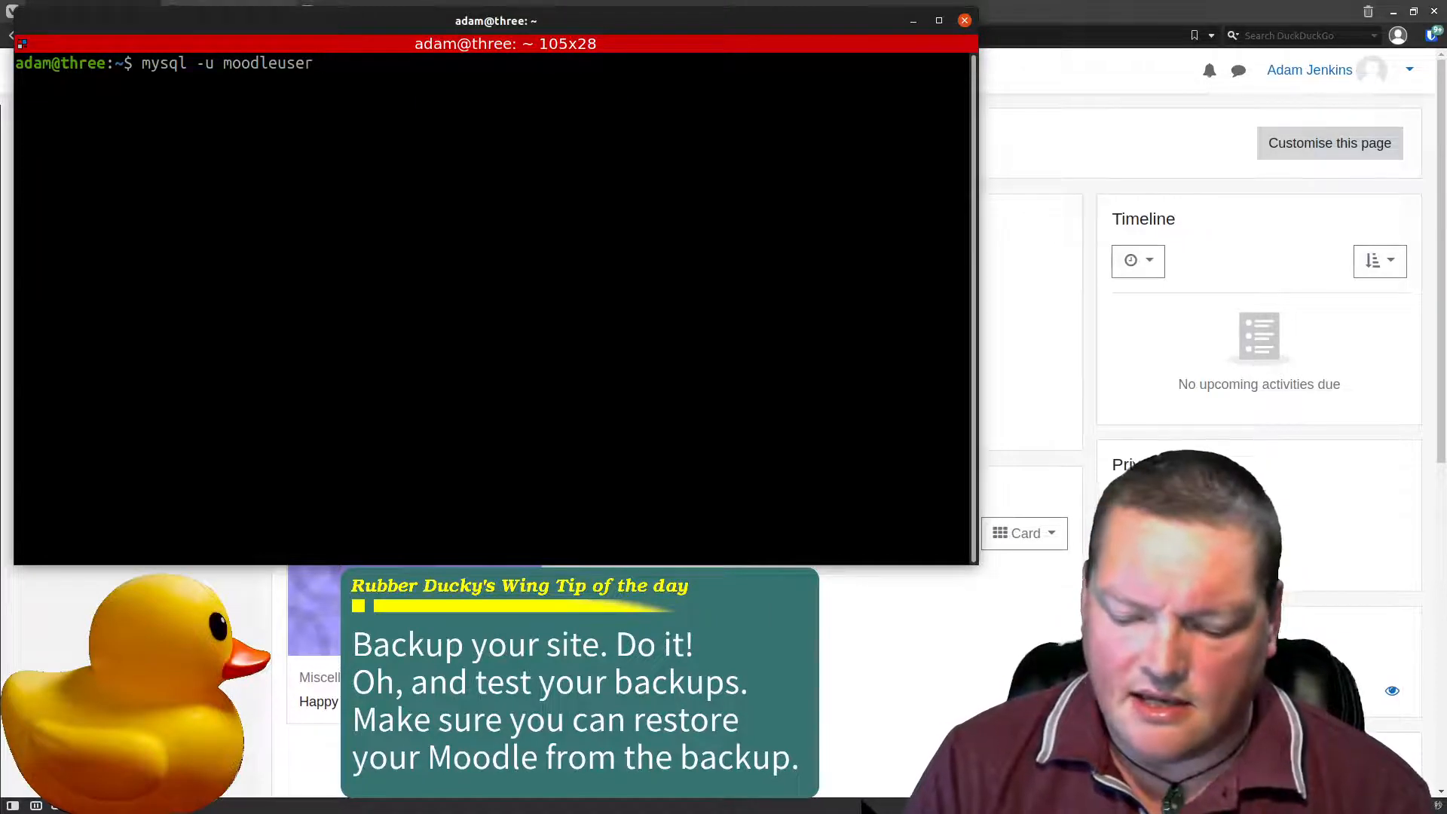
{"action": "type", "text": "-p"}
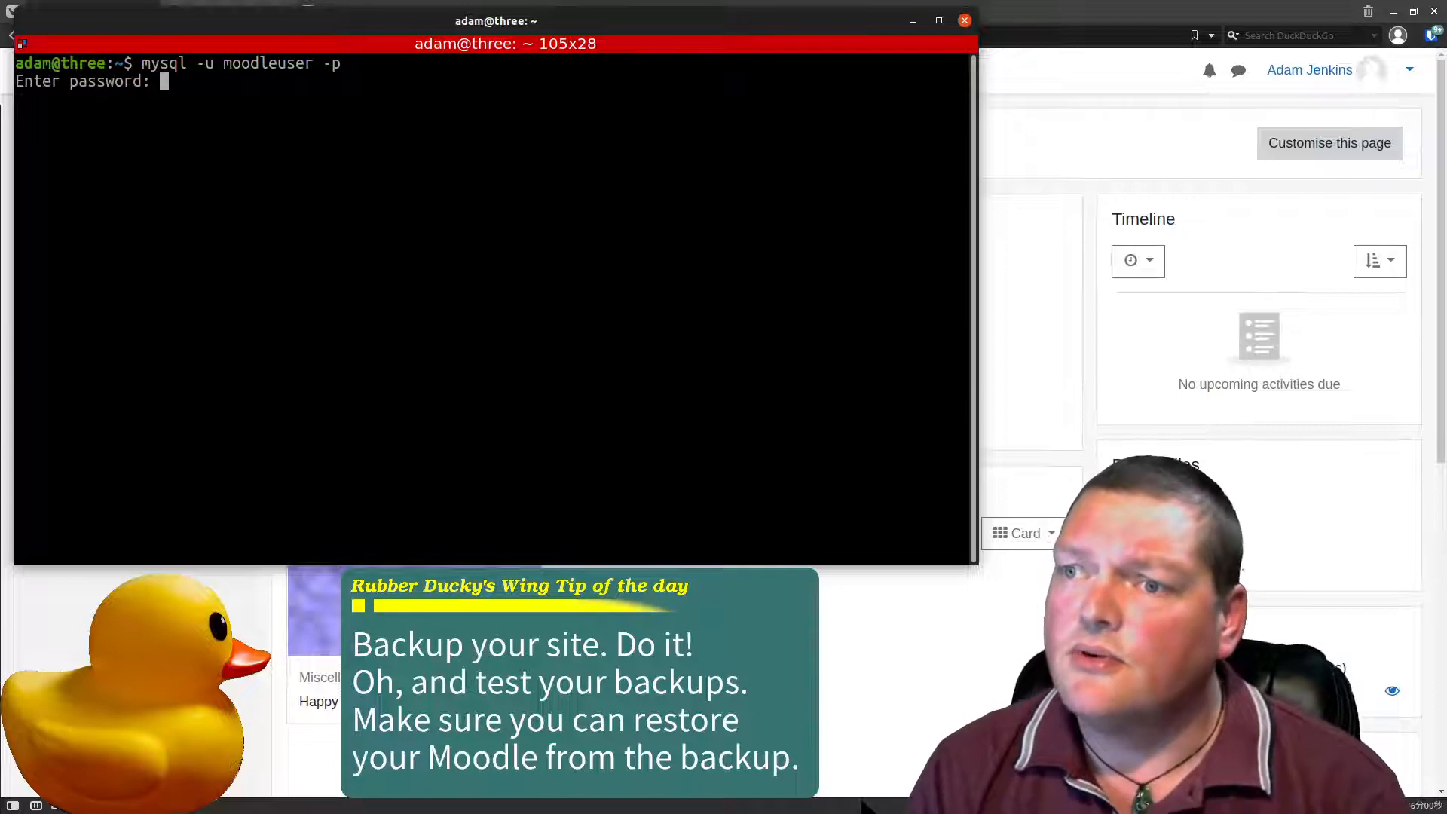
{"action": "key", "text": "Enter"}
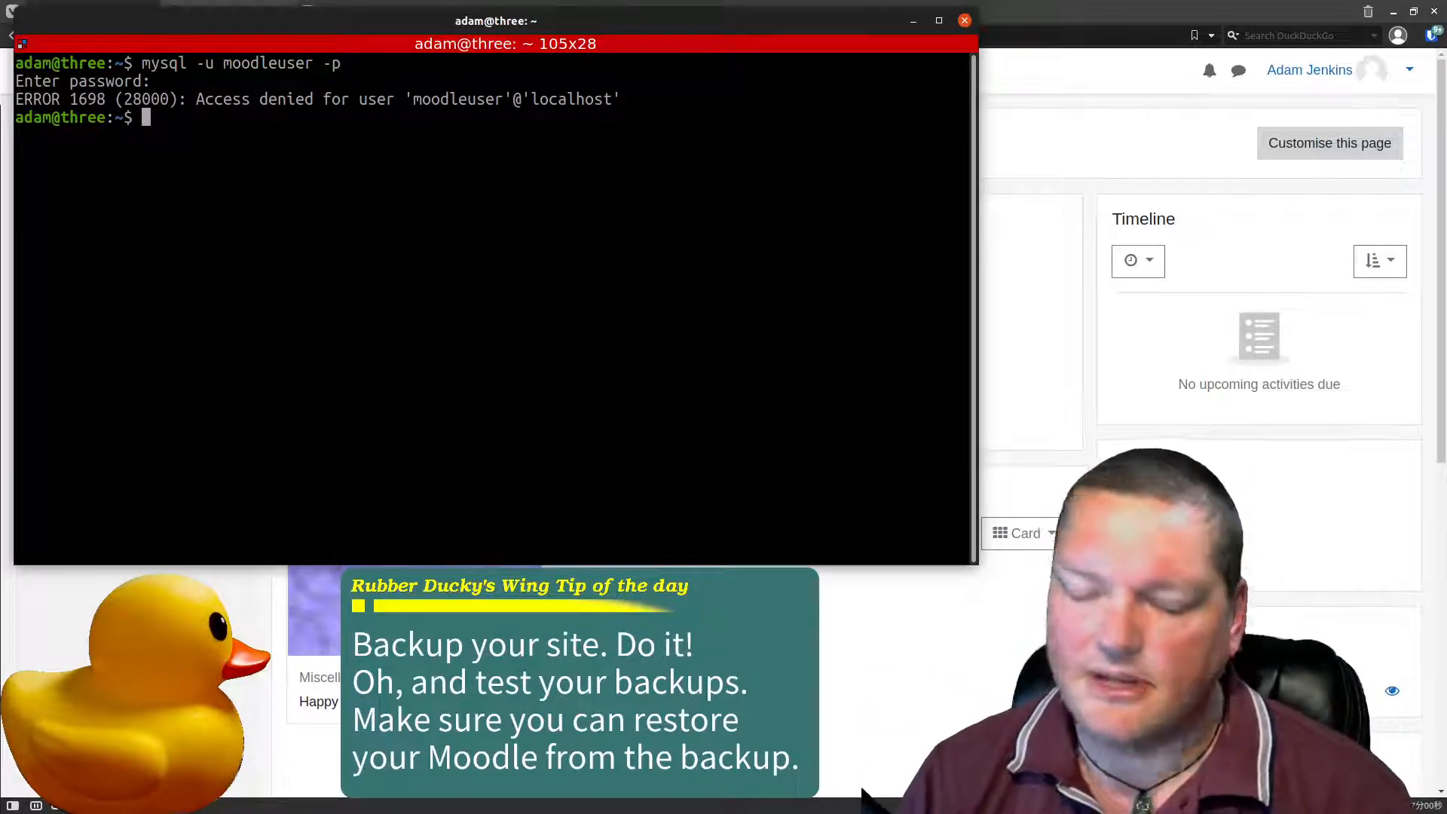
- Enter MariaDB via sudo mysql and list the four databases, including moodle
{"action": "type", "text": "sudo"}
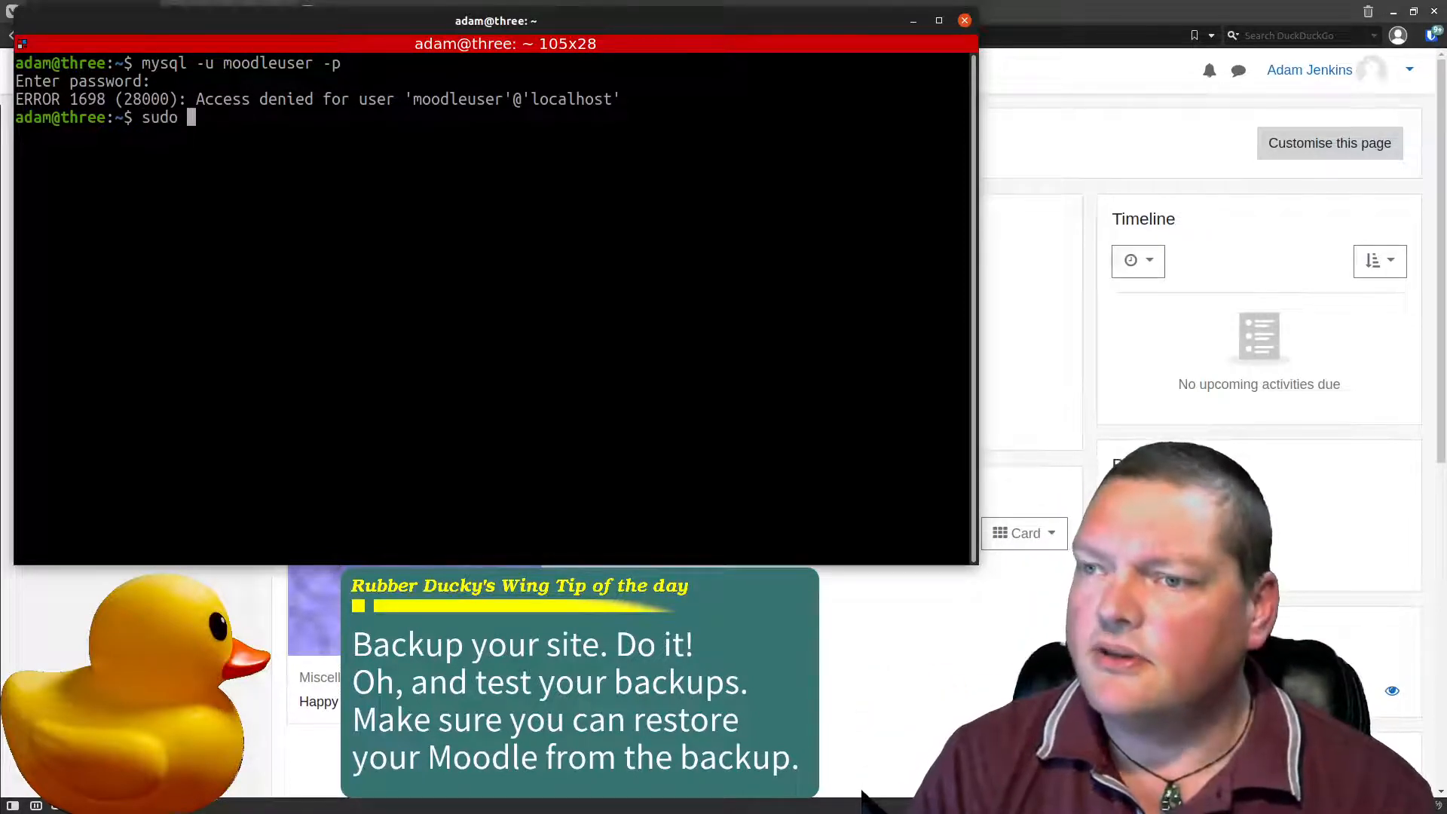
{"action": "type", "text": "my"}
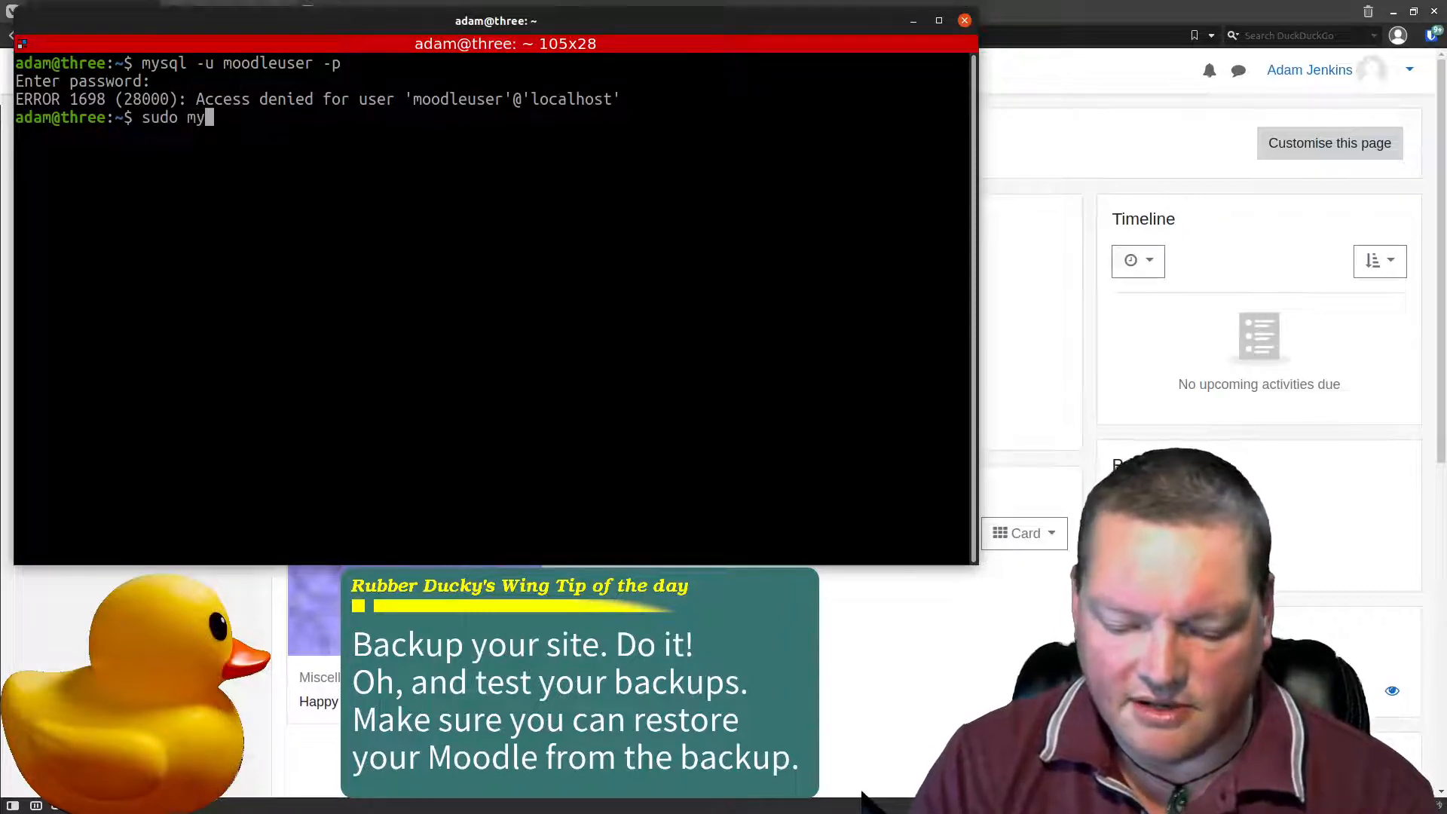
{"action": "type", "text": "sql"}
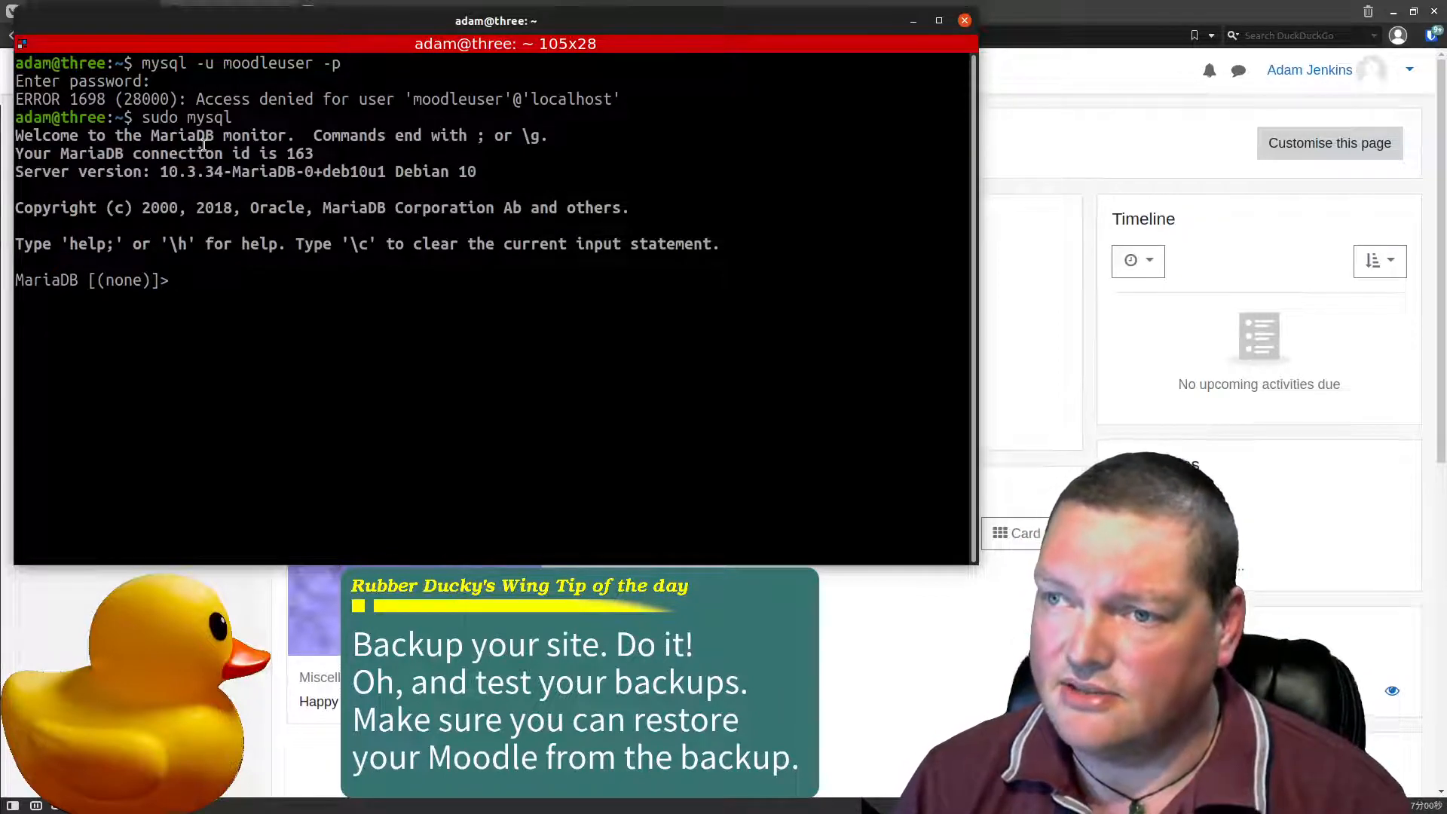
{"action": "double_click", "coordinate": [181, 135]}
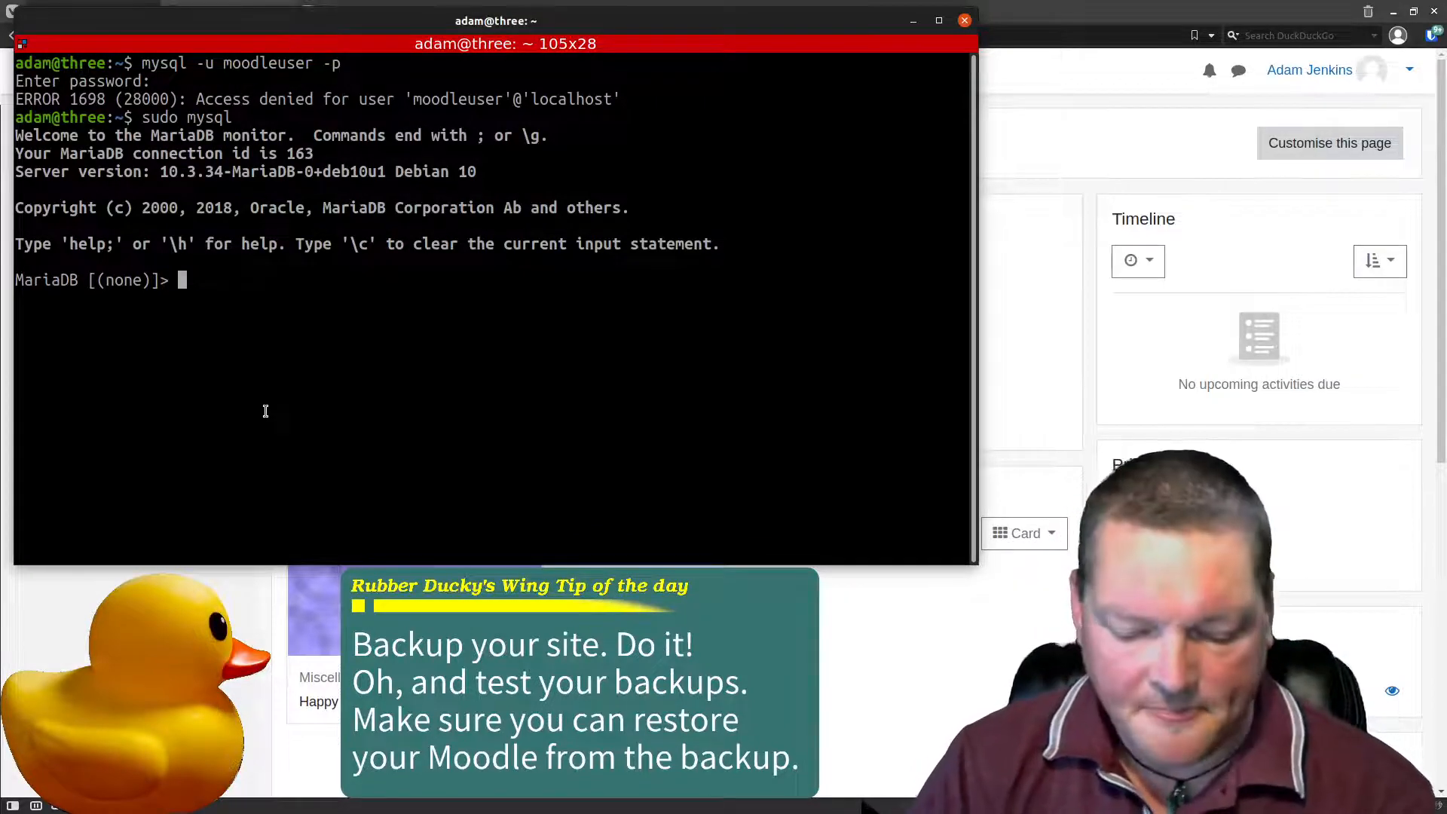
{"action": "type", "text": "show databases;"}
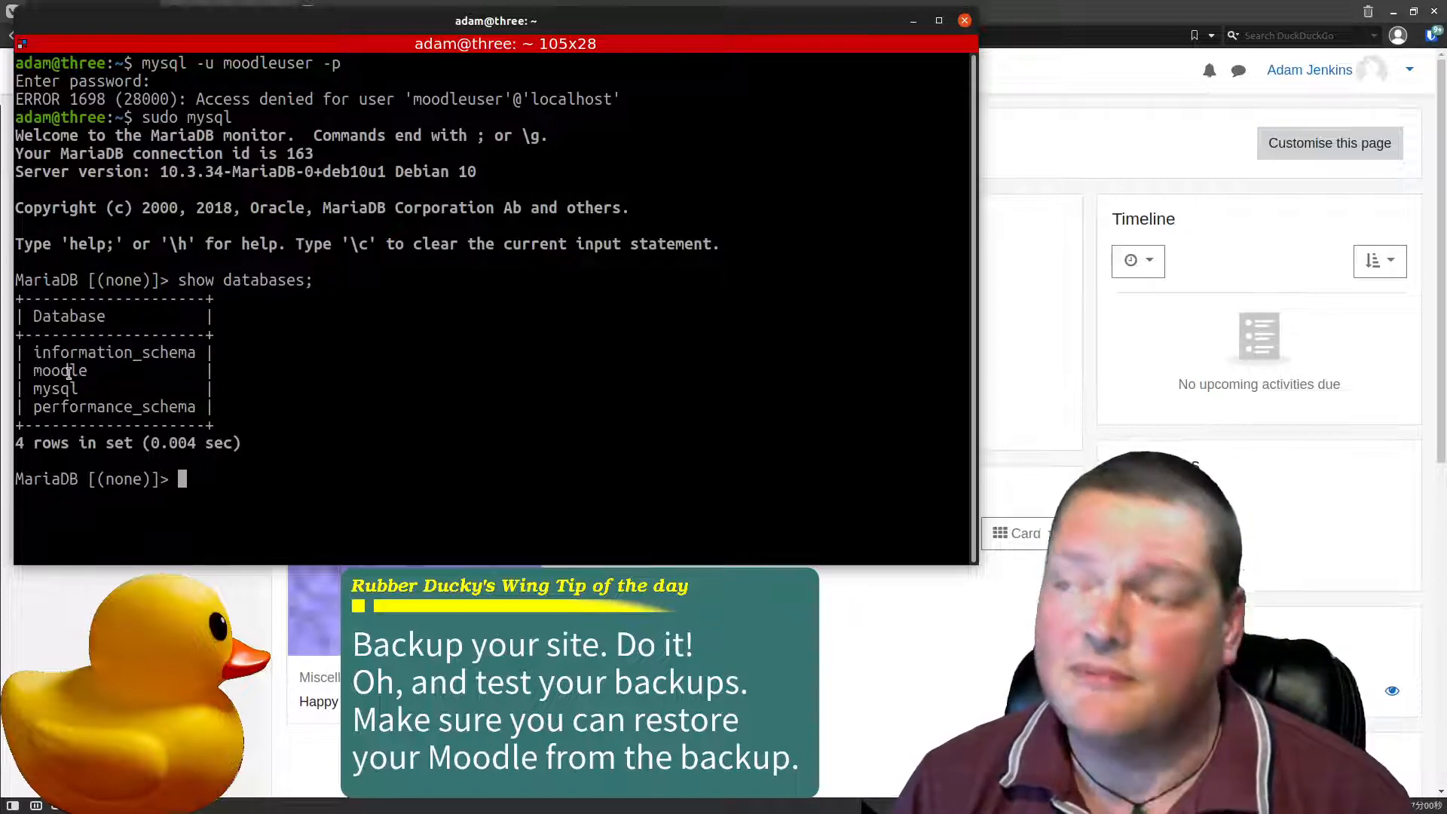
{"action": "double_click", "coordinate": [61, 371]}
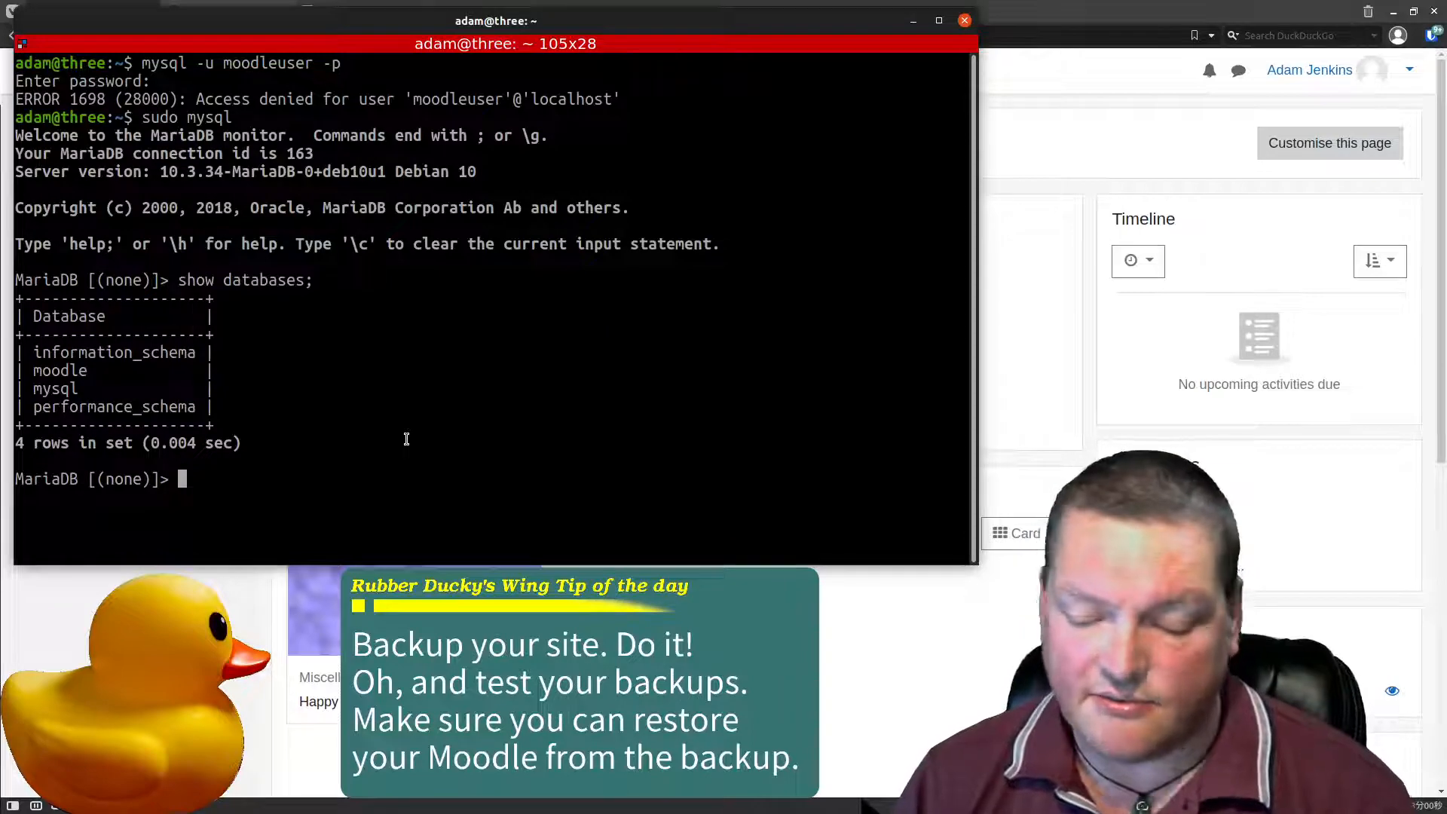
- Leave MariaDB and list the home folder showing three and three.tar.gz
{"action": "type", "text": "exit"}
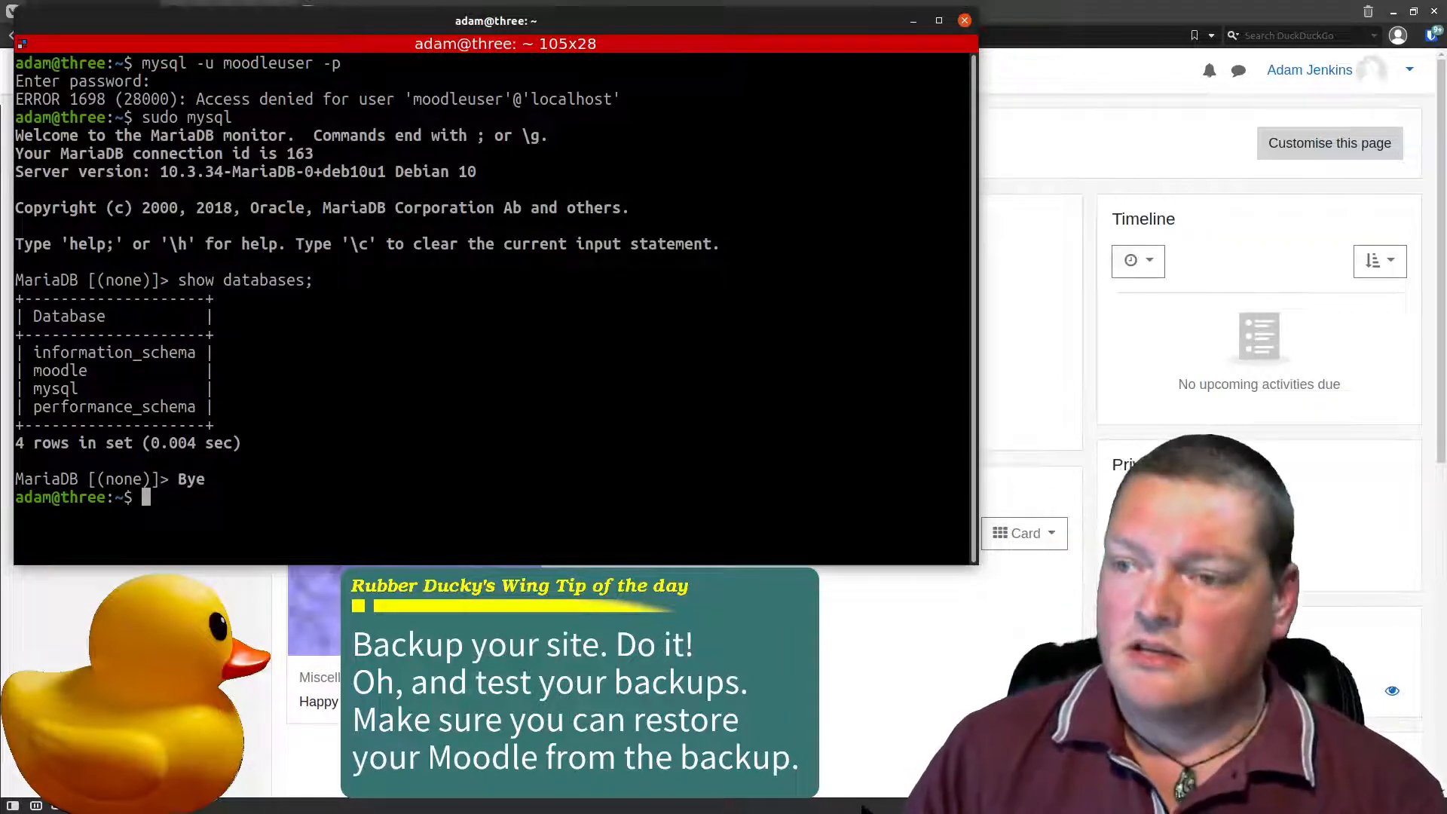
{"action": "type", "text": "ll"}
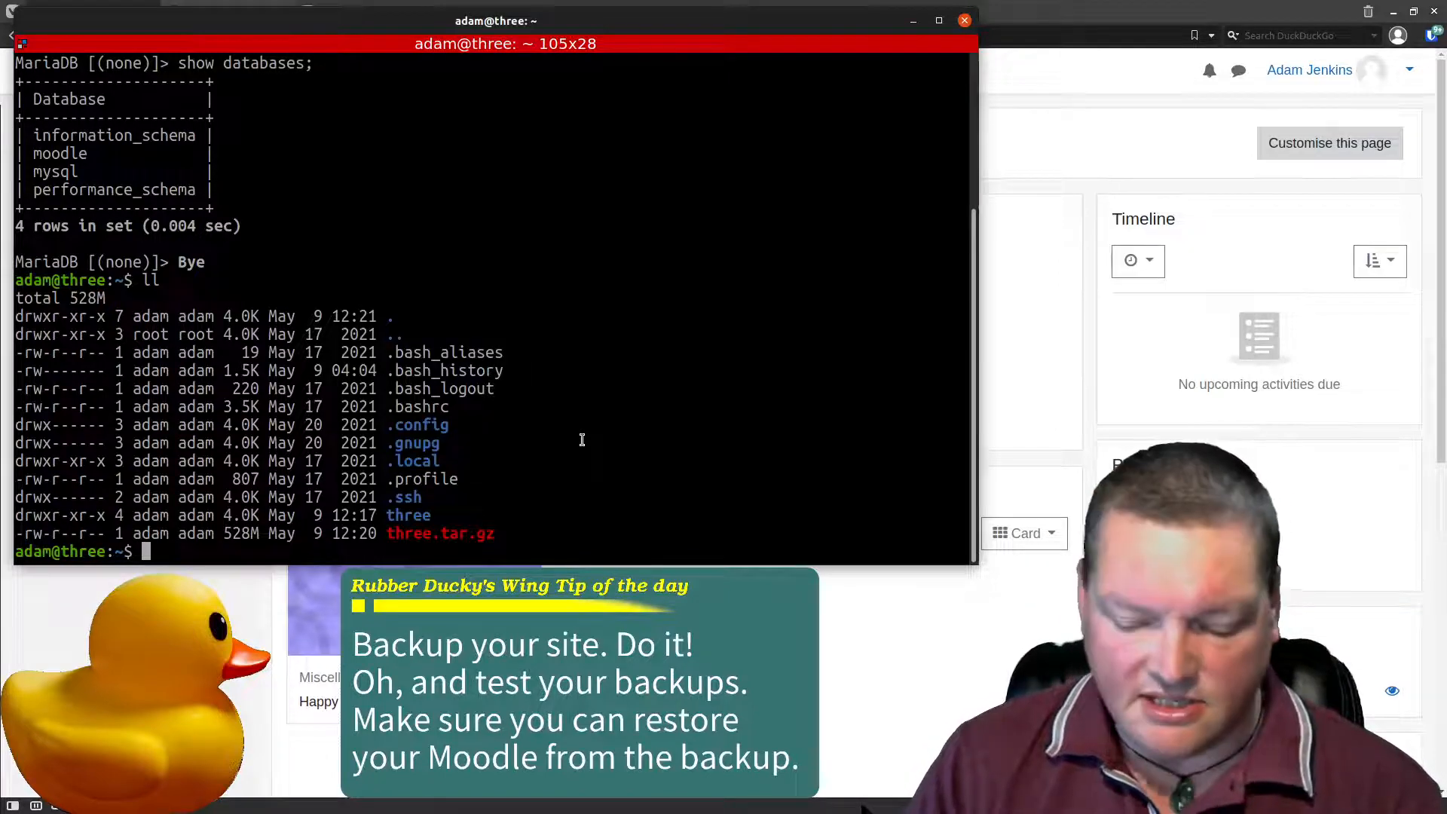
- Dump the moodle database with sudo mysqldump piped through gzip into moodle.sql.gz
{"action": "type", "text": "sudo"}
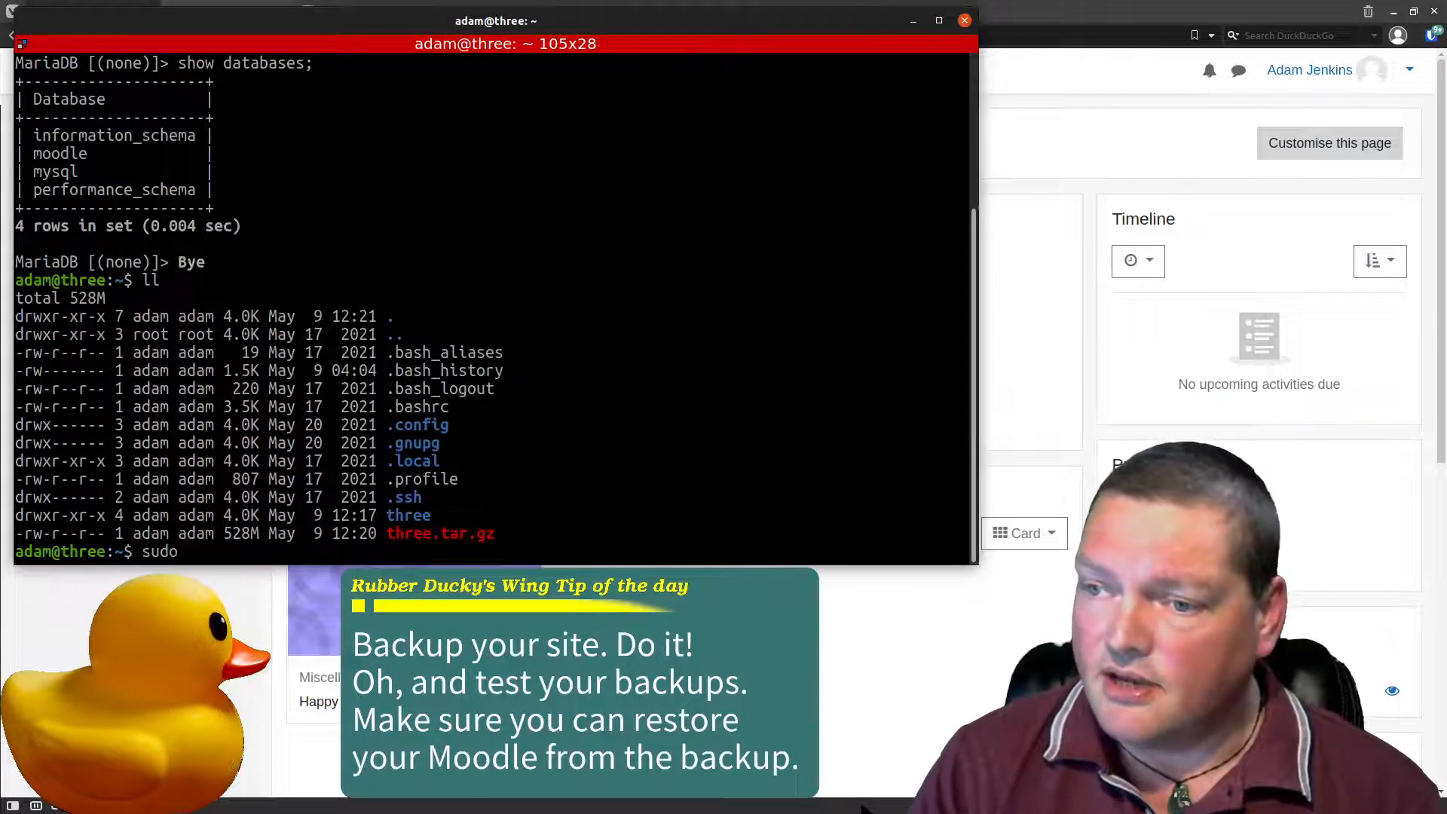
{"action": "type", "text": "m"}
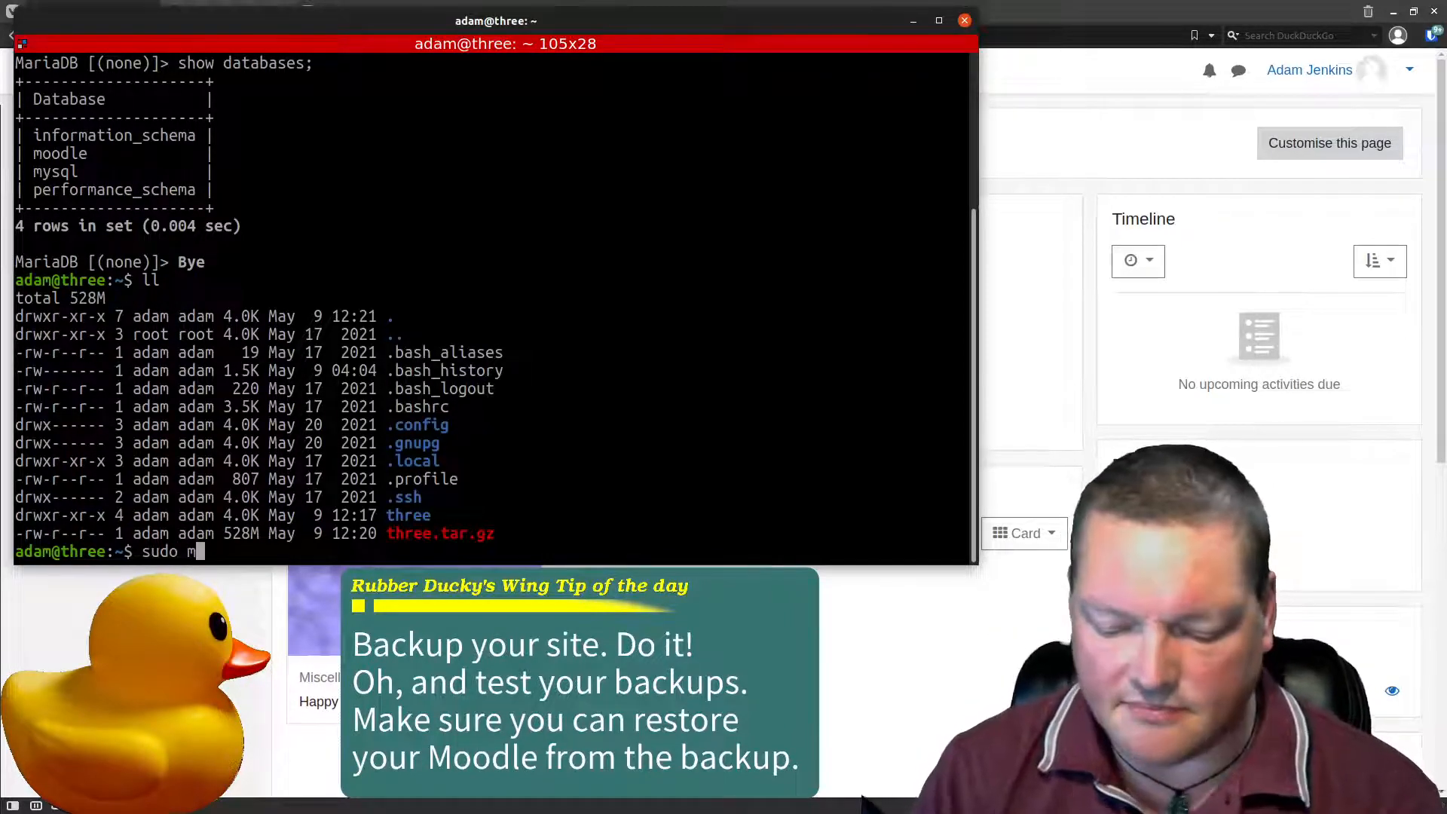
{"action": "type", "text": "ysql"}
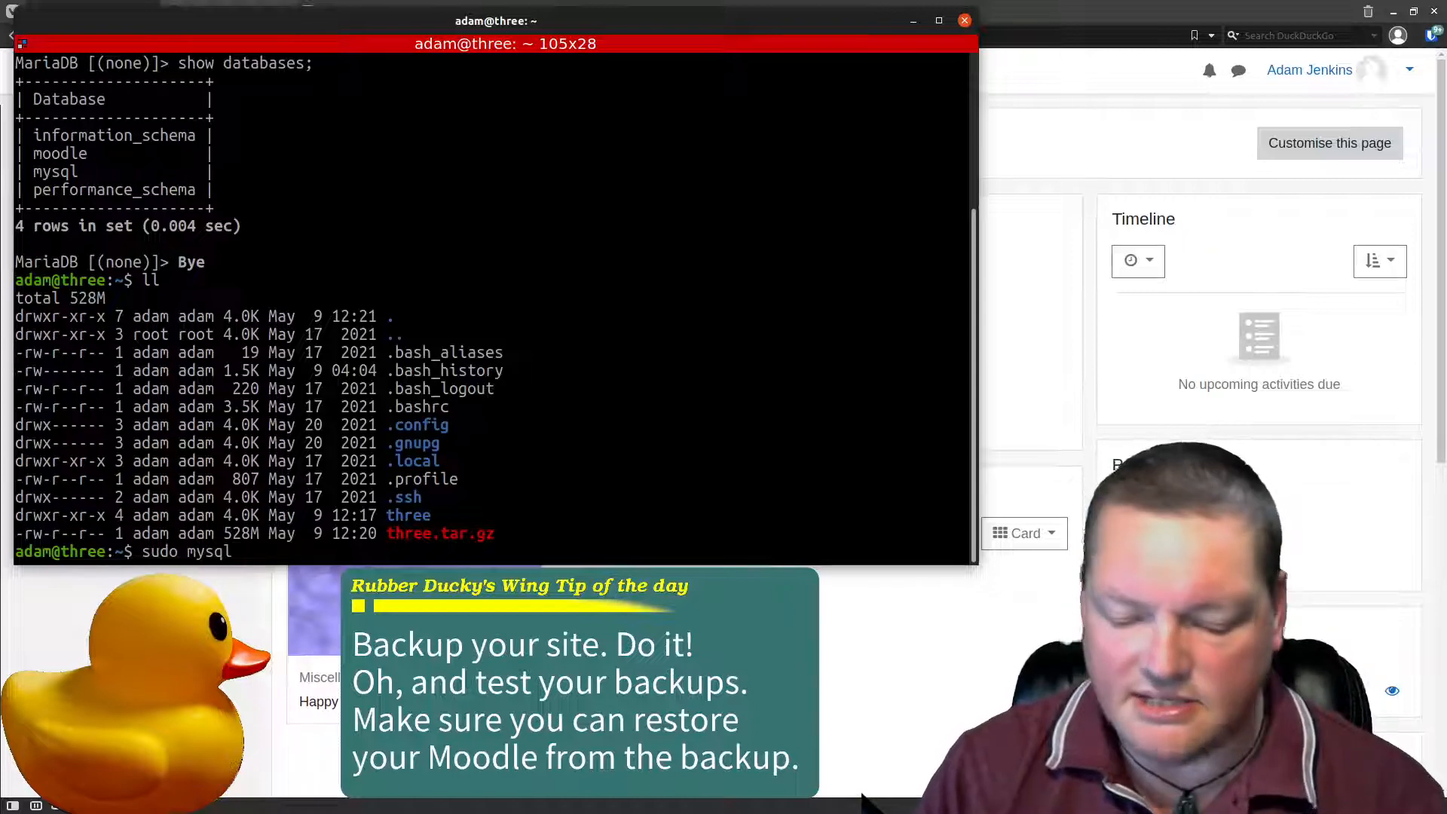
{"action": "type", "text": "dump"}
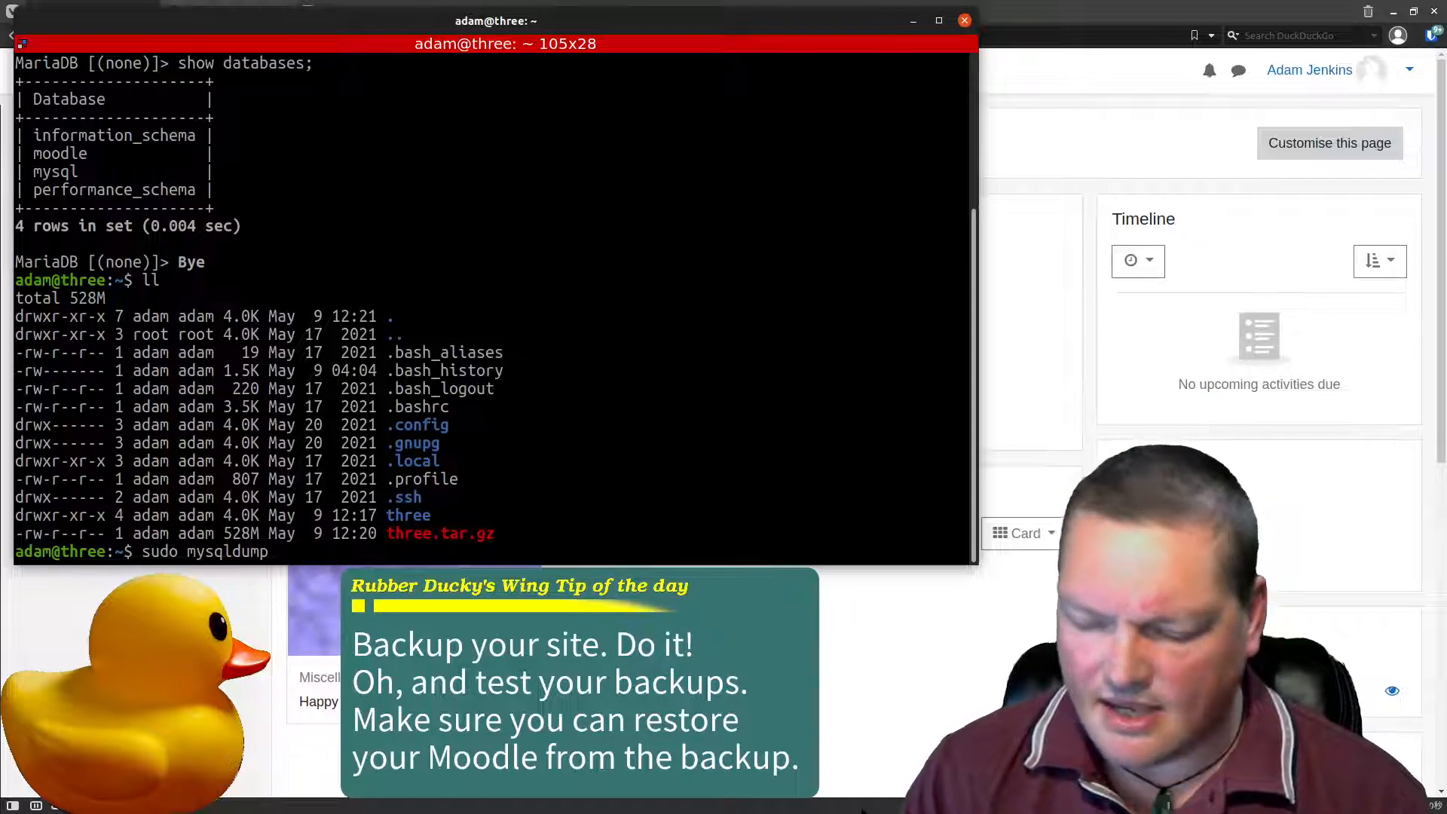
{"action": "type", "text": "mo"}
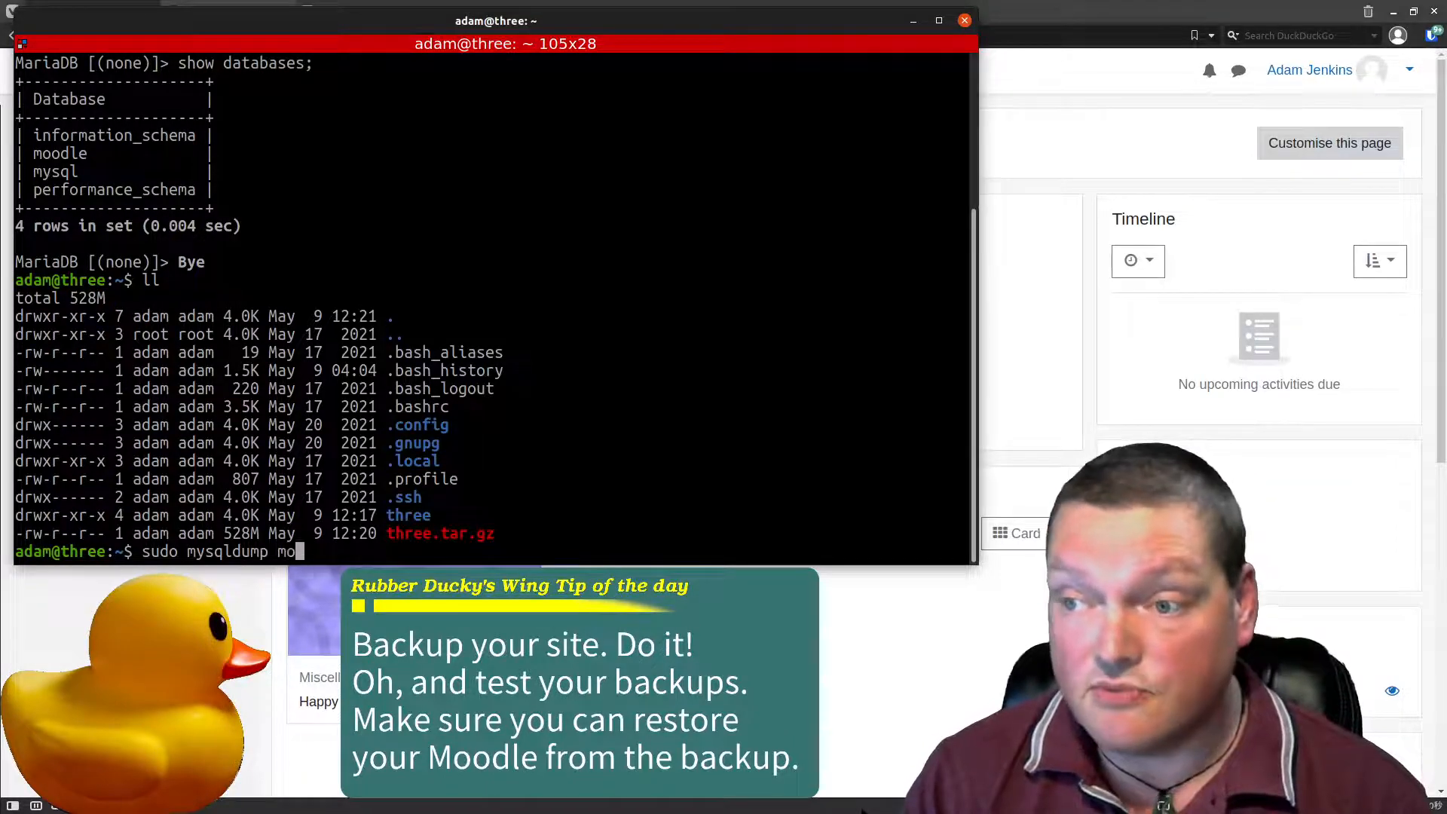
{"action": "type", "text": "odle"}
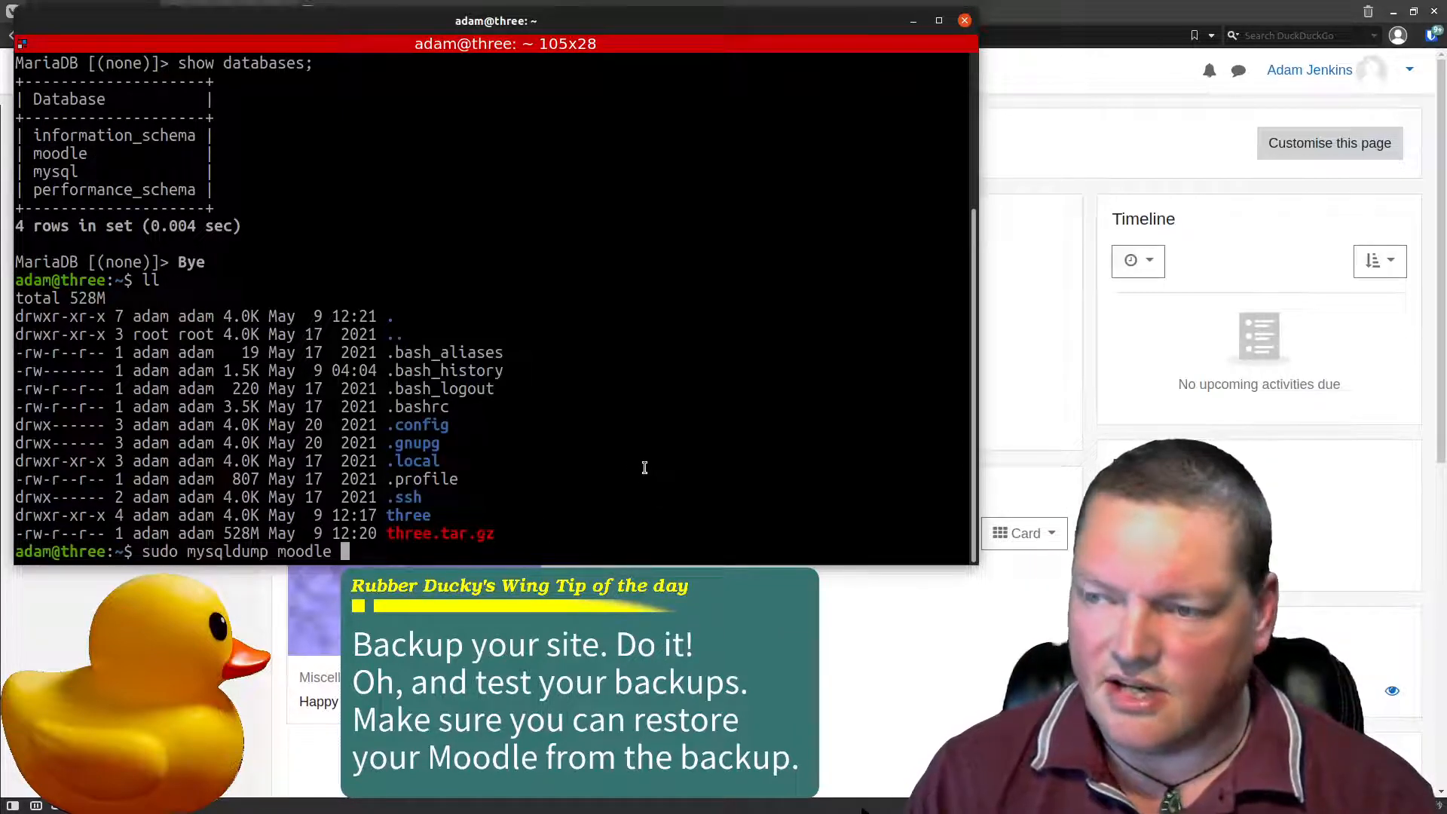
{"action": "type", "text": ">"}
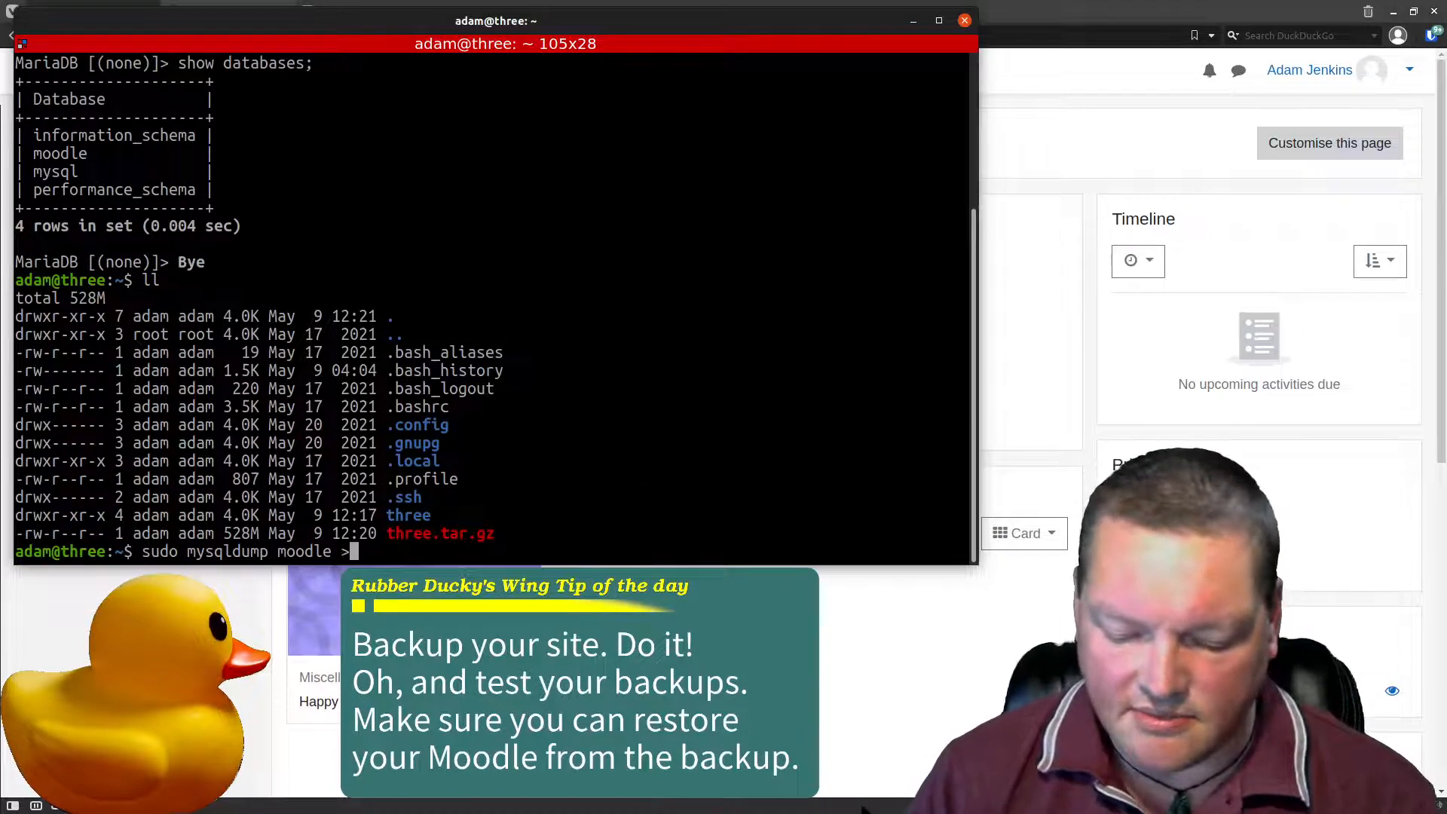
{"action": "type", "text": "moo"}
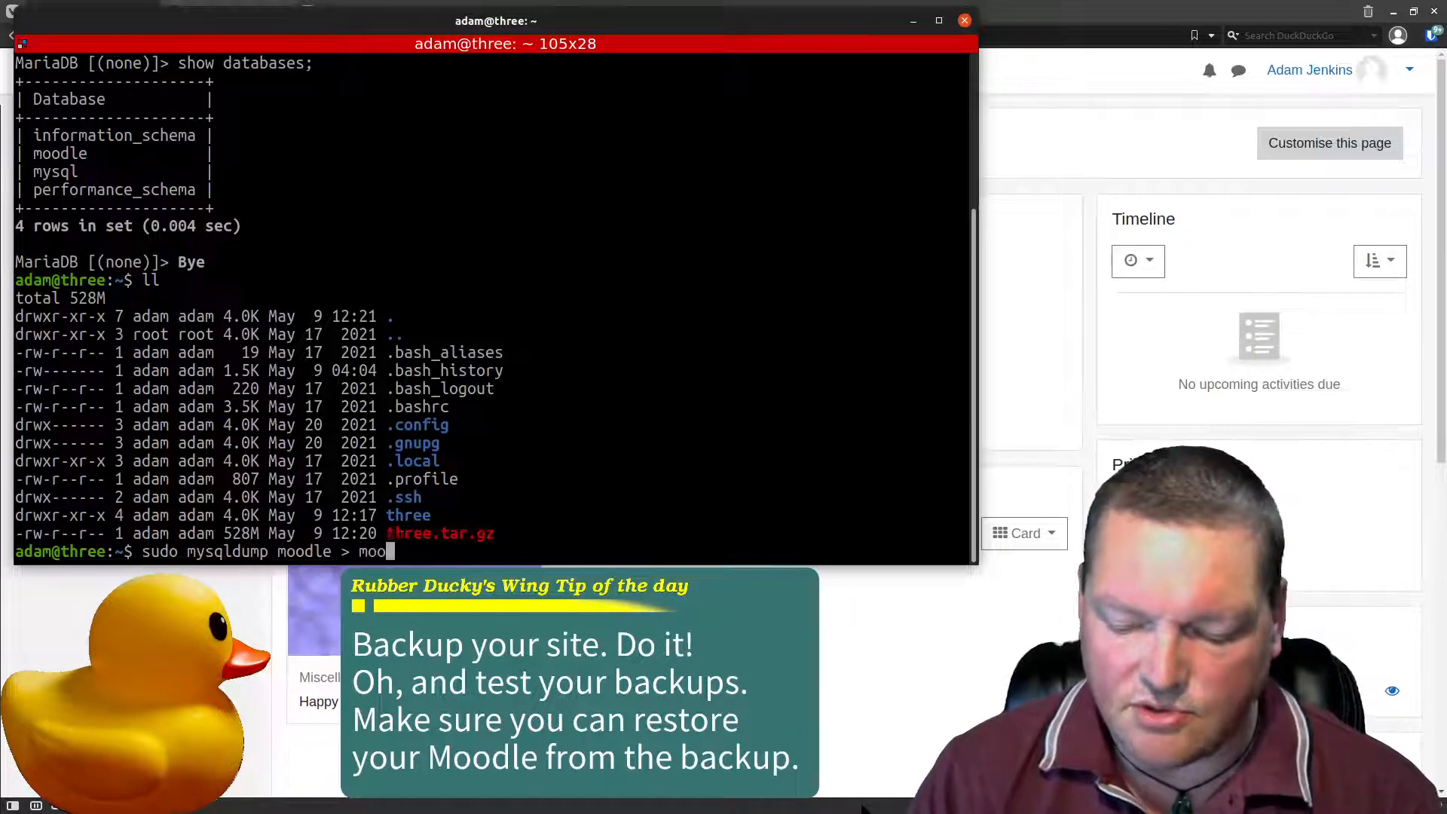
{"action": "type", "text": "dle"}
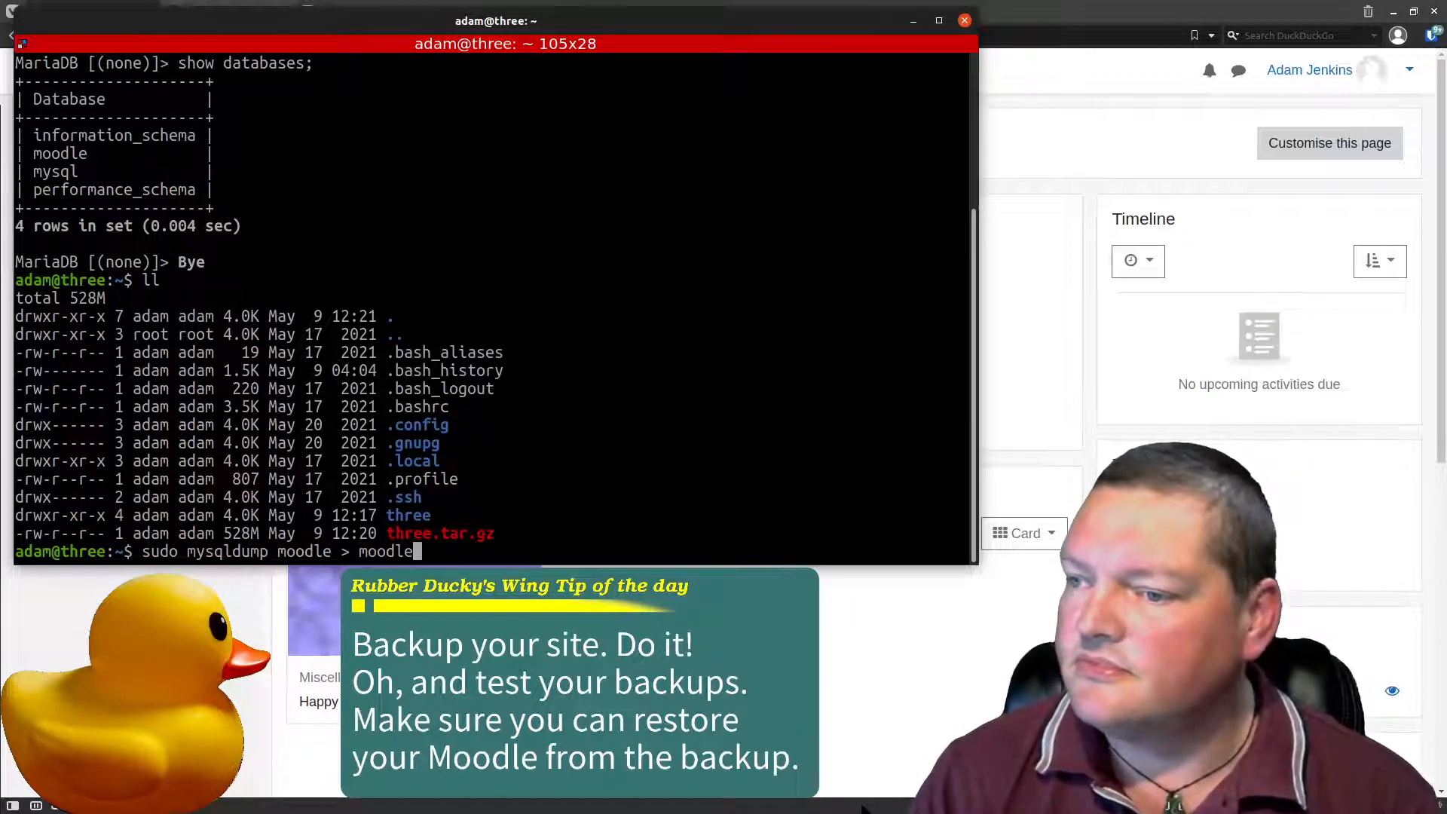
{"action": "type", "text": ".sql."}
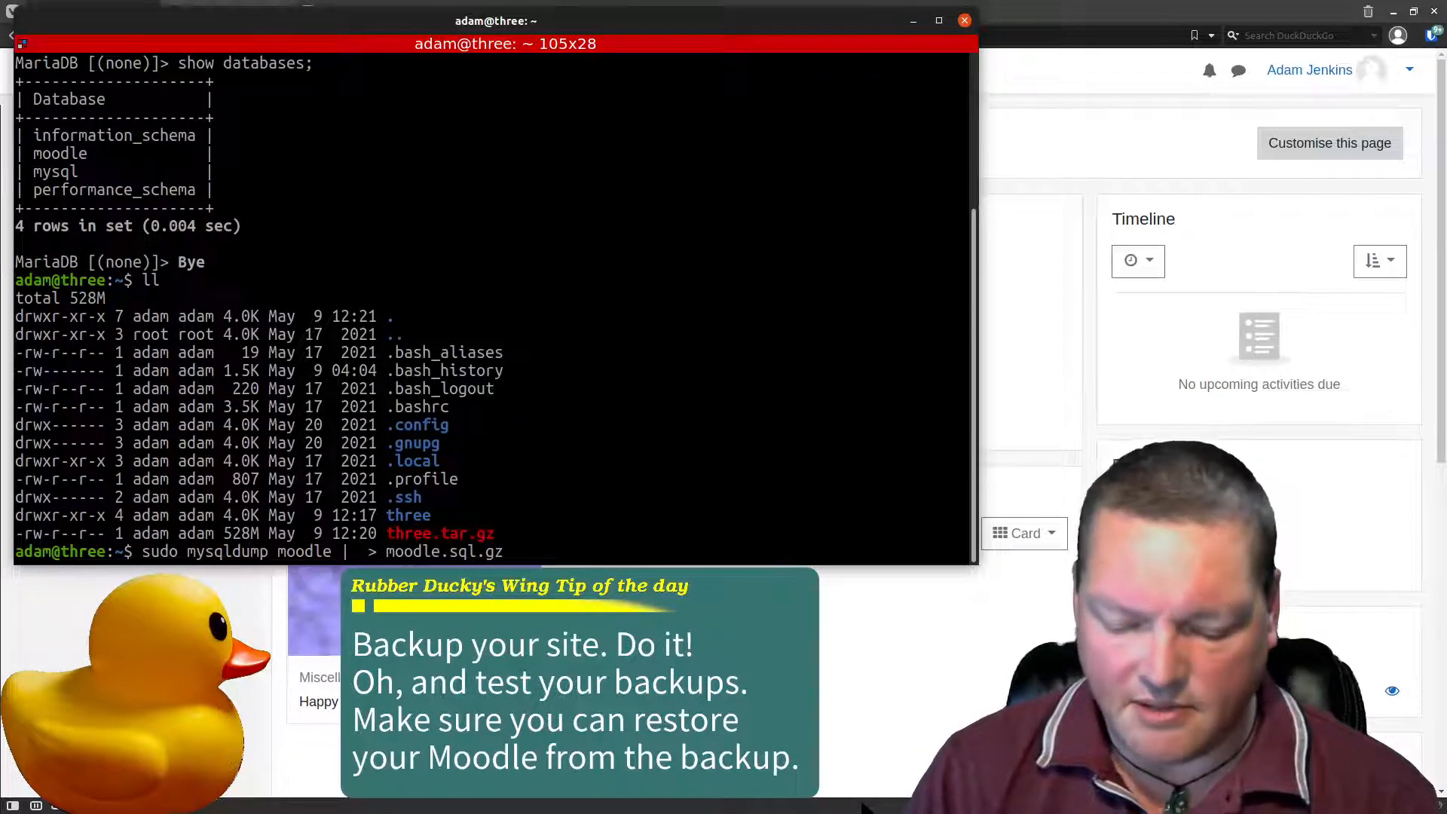
{"action": "type", "text": "gzip -9"}
{"action": "type", "text": "ll"}
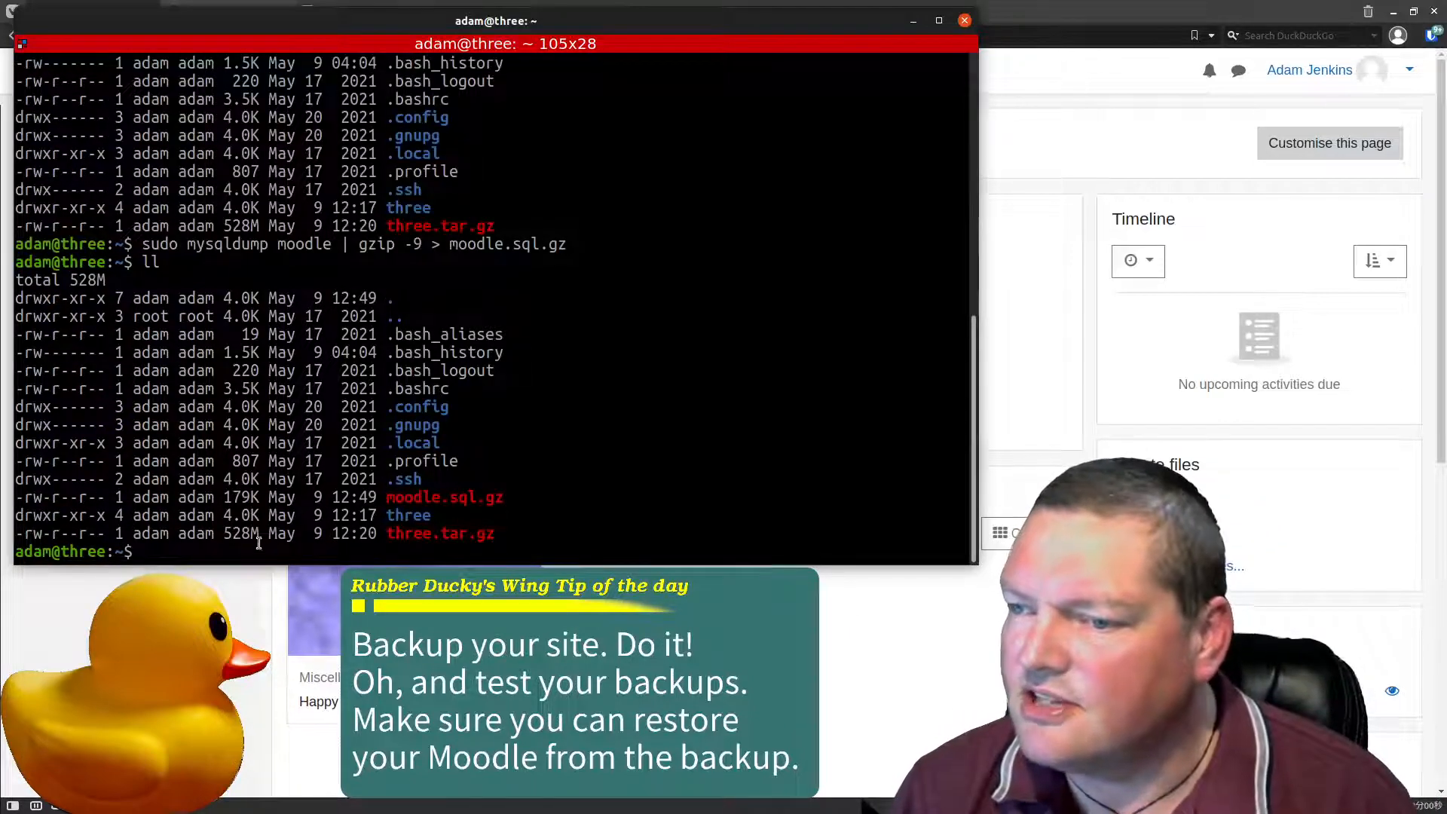
{"action": "double_click", "coordinate": [440, 534]}
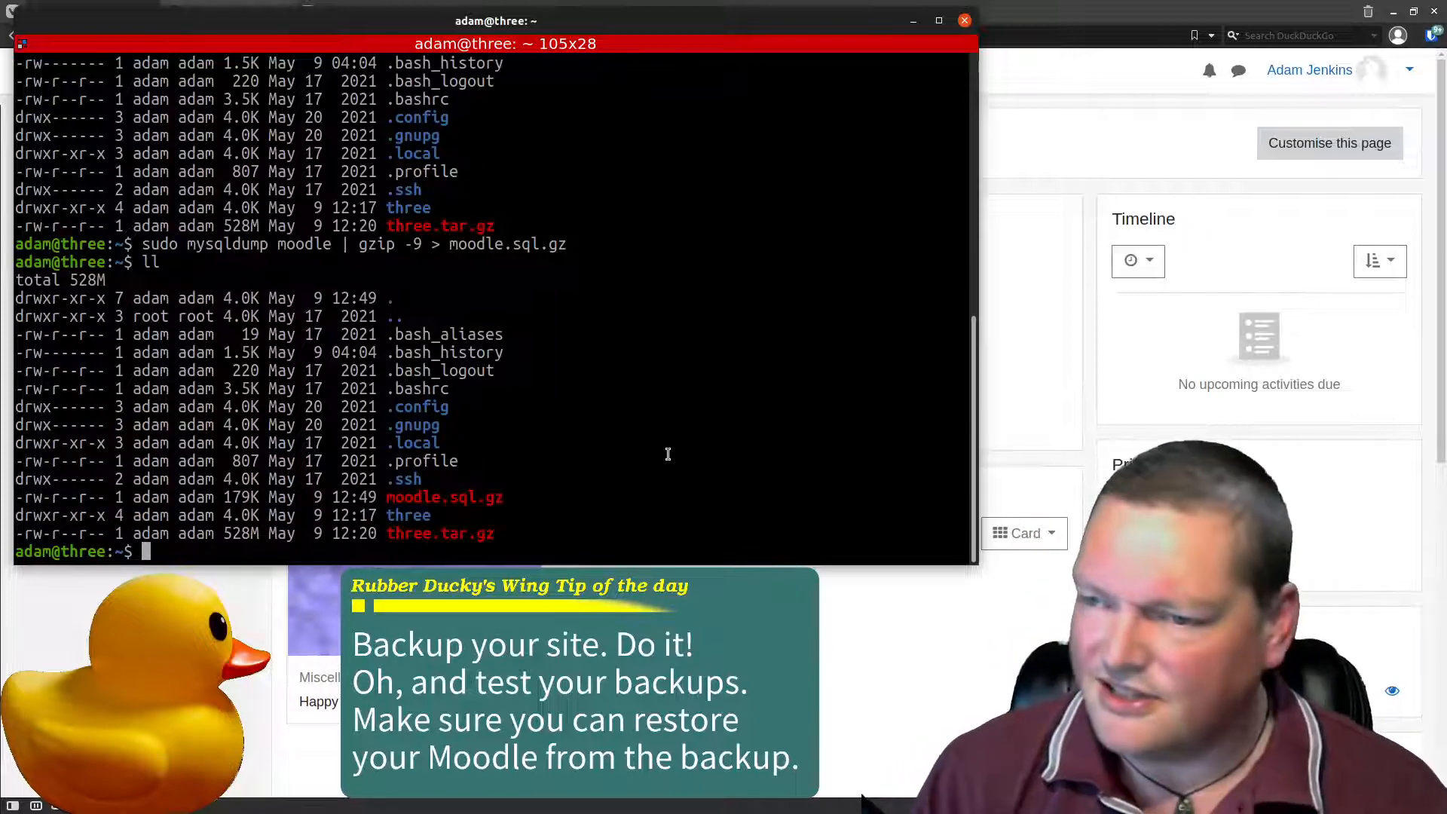
- Remove the three folder with rm -rf, retrying with sudo after permission errors, then list the directory
{"action": "type", "text": "rm -"}
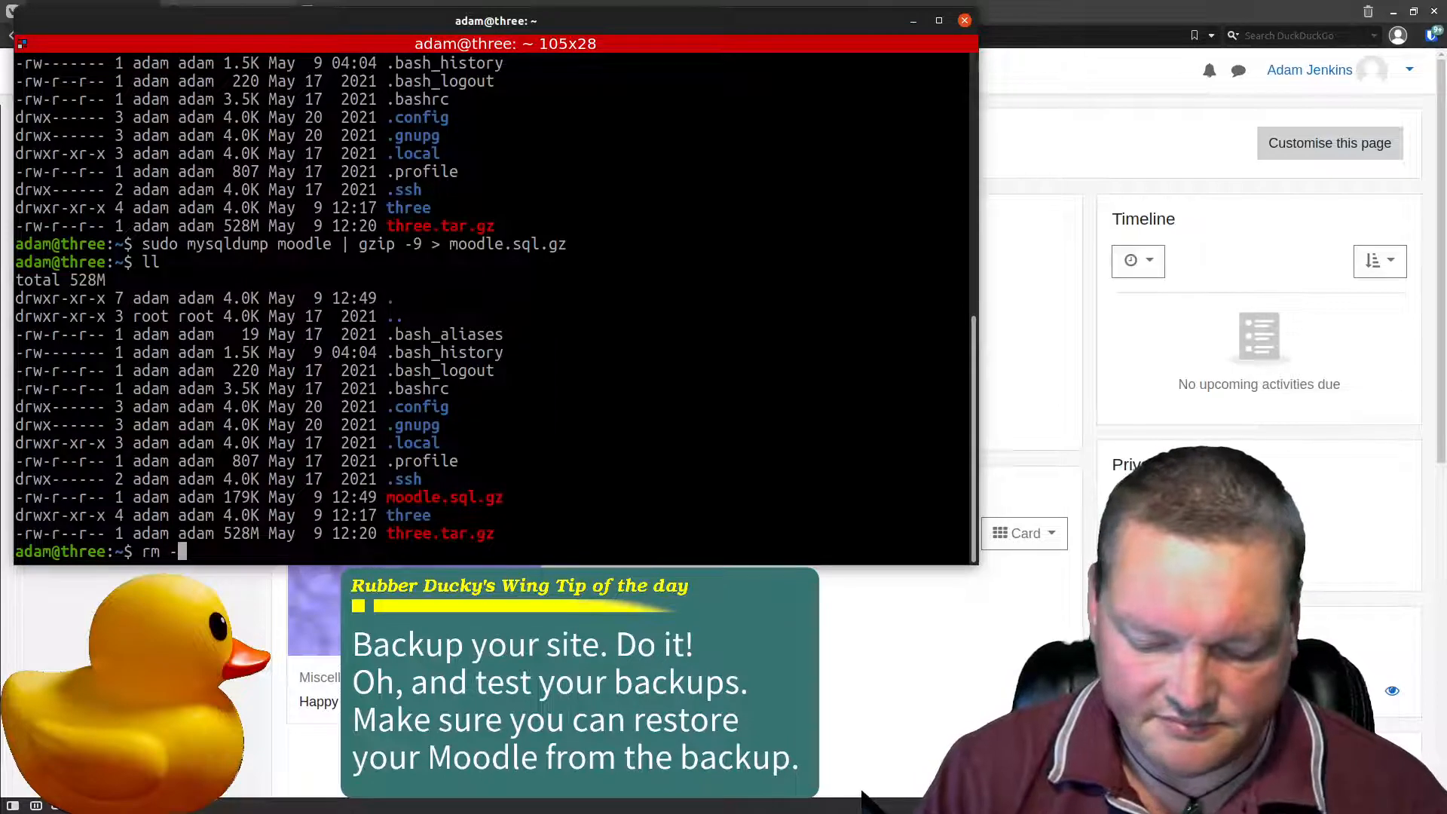
{"action": "type", "text": "rf 3"}
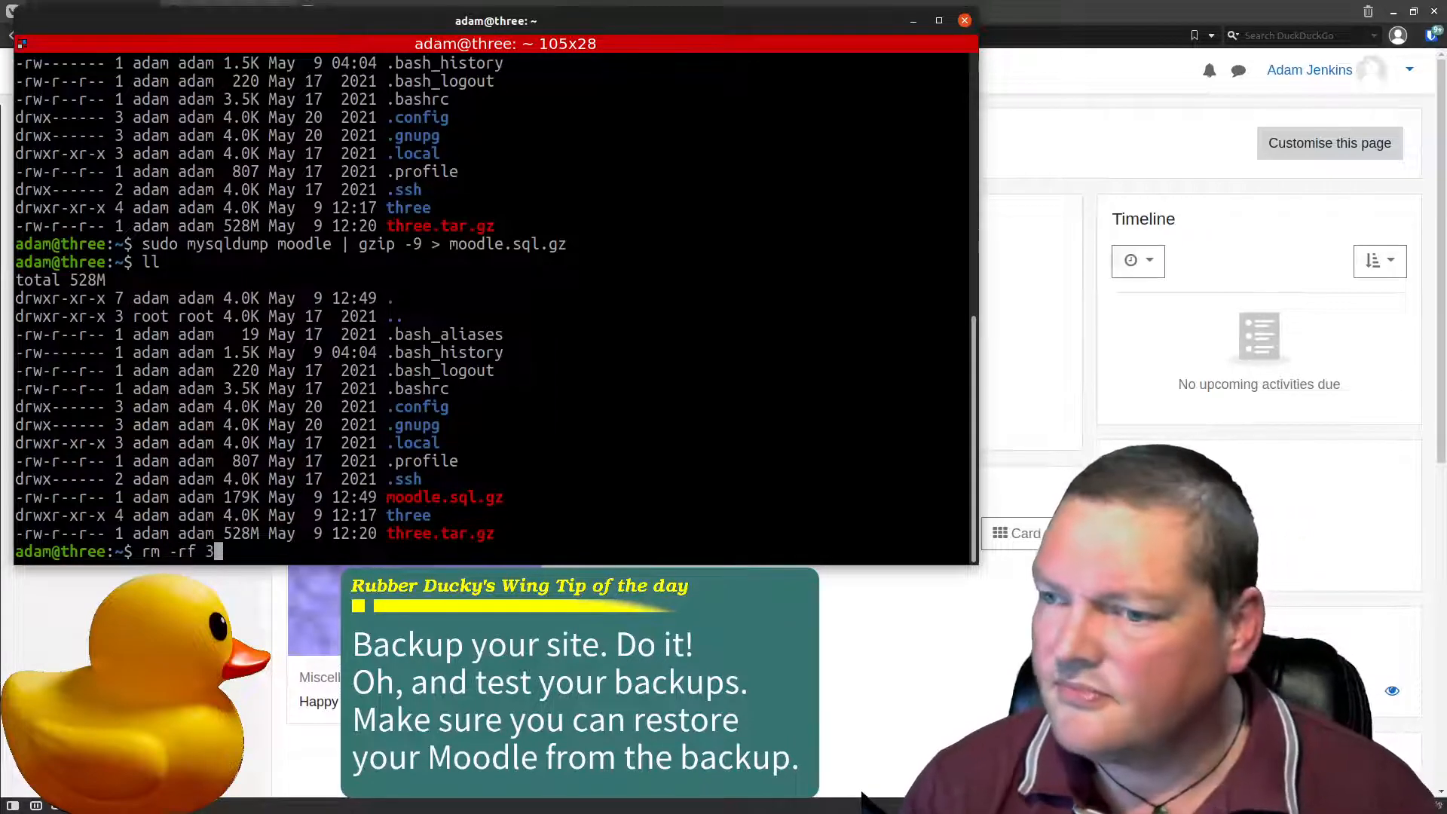
{"action": "type", "text": "hree"}
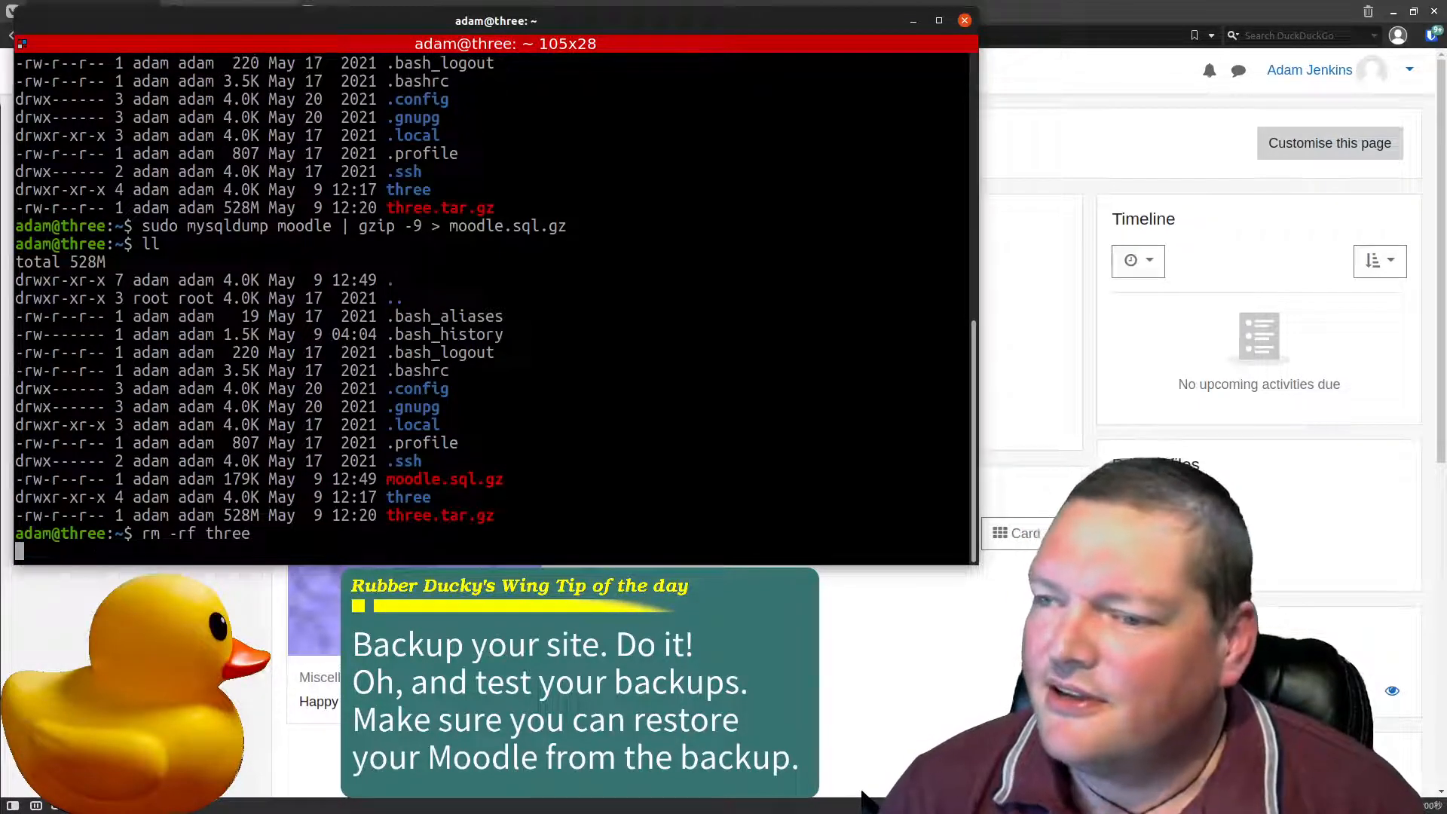
{"action": "key", "text": "Return"}
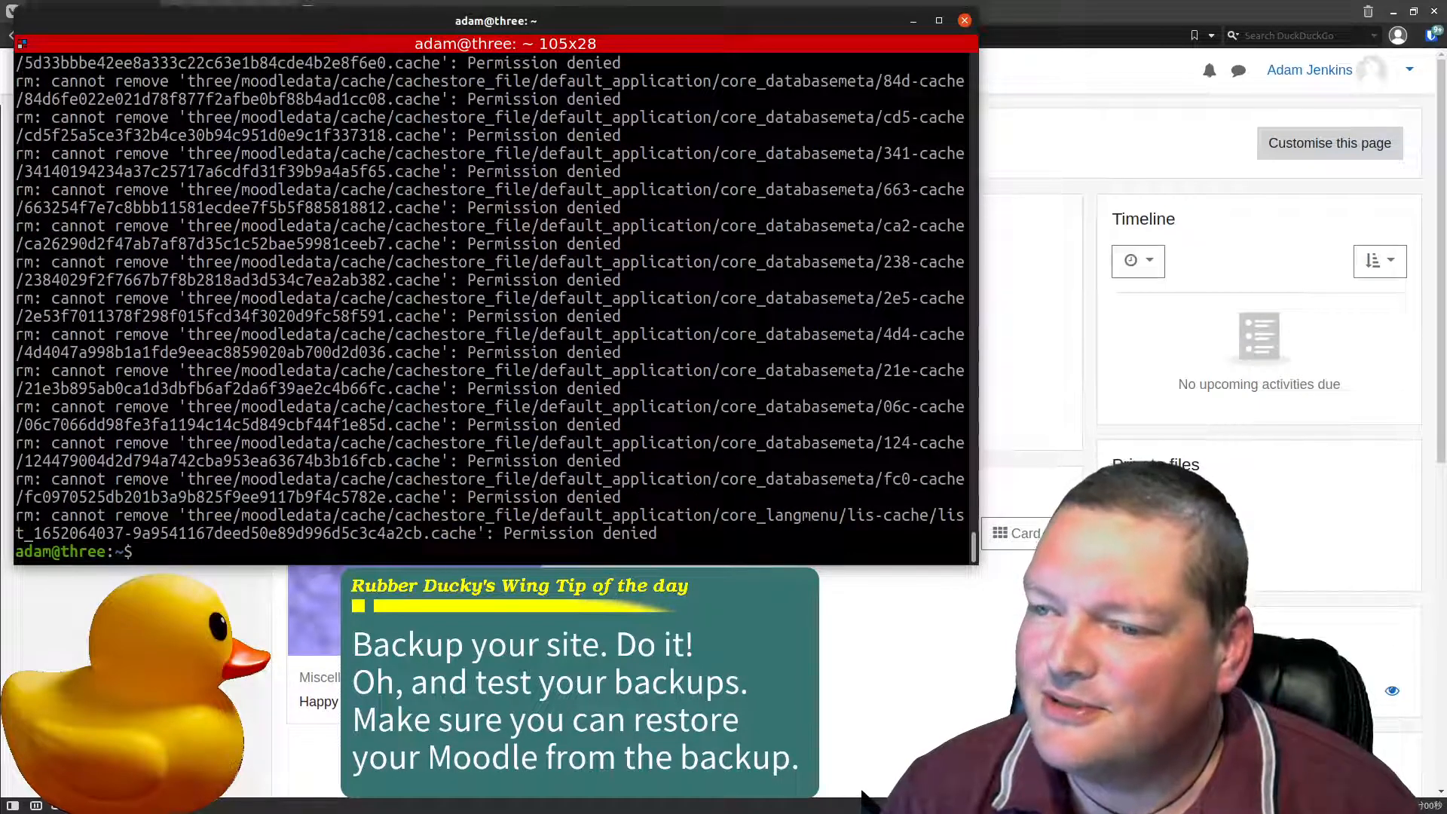
{"action": "type", "text": "rm -rf three"}
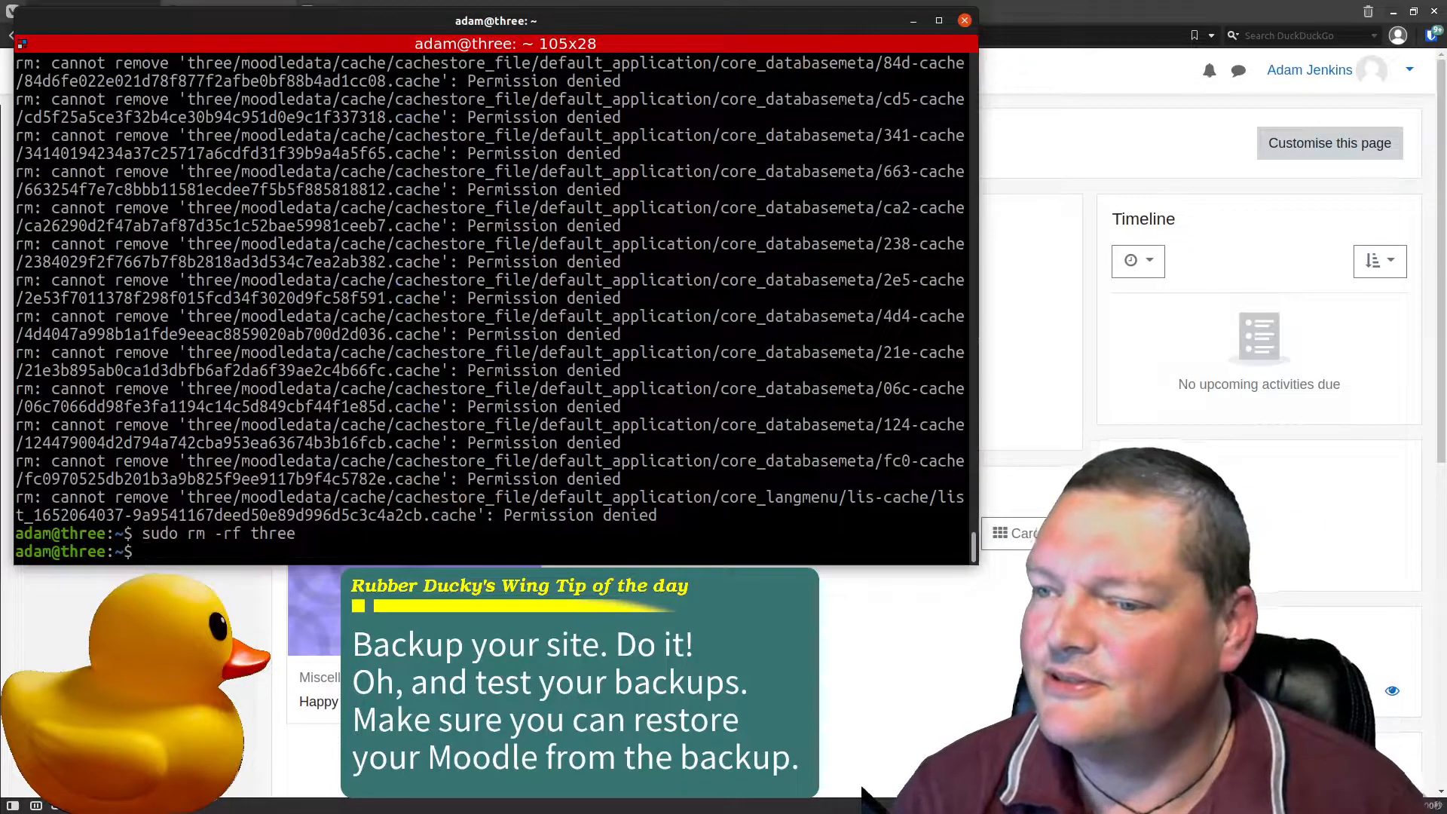
{"action": "type", "text": "ll"}
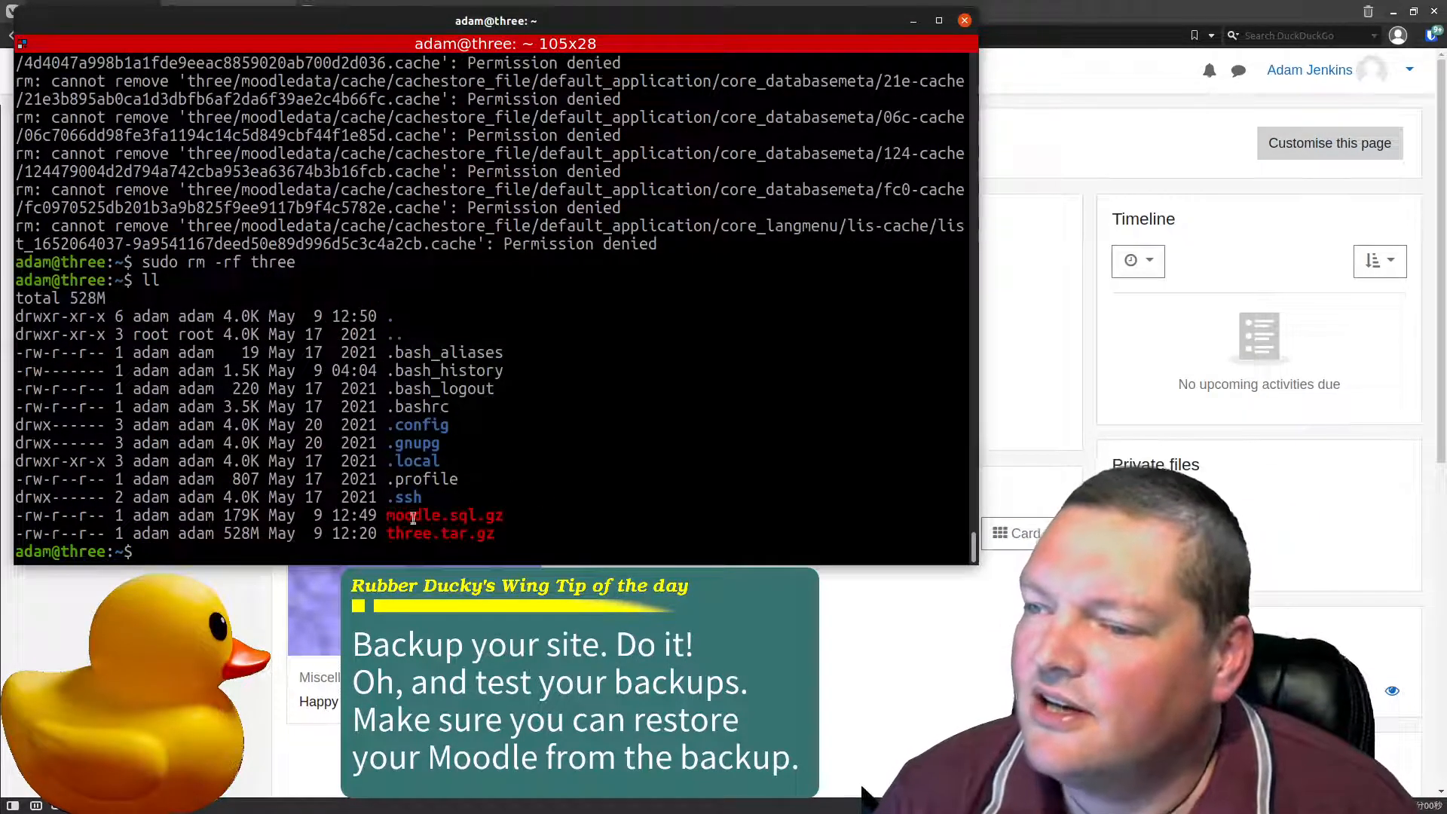
- Bring the browser with the Moodle dashboard to the front
{"action": "double_click", "coordinate": [439, 534]}
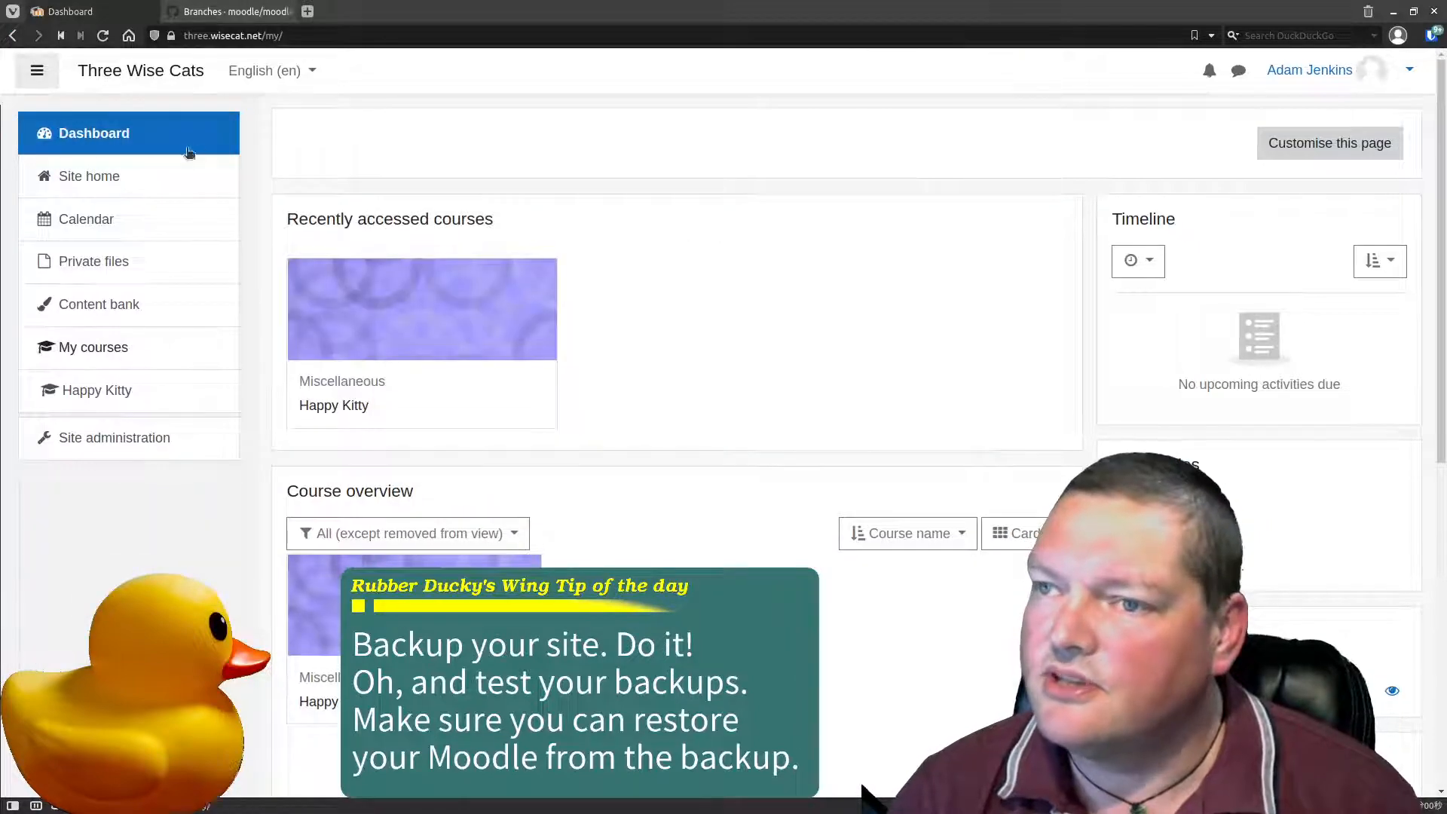
- Load the Three Wise Cats site home to confirm Moodle still works
{"action": "left_click", "coordinate": [89, 175]}
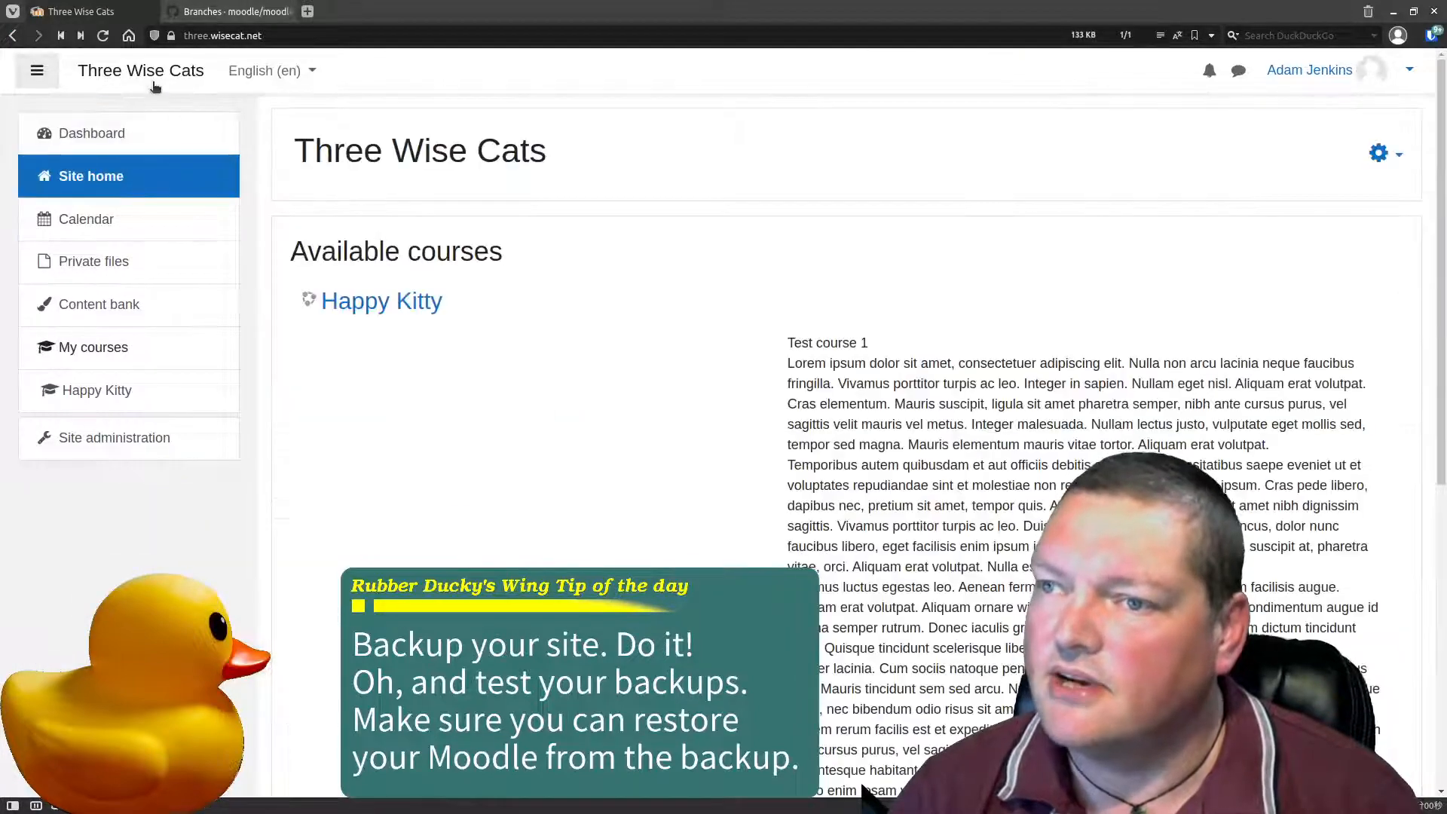
{"action": "left_click", "coordinate": [92, 132]}
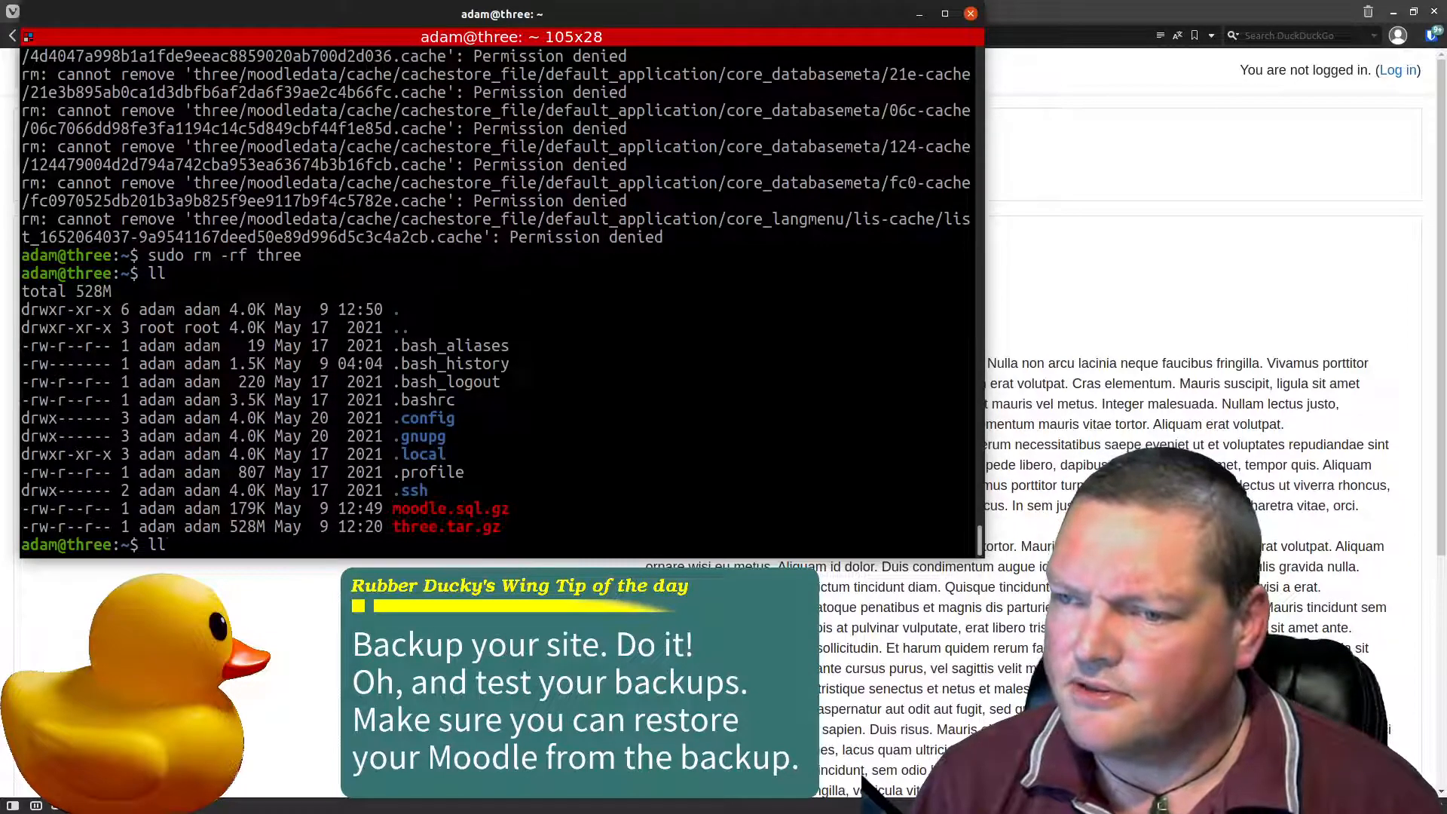
- Enter MariaDB via sudo mysql and issue drop database moodle;
{"action": "type", "text": "sudo"}
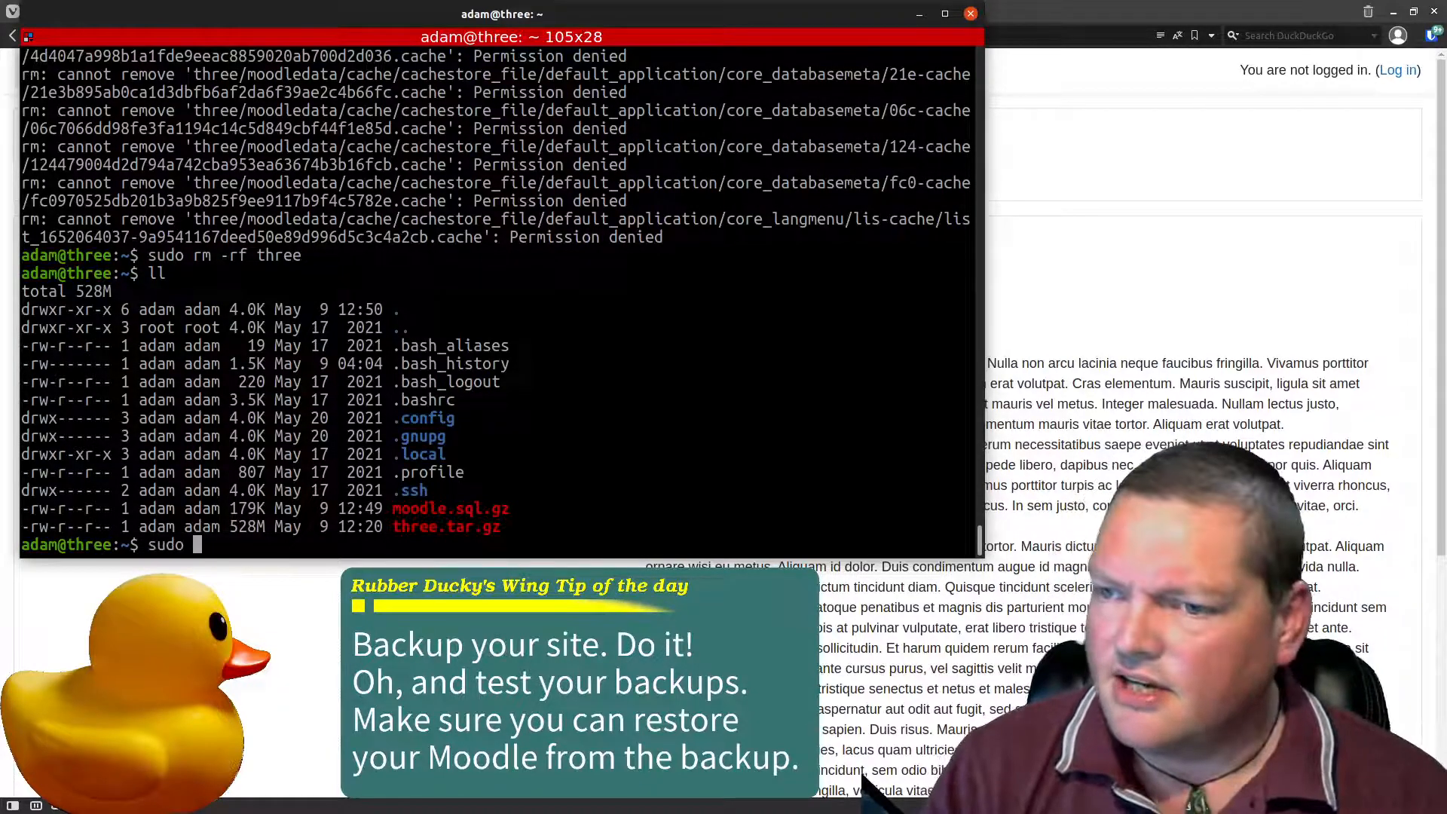
{"action": "type", "text": "mys"}
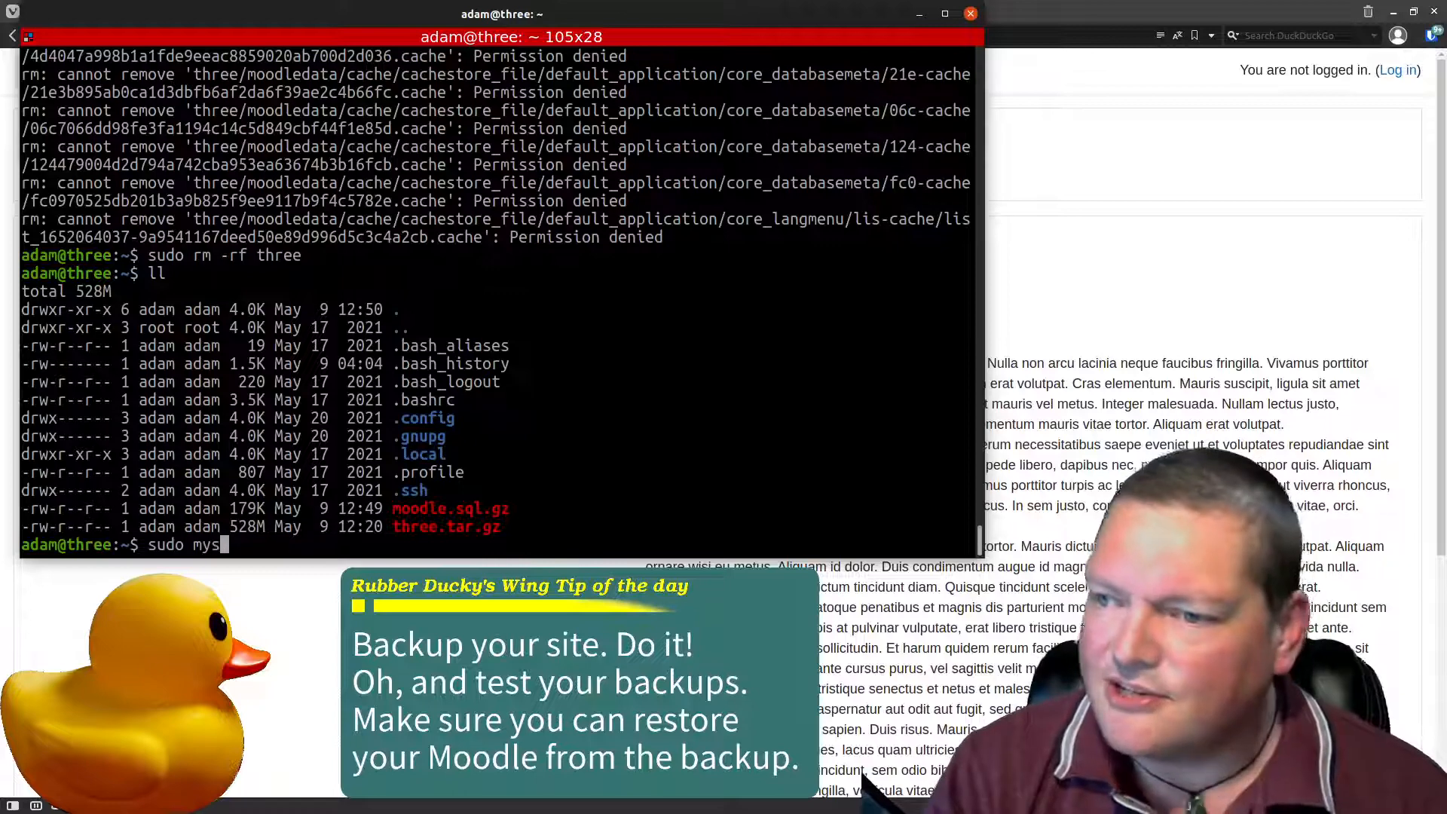
{"action": "type", "text": "ql"}
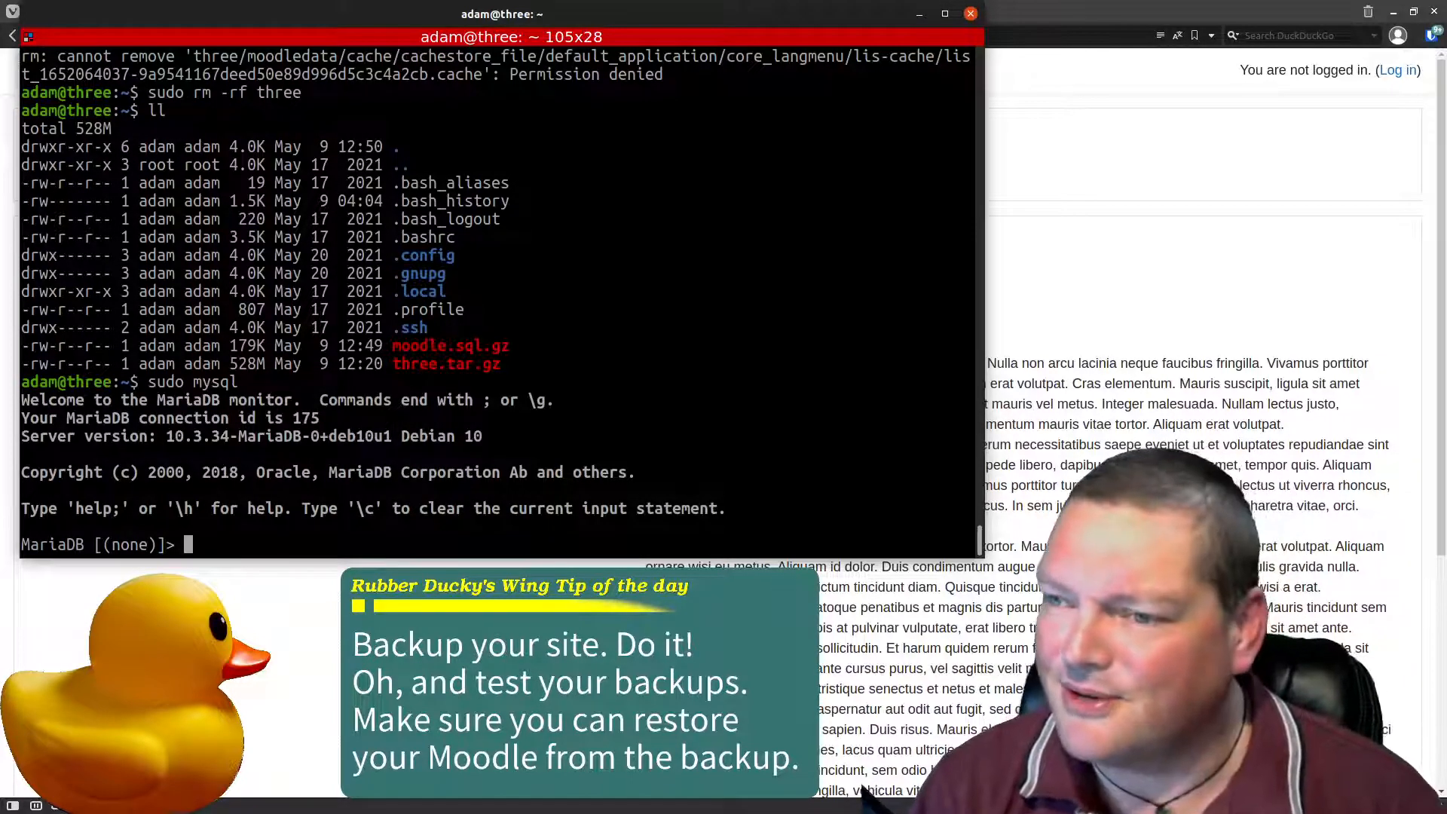
{"action": "type", "text": "drop data"}
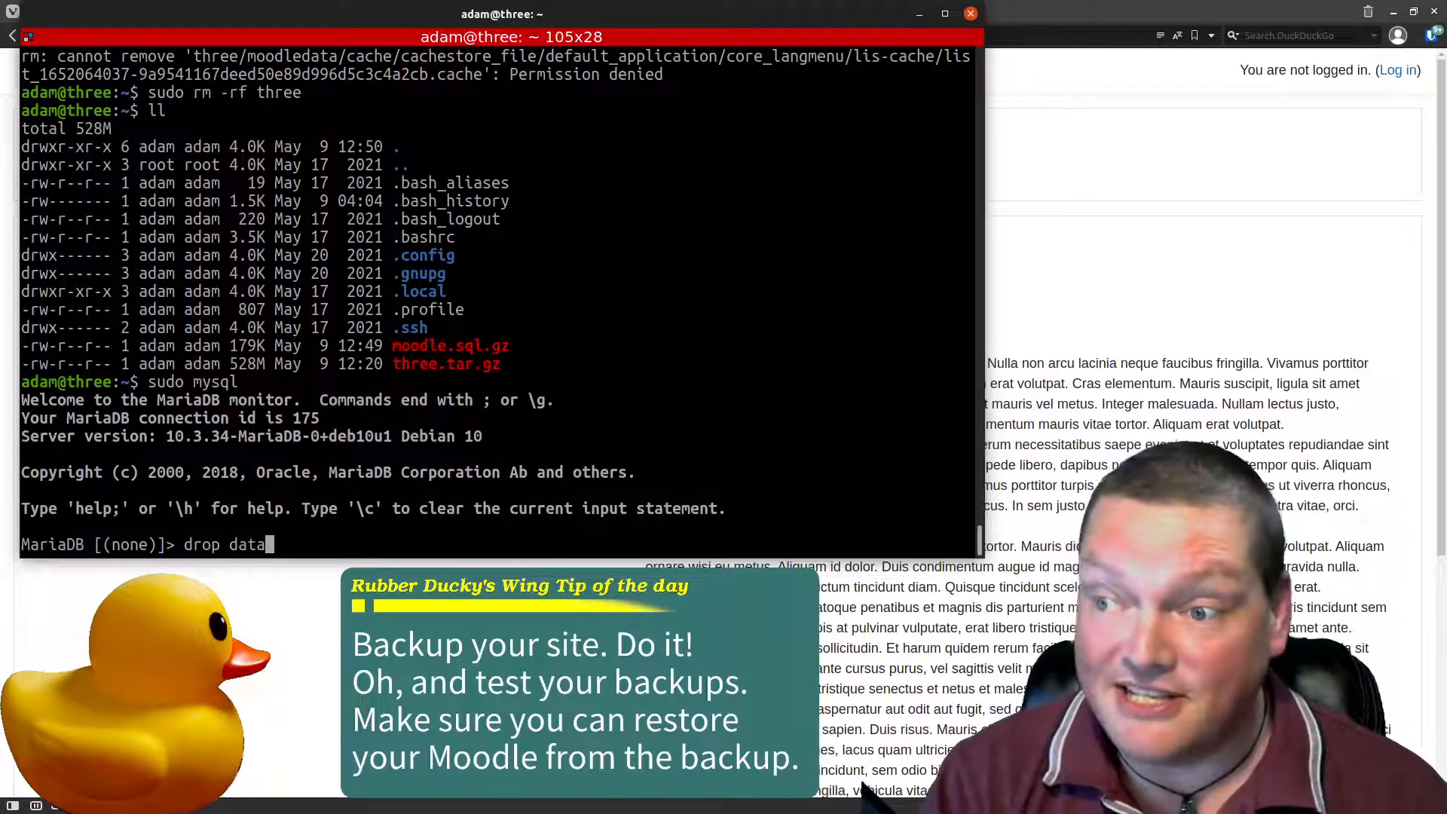
{"action": "type", "text": "base"}
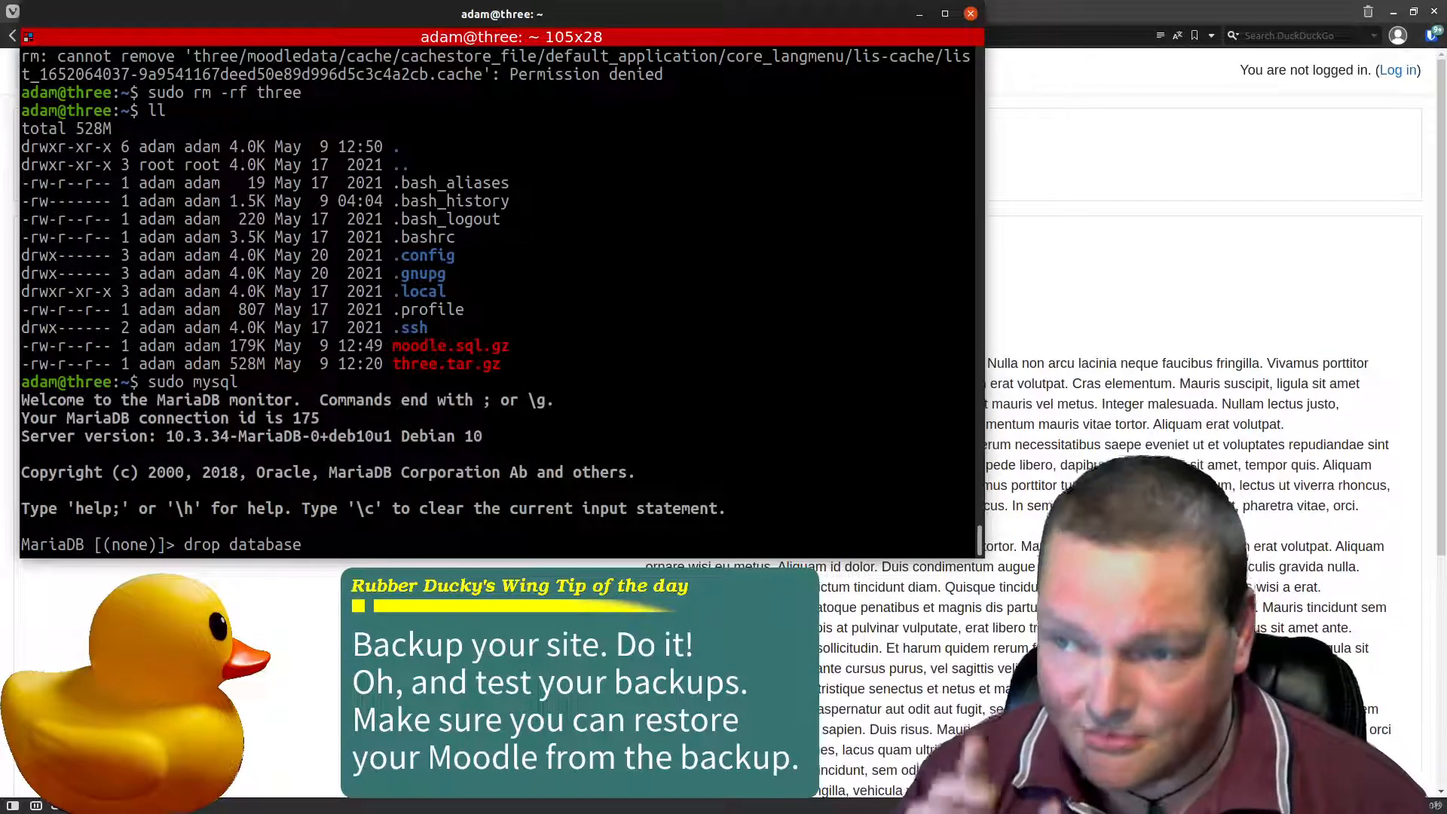
{"action": "type", "text": "moodle"}
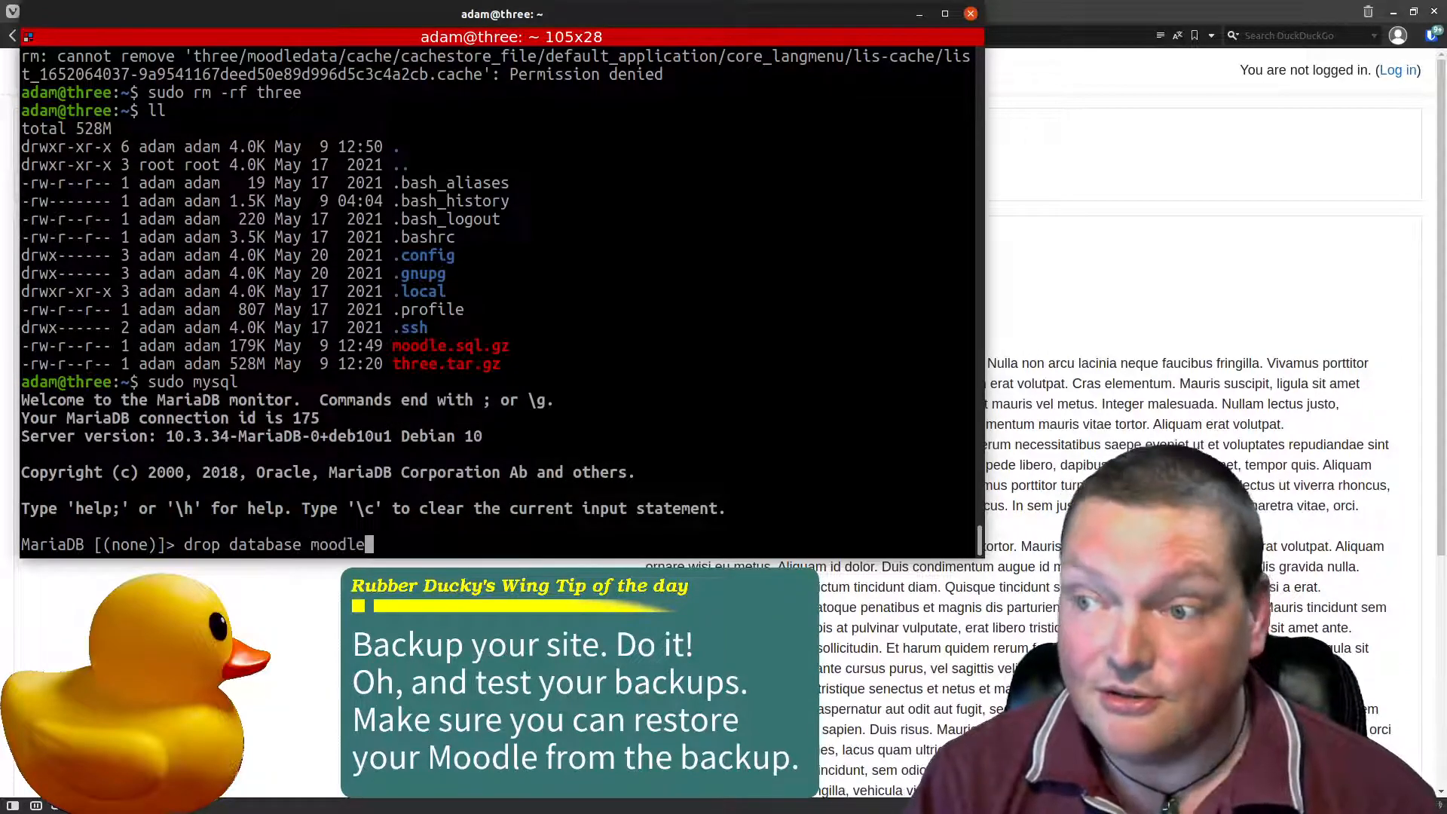
{"action": "type", "text": ";"}
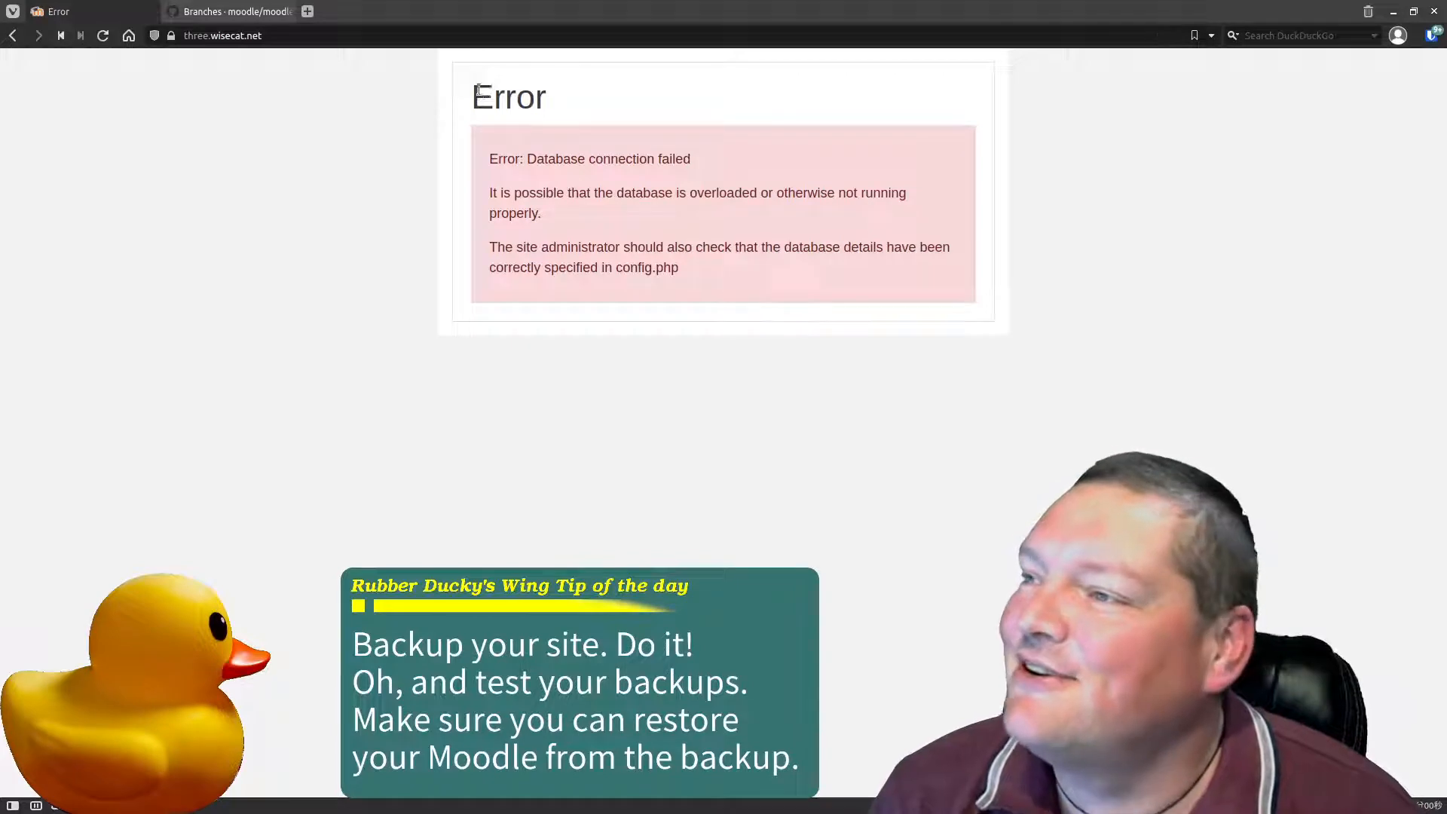
- Reload the Moodle site to see the Database connection failed error
{"action": "left_click_drag", "start_coordinate": [534, 158], "coordinate": [724, 247]}
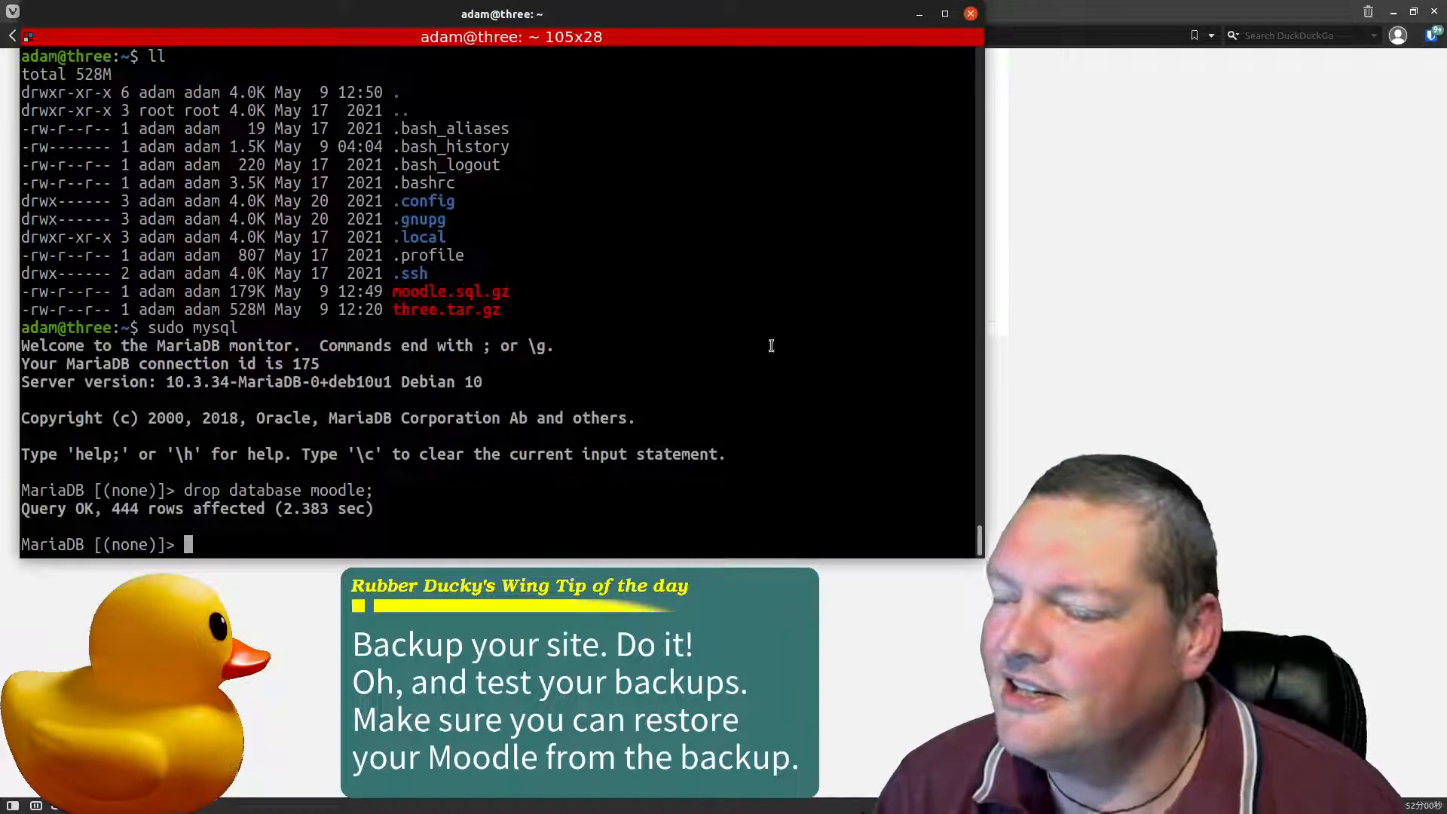
- Leave MariaDB and gunzip moodle.sql.gz into a 1.5M moodle.sql, selecting its name
{"action": "type", "text": "exit"}
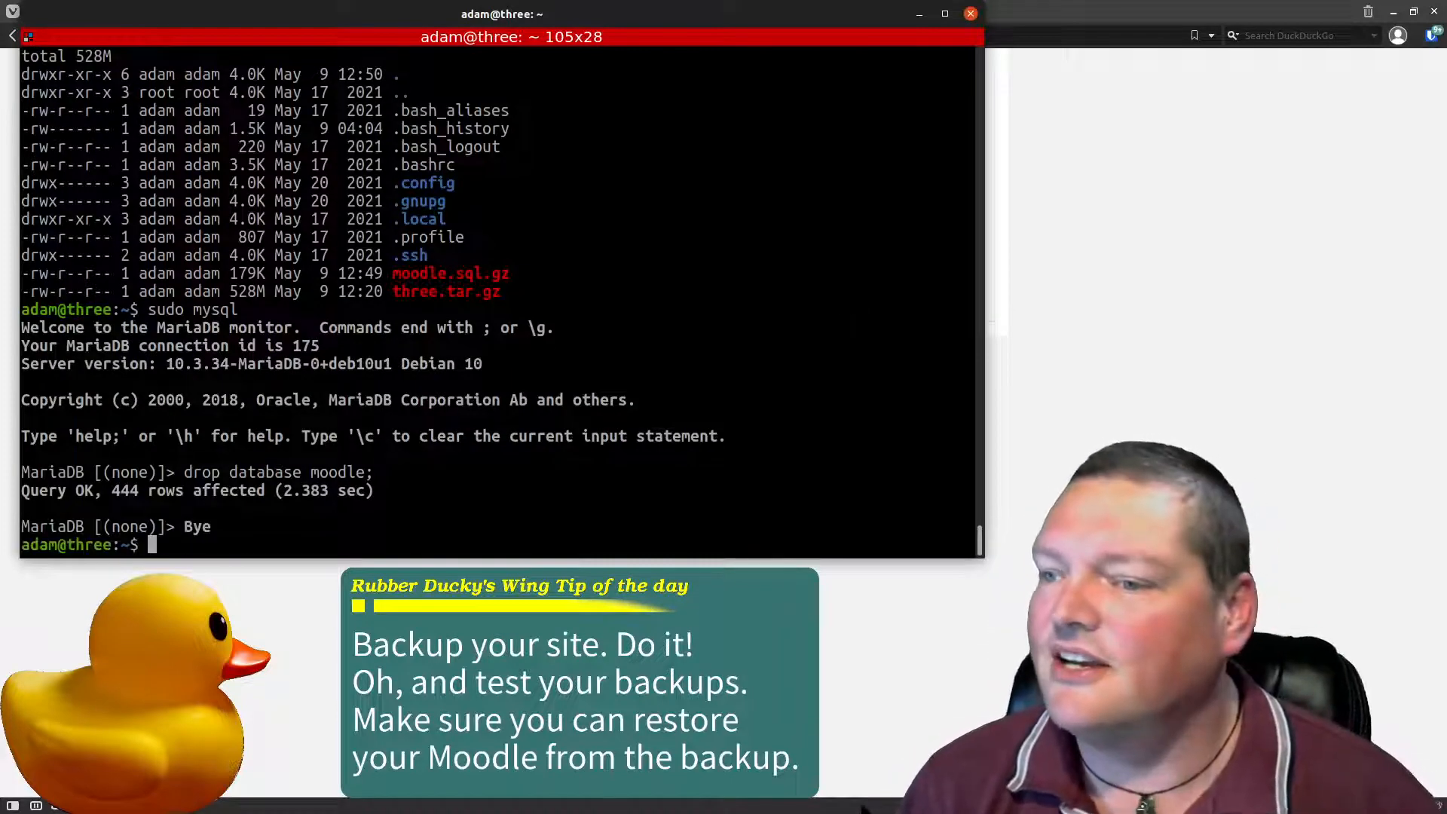
{"action": "type", "text": "ll"}
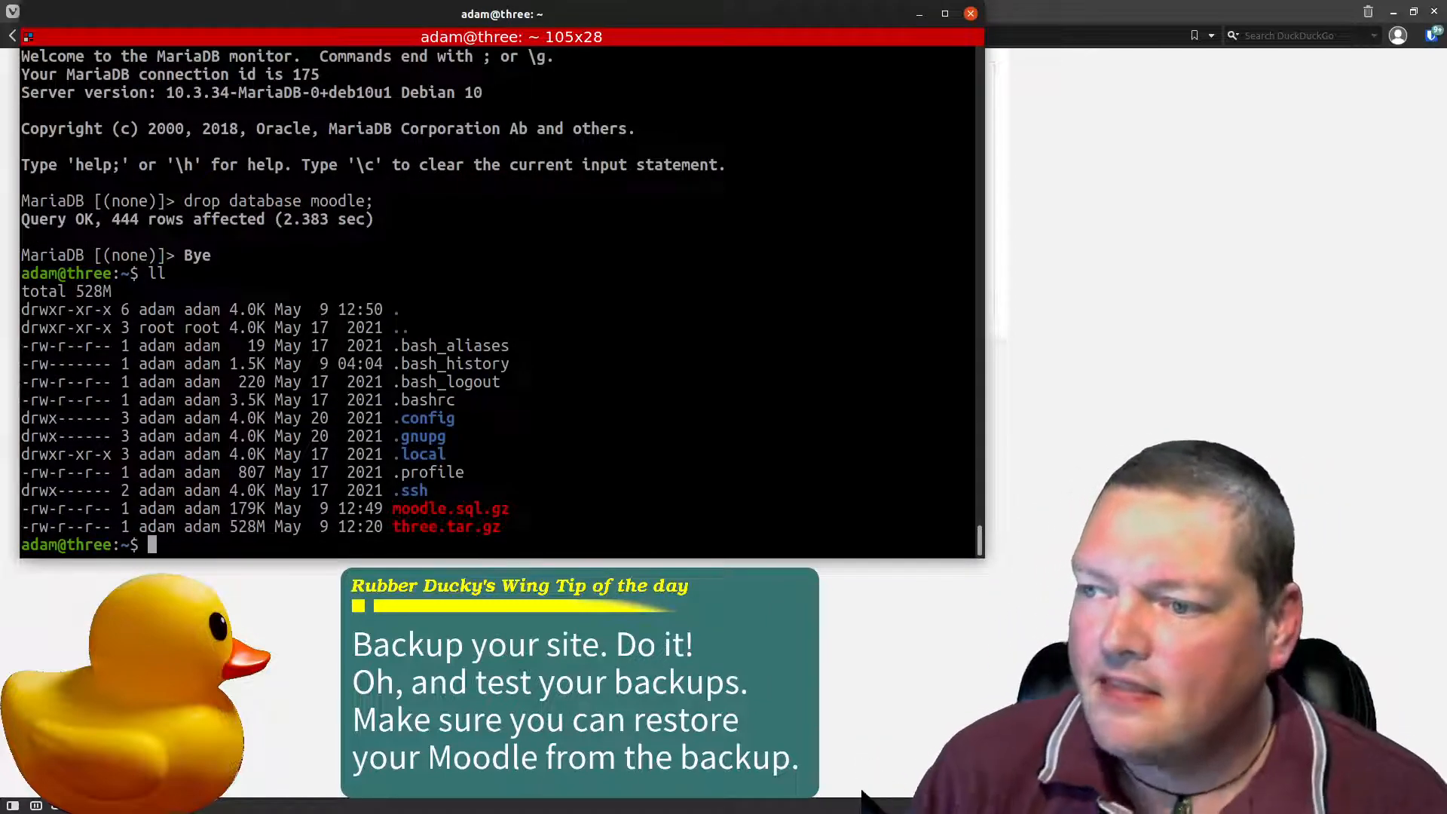
{"action": "mouse_move", "coordinate": [805, 243]}
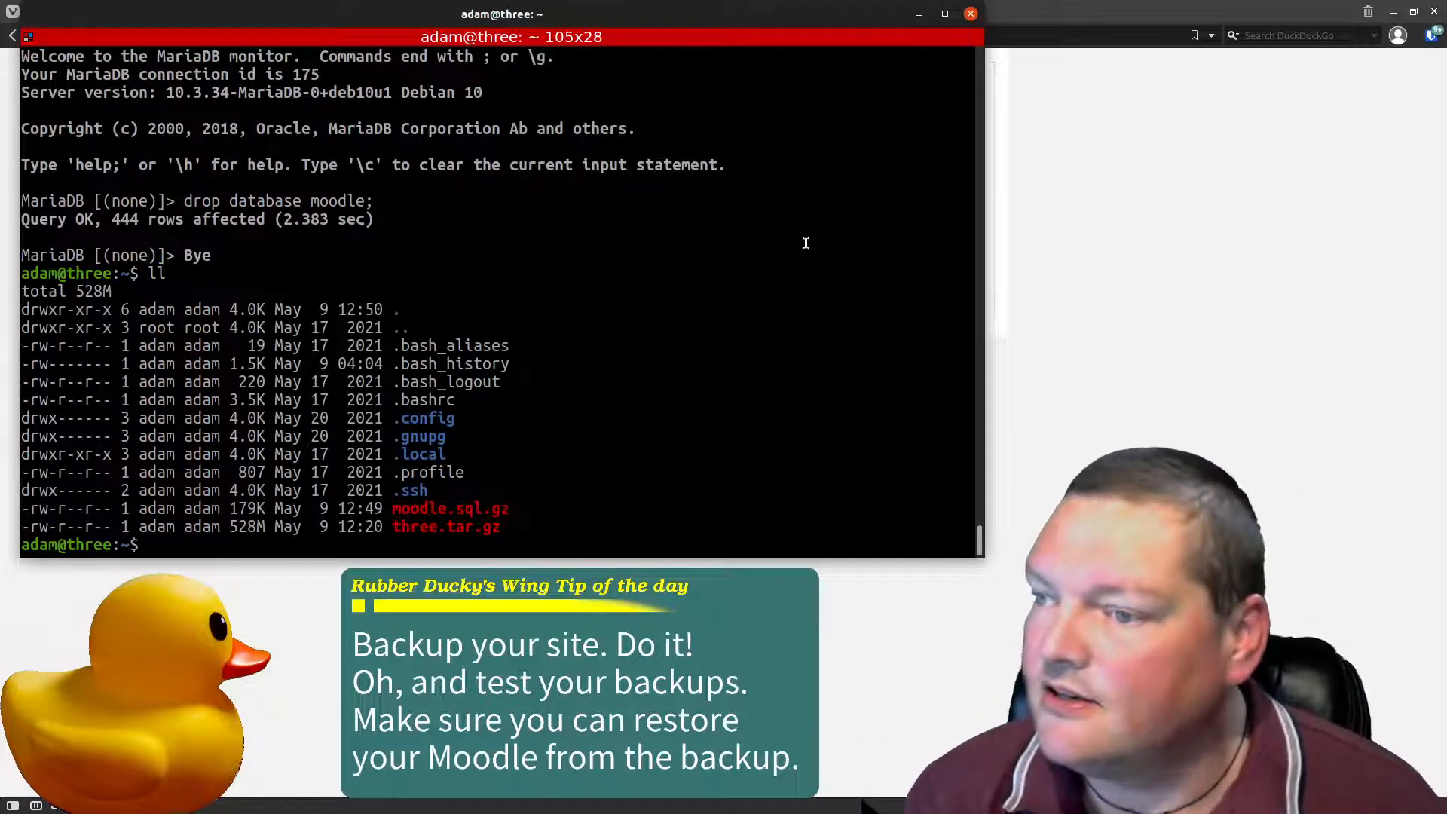
{"action": "double_click", "coordinate": [451, 508]}
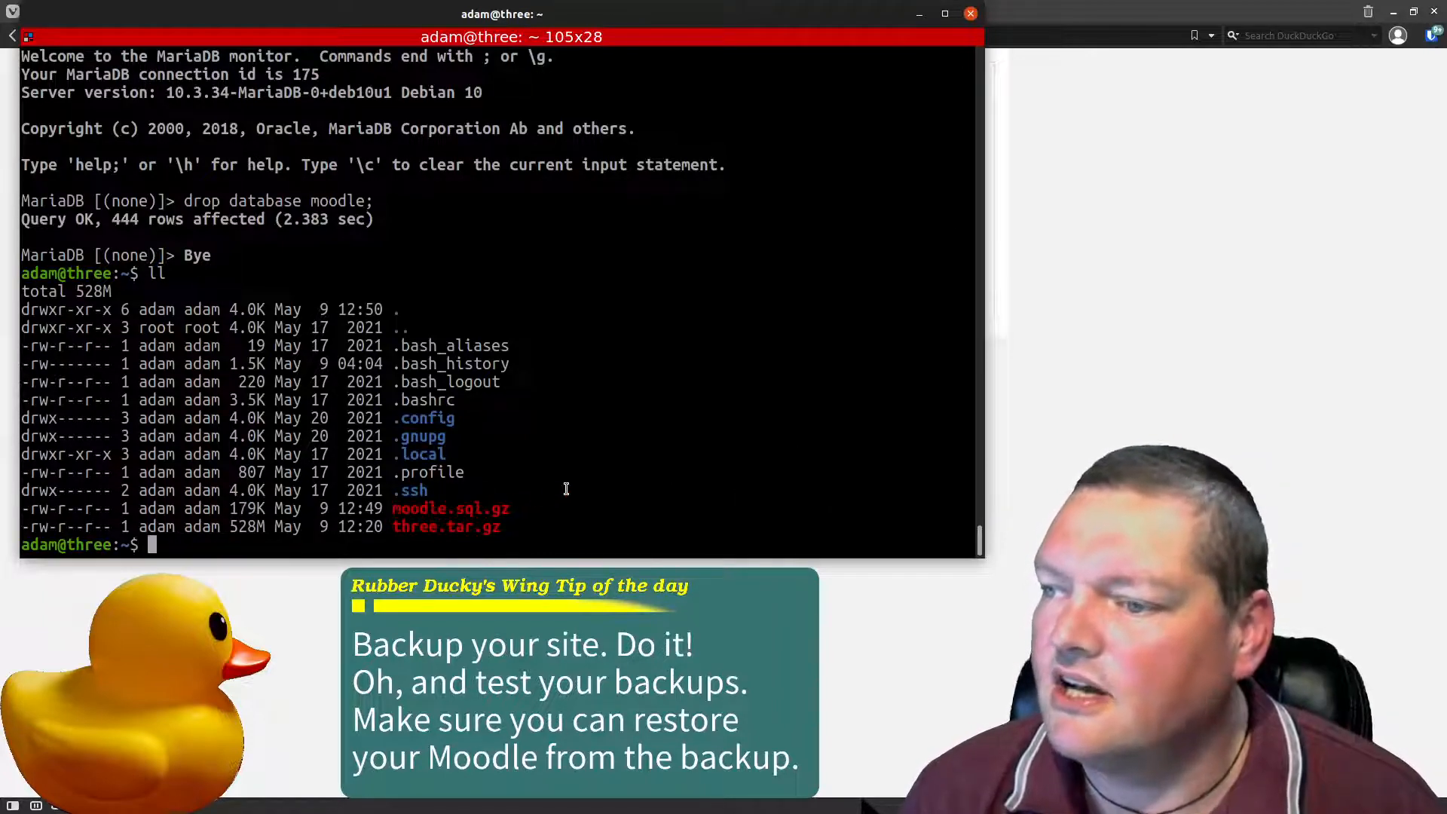
{"action": "type", "text": "gu"}
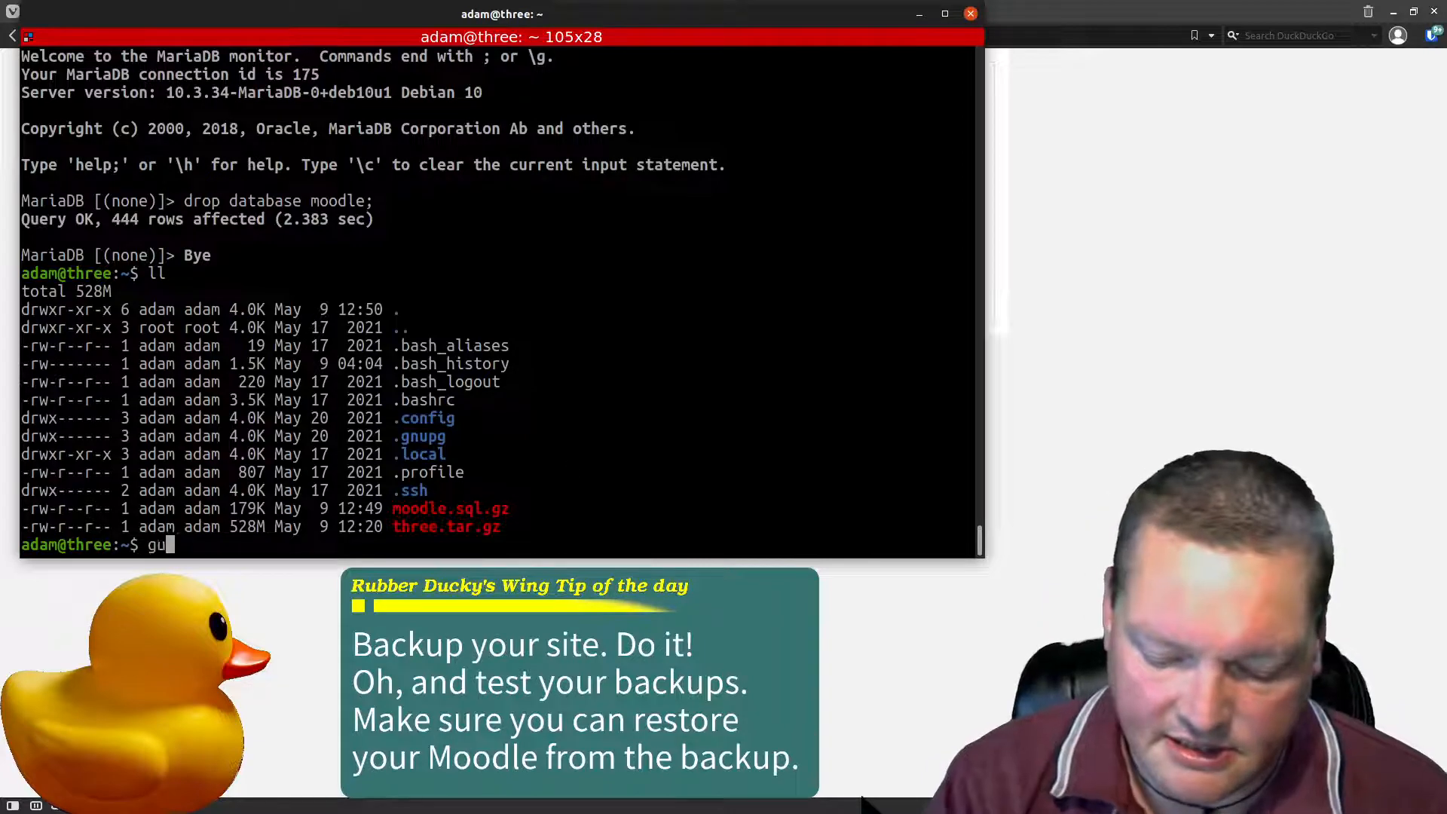
{"action": "type", "text": "nzip moodle.sql.gz"}
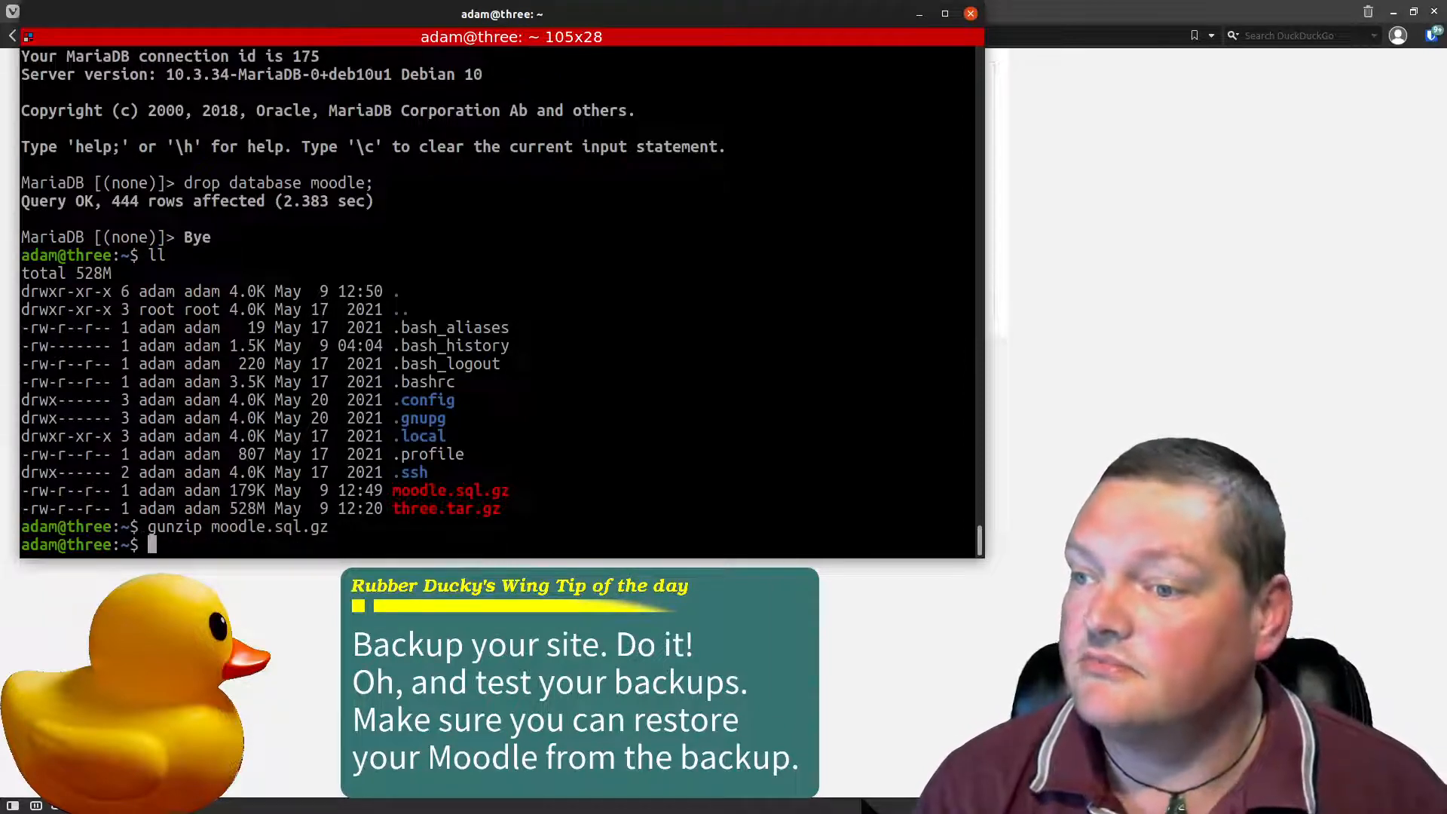
{"action": "key", "text": "Return"}
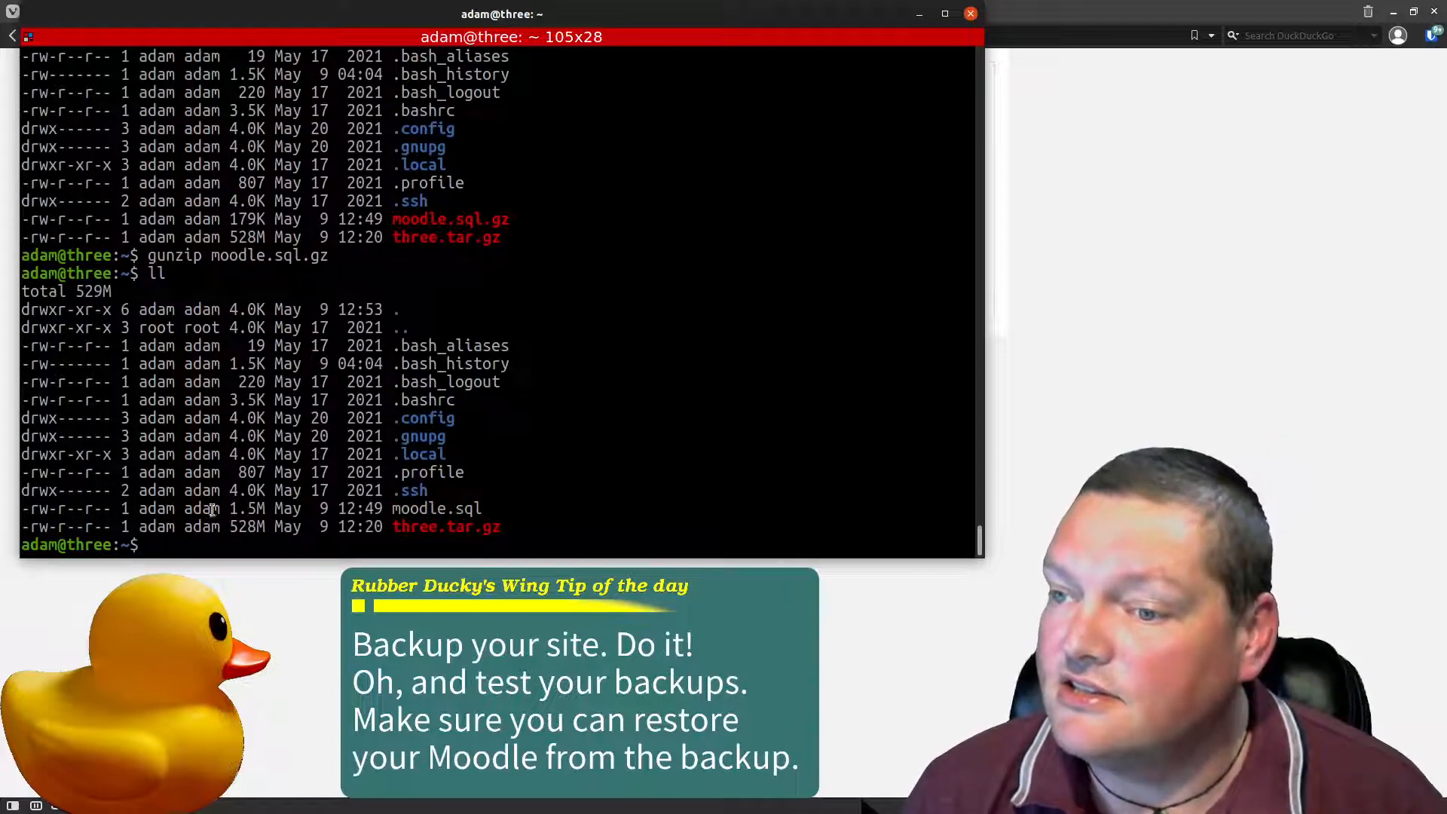
{"action": "double_click", "coordinate": [437, 508]}
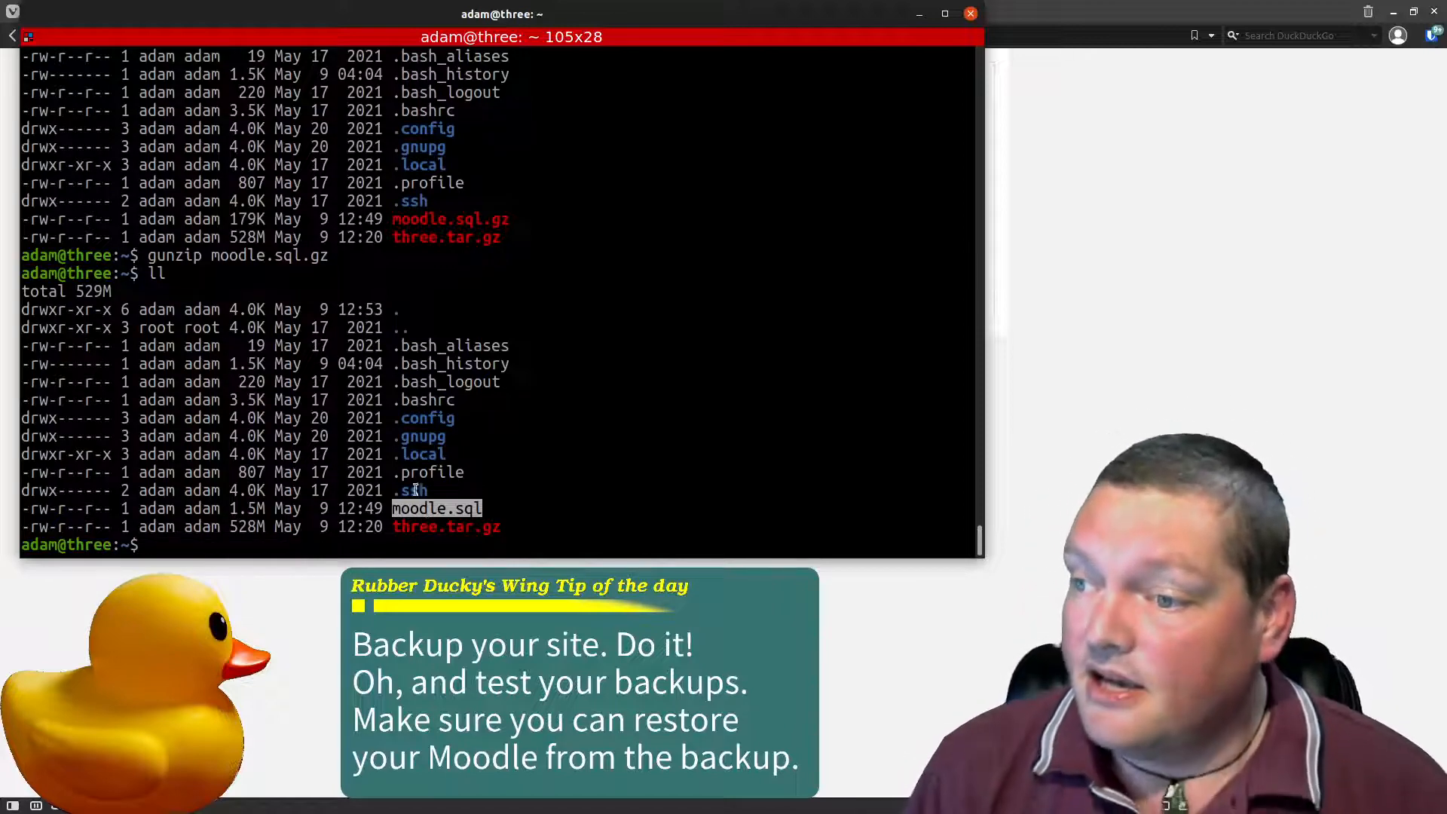
{"action": "mouse_move", "coordinate": [606, 436]}
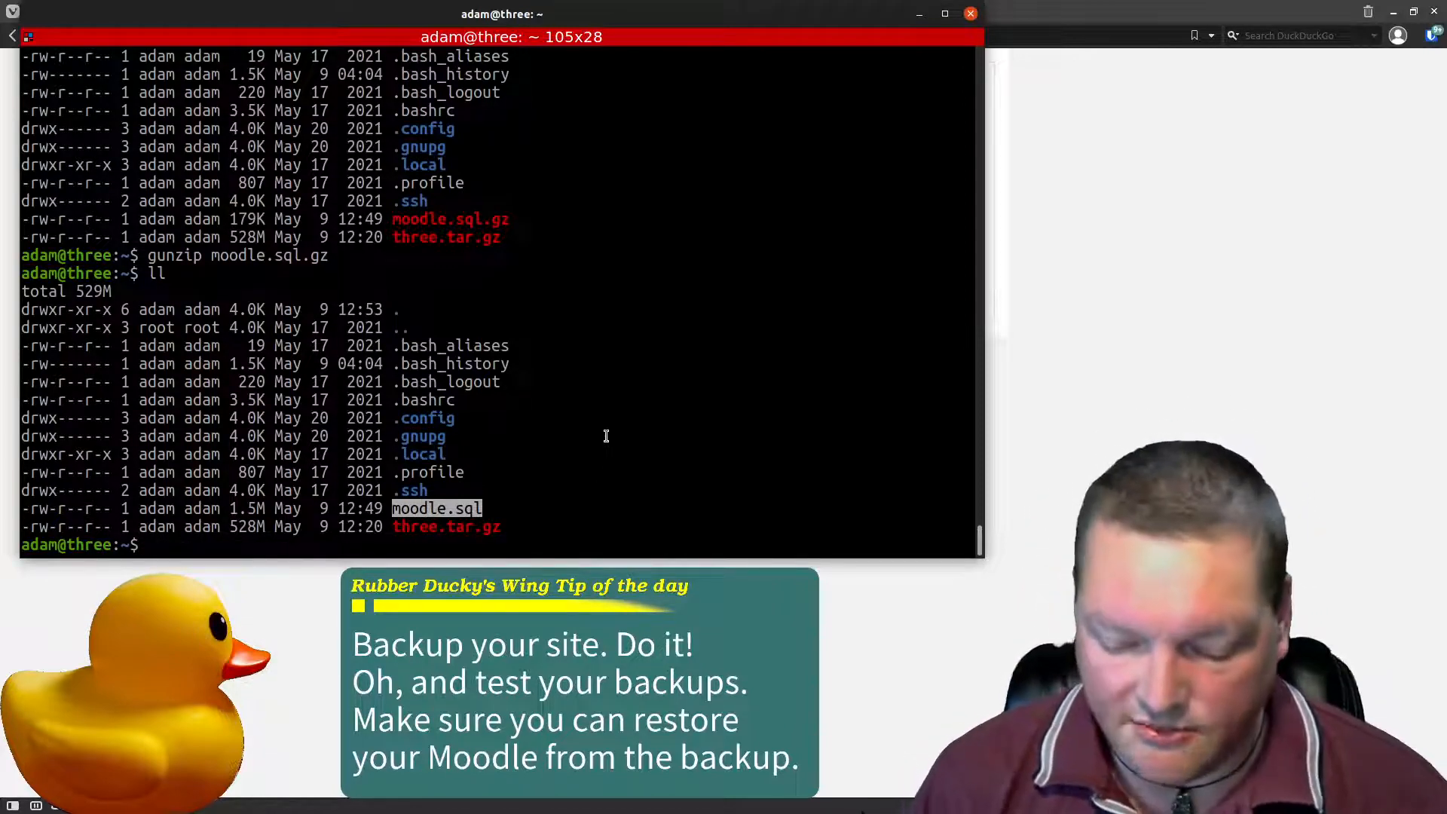
- View moodle.sql in less, highlighting the MariaDB dump header for the moodle database, then quit
{"action": "type", "text": "less mo"}
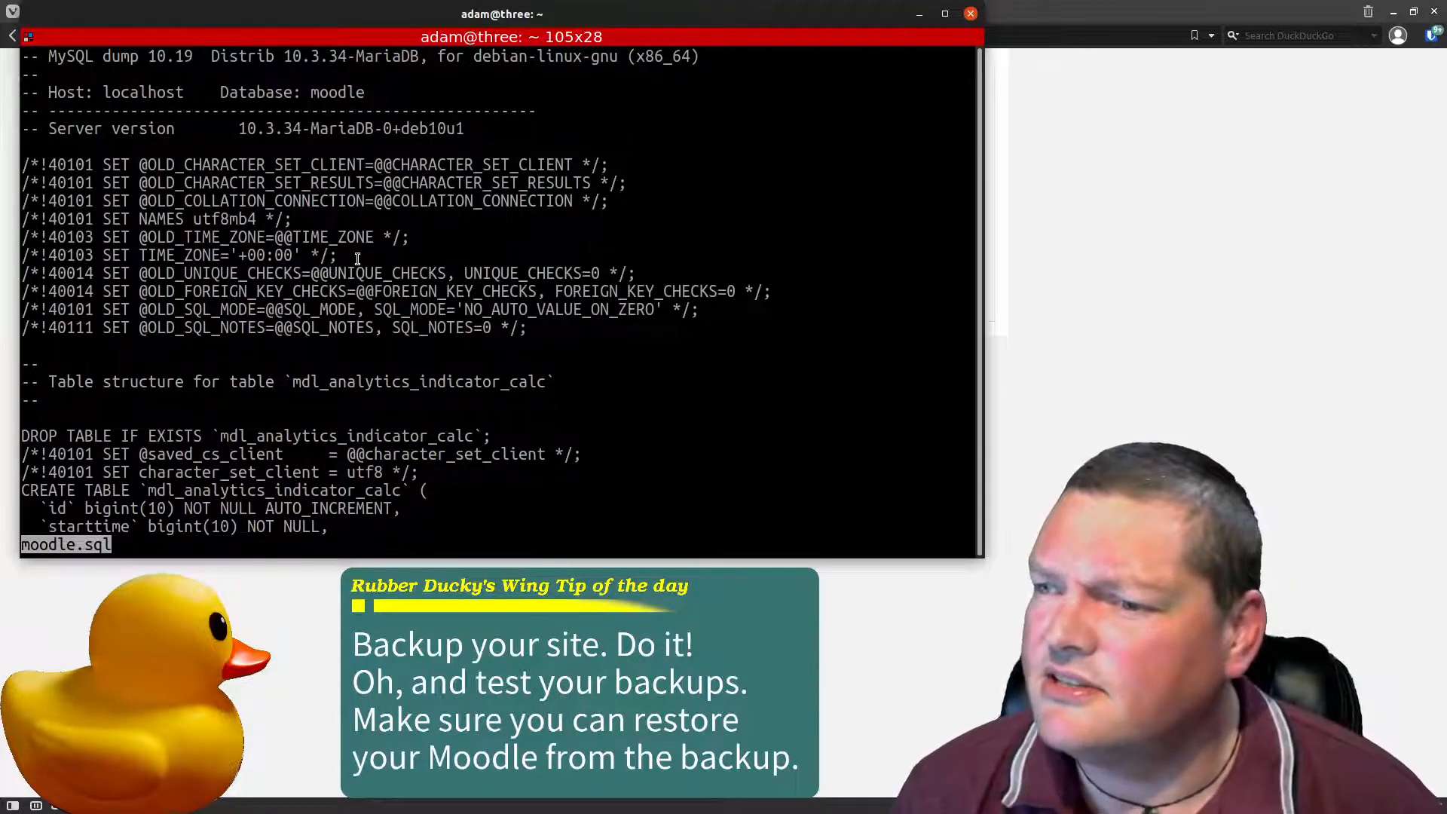
{"action": "left_click_drag", "start_coordinate": [21, 129], "coordinate": [274, 164]}
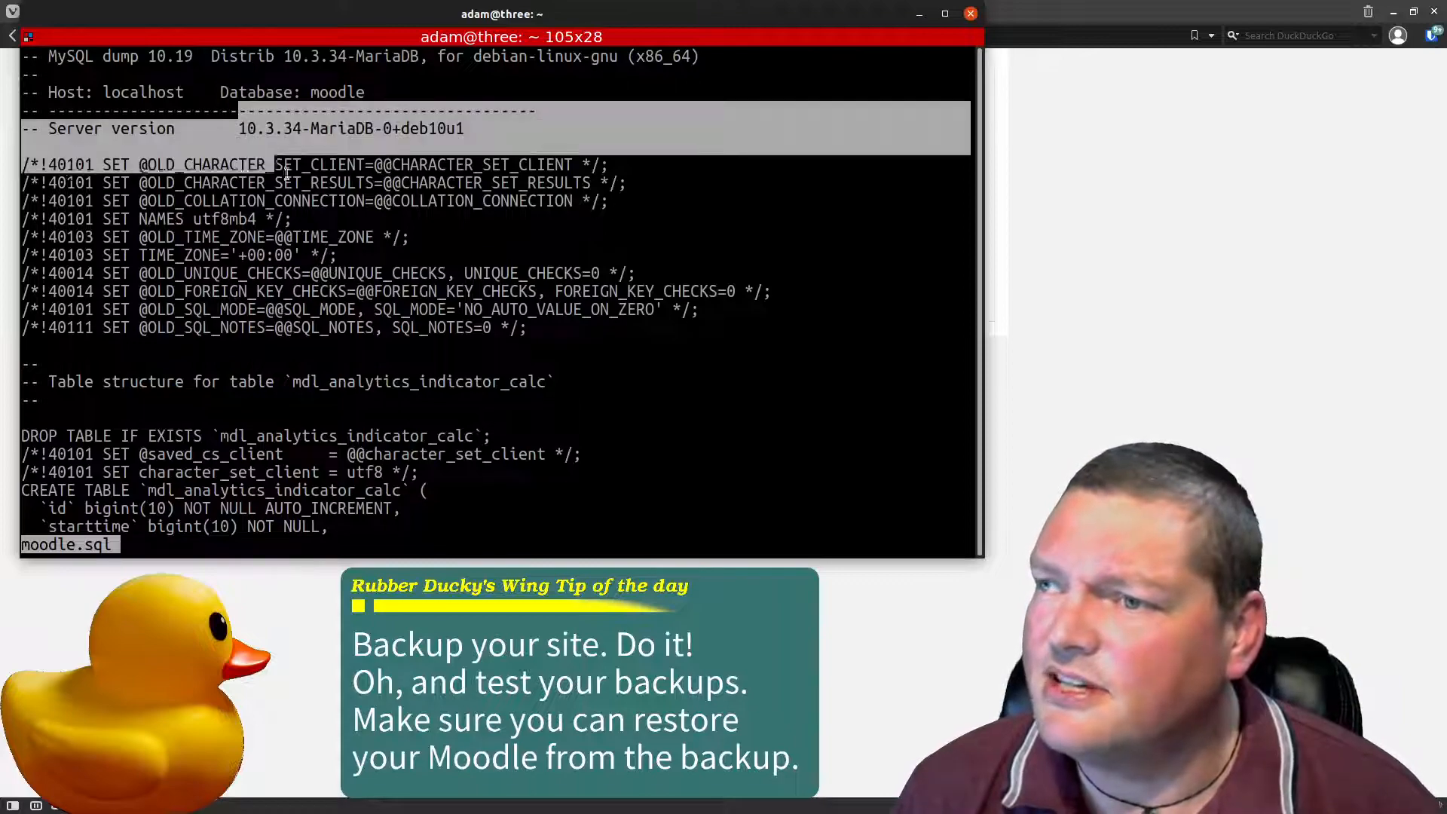
{"action": "scroll", "scroll_direction": "down", "scroll_amount": 3}
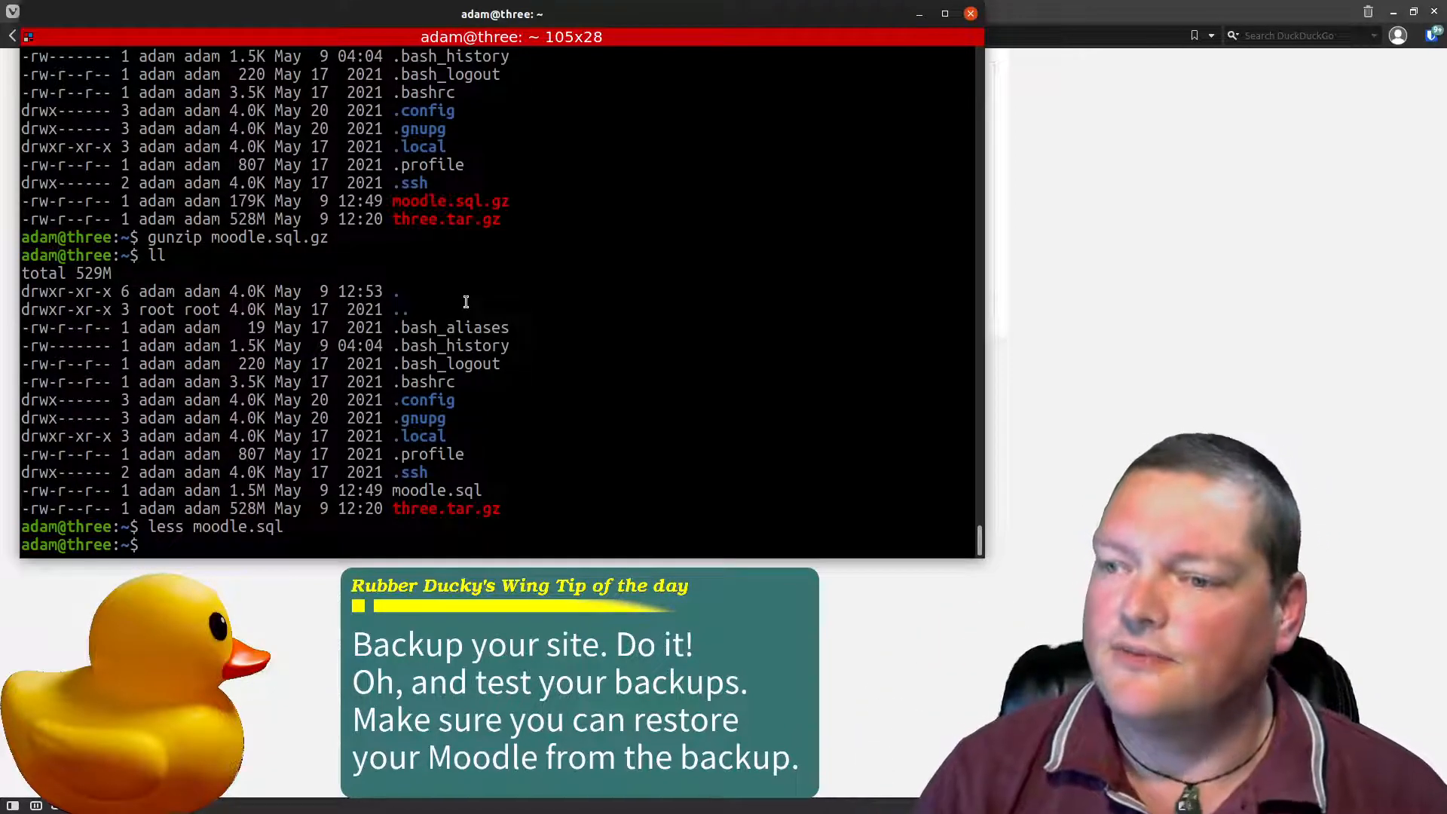
- List the directory, start a root MariaDB session with sudo mysql and enter drop database moodle;
{"action": "type", "text": "ll"}
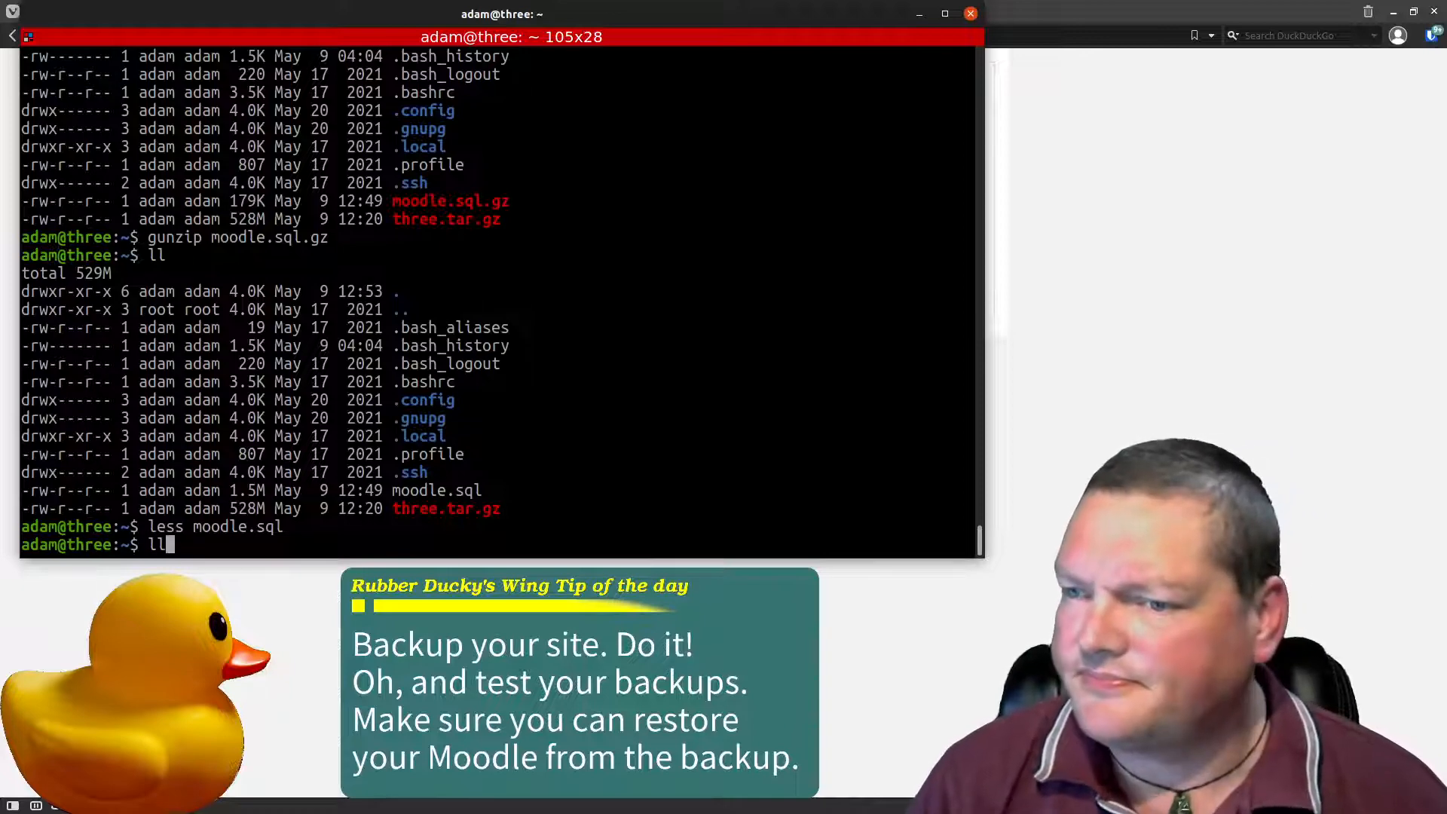
{"action": "type", "text": "sudo mysql"}
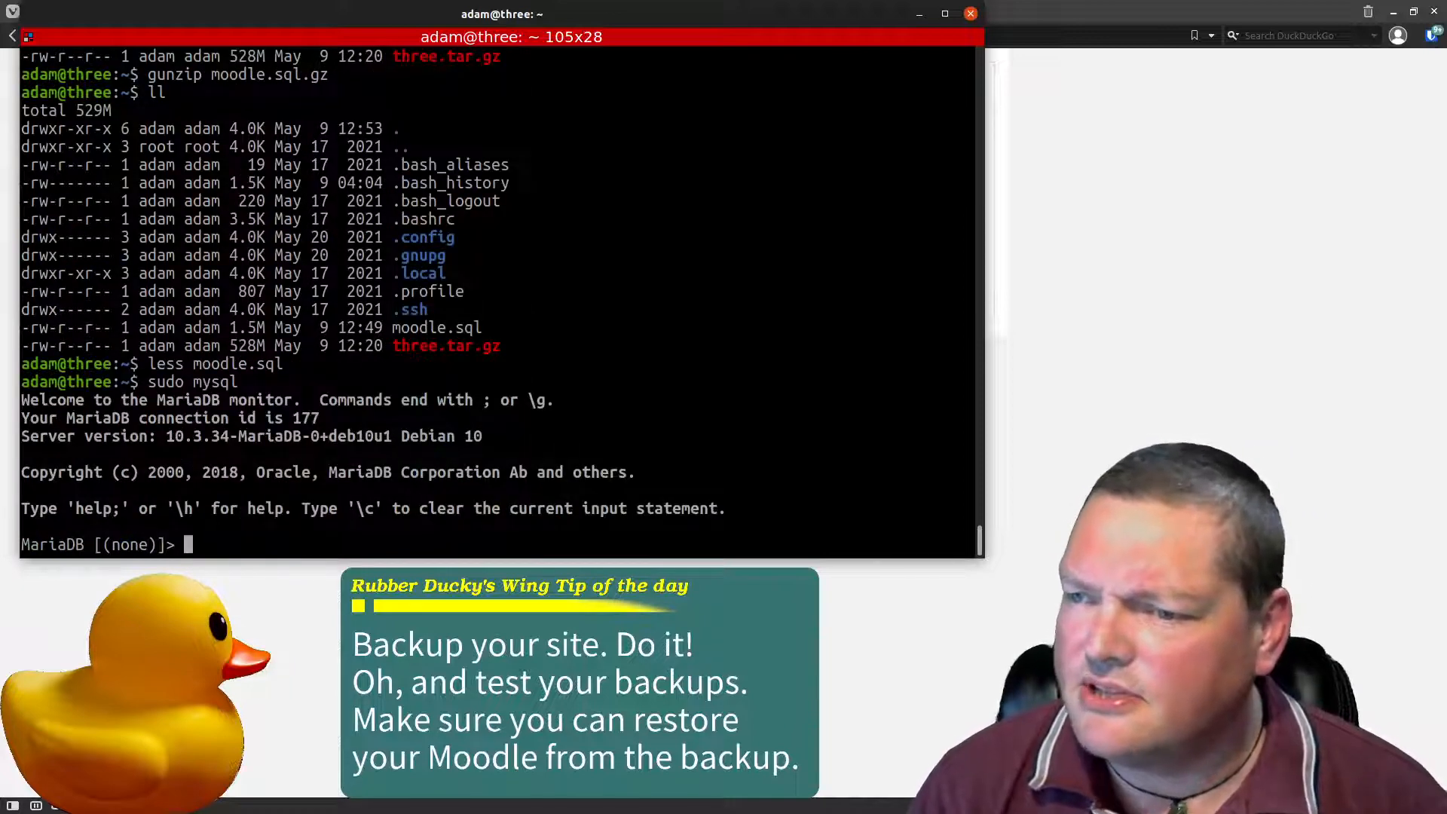
{"action": "type", "text": "drop database moodle;"}
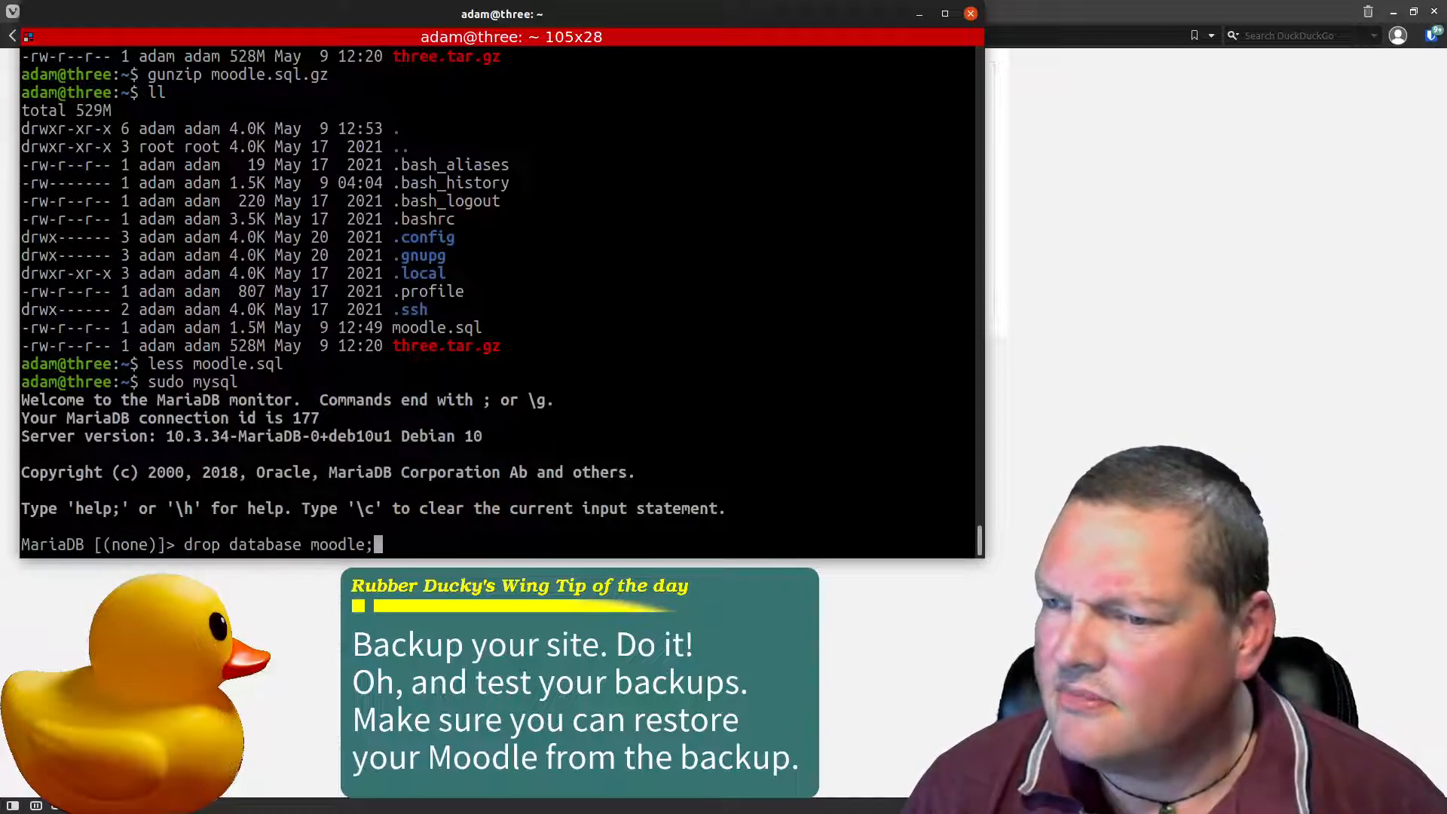
- Flush privileges, create database moodle with utf8mb4 / utf8mb4_unicode_ci, and exit MariaDB
{"action": "type", "text": "FLUSH PRIVILEGES;"}
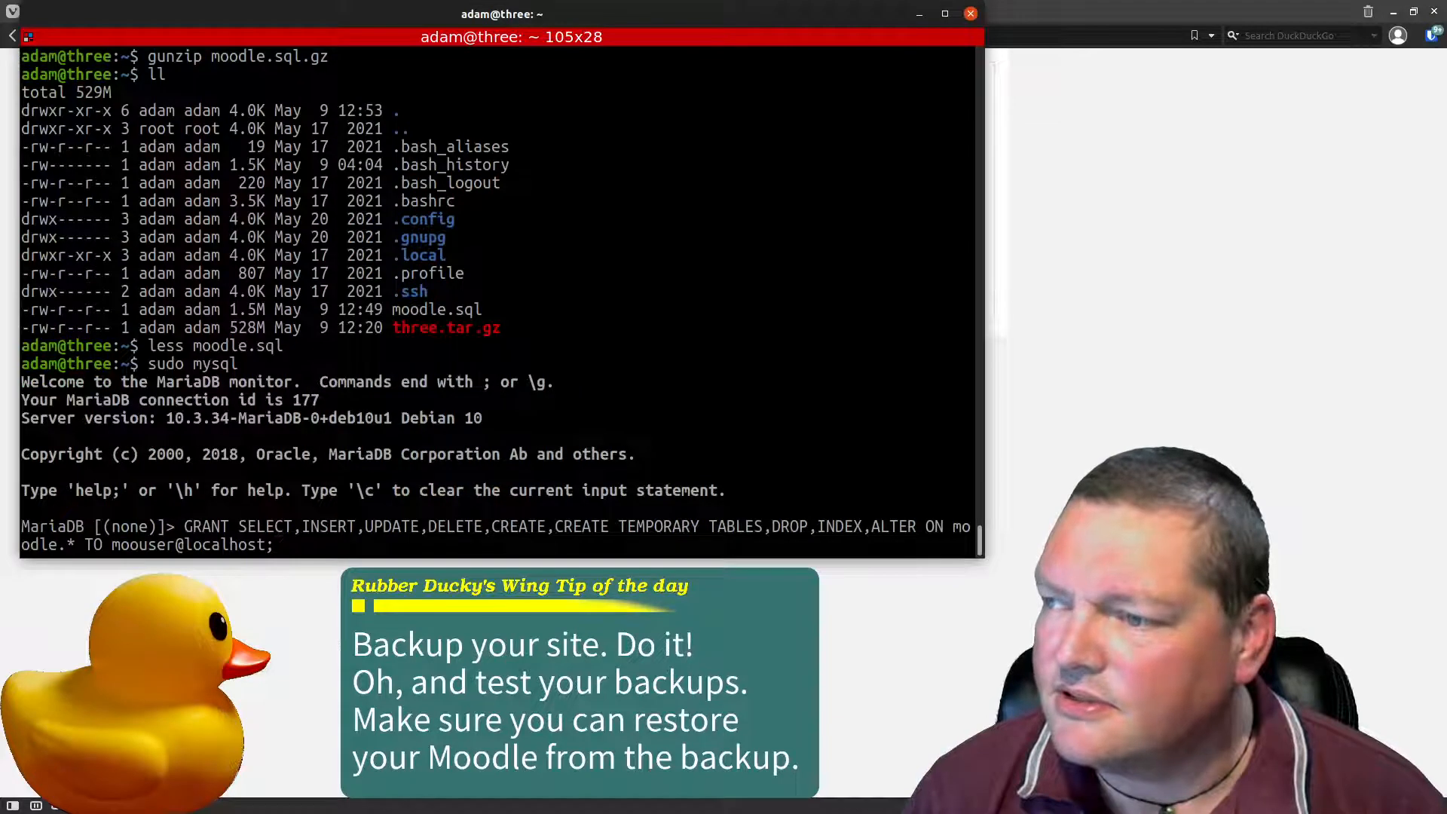
{"action": "type", "text": "CREATE DATABASE moodle DEFAULT CHARACTER SET utf8mb4 COLLATE utf8mb4_unicode_ci;"}
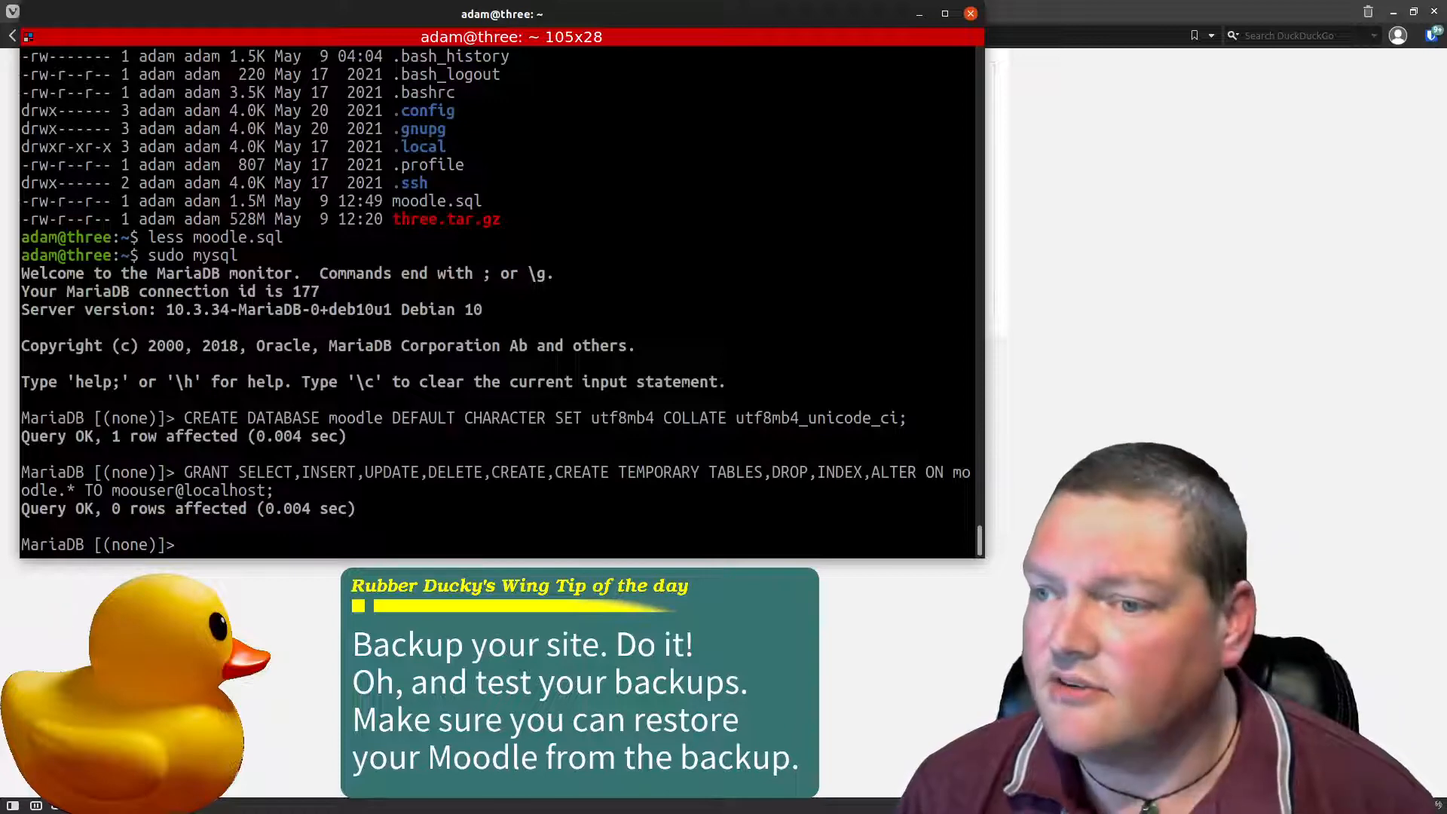
{"action": "type", "text": "exit"}
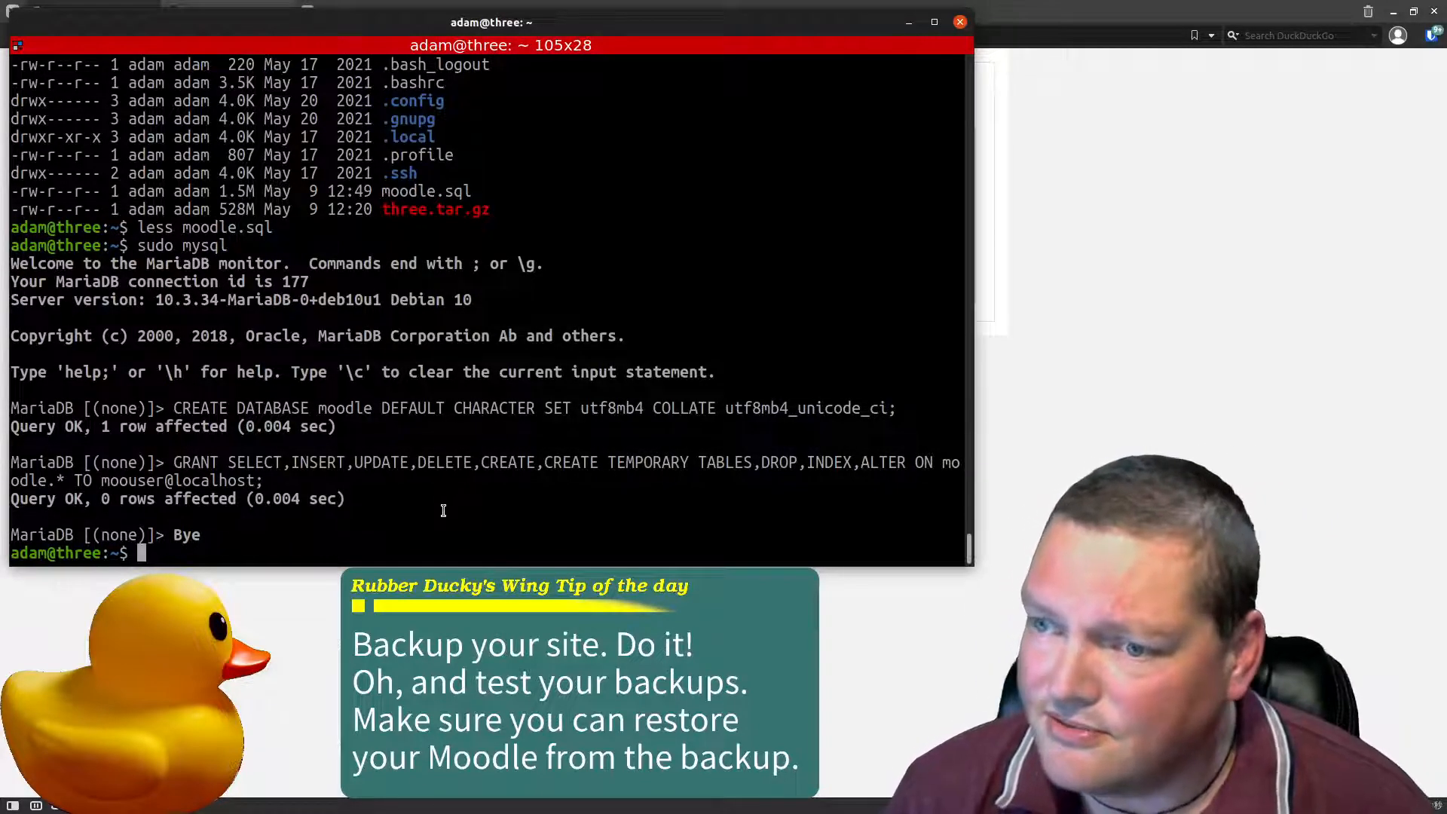
- Launch sudo mysql moodle < moodle.sql to import the dump into the new moodle database
{"action": "type", "text": "less moodle.sql"}
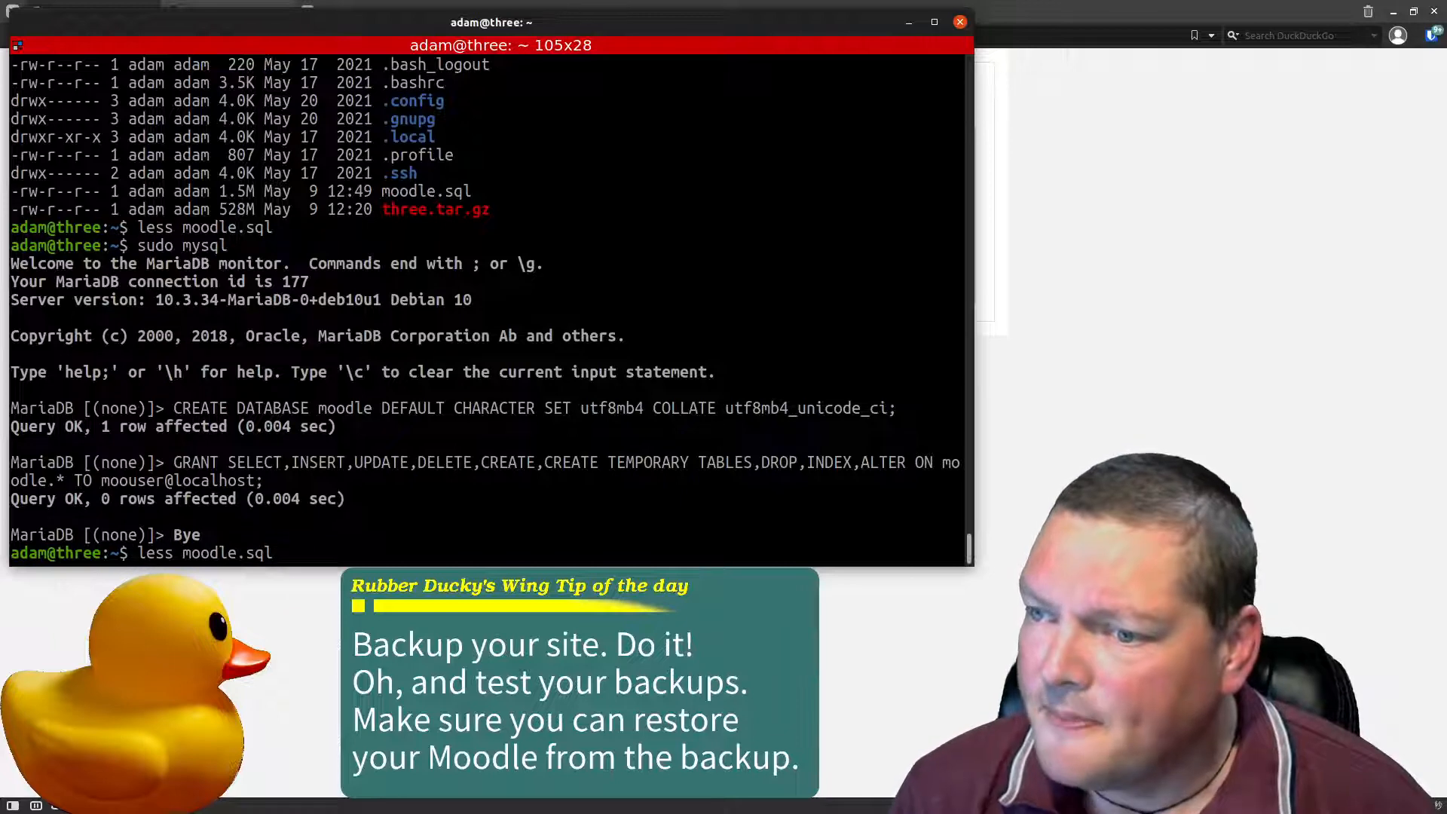
{"action": "type", "text": "gunzip moodle.sql.gz"}
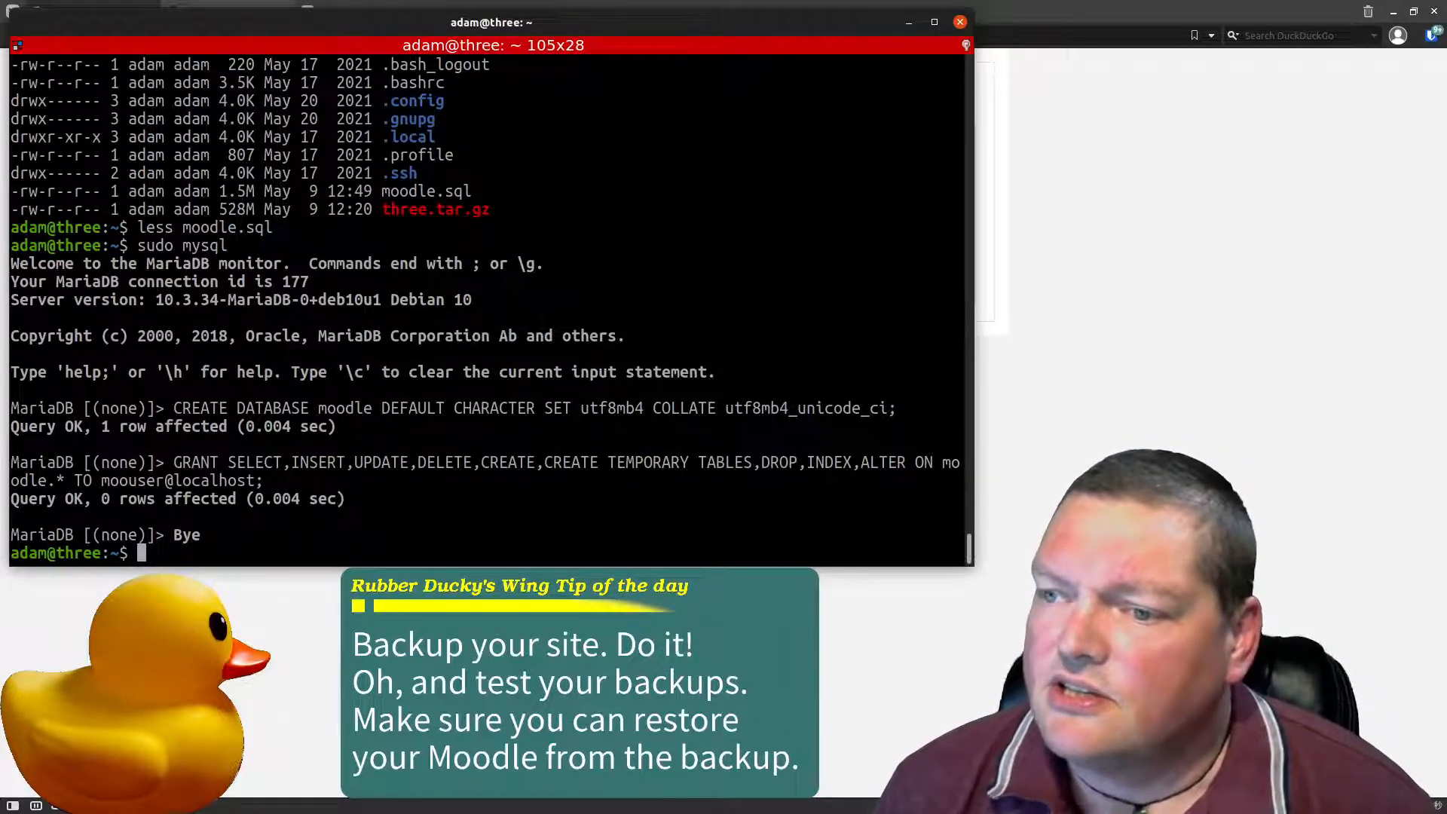
{"action": "type", "text": "sudo mysql"}
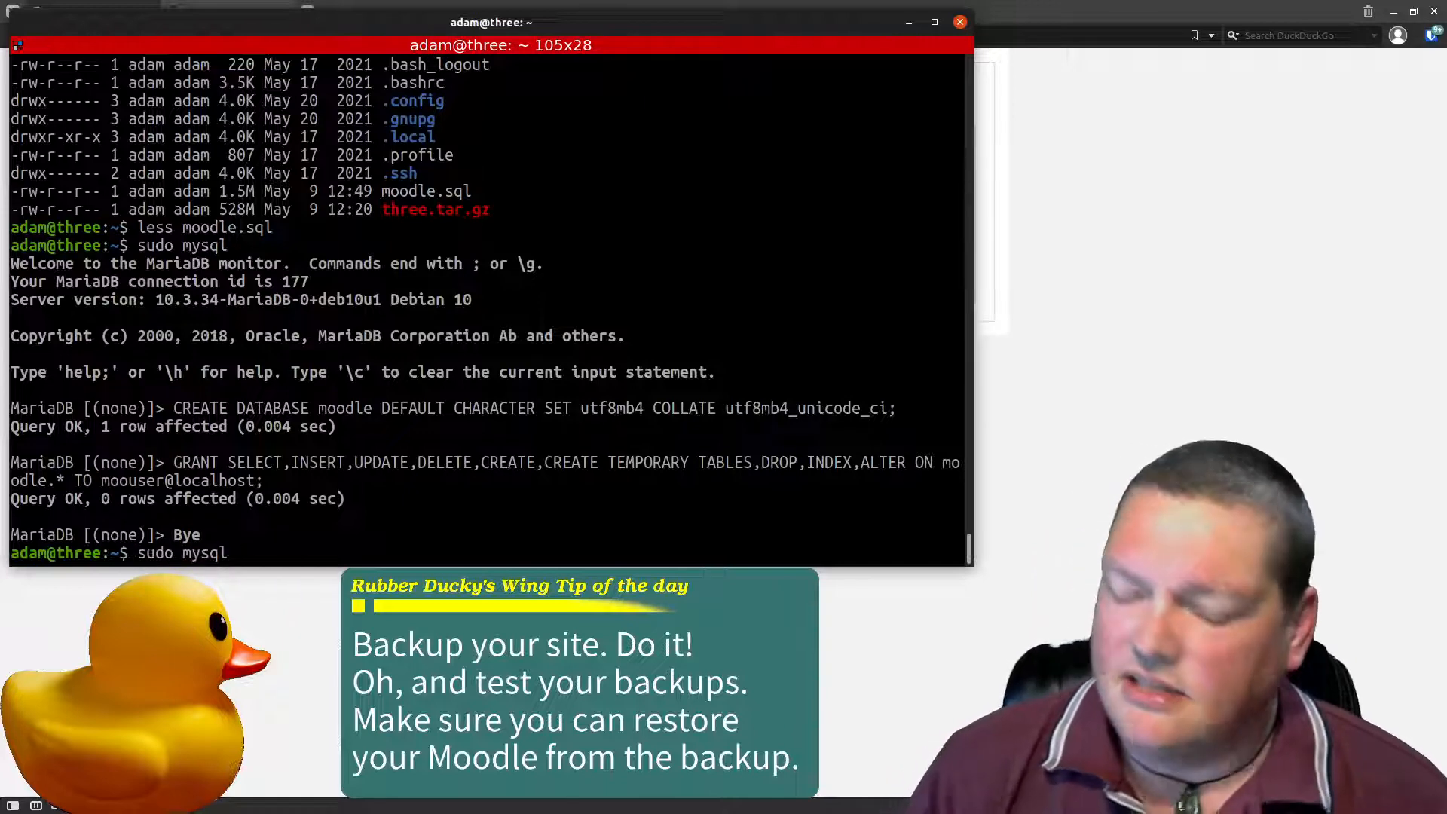
{"action": "type", "text": "mood"}
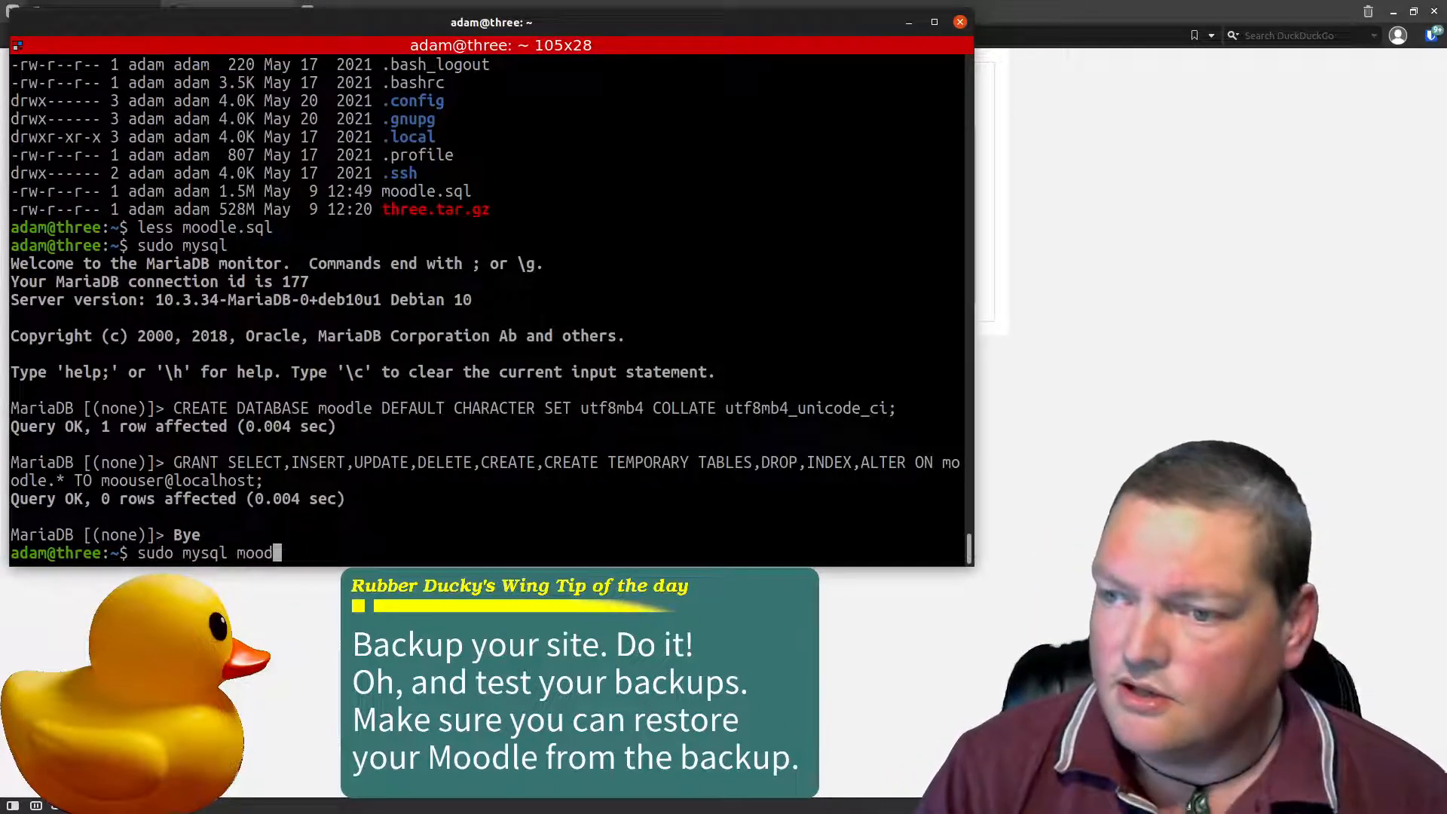
{"action": "type", "text": "le"}
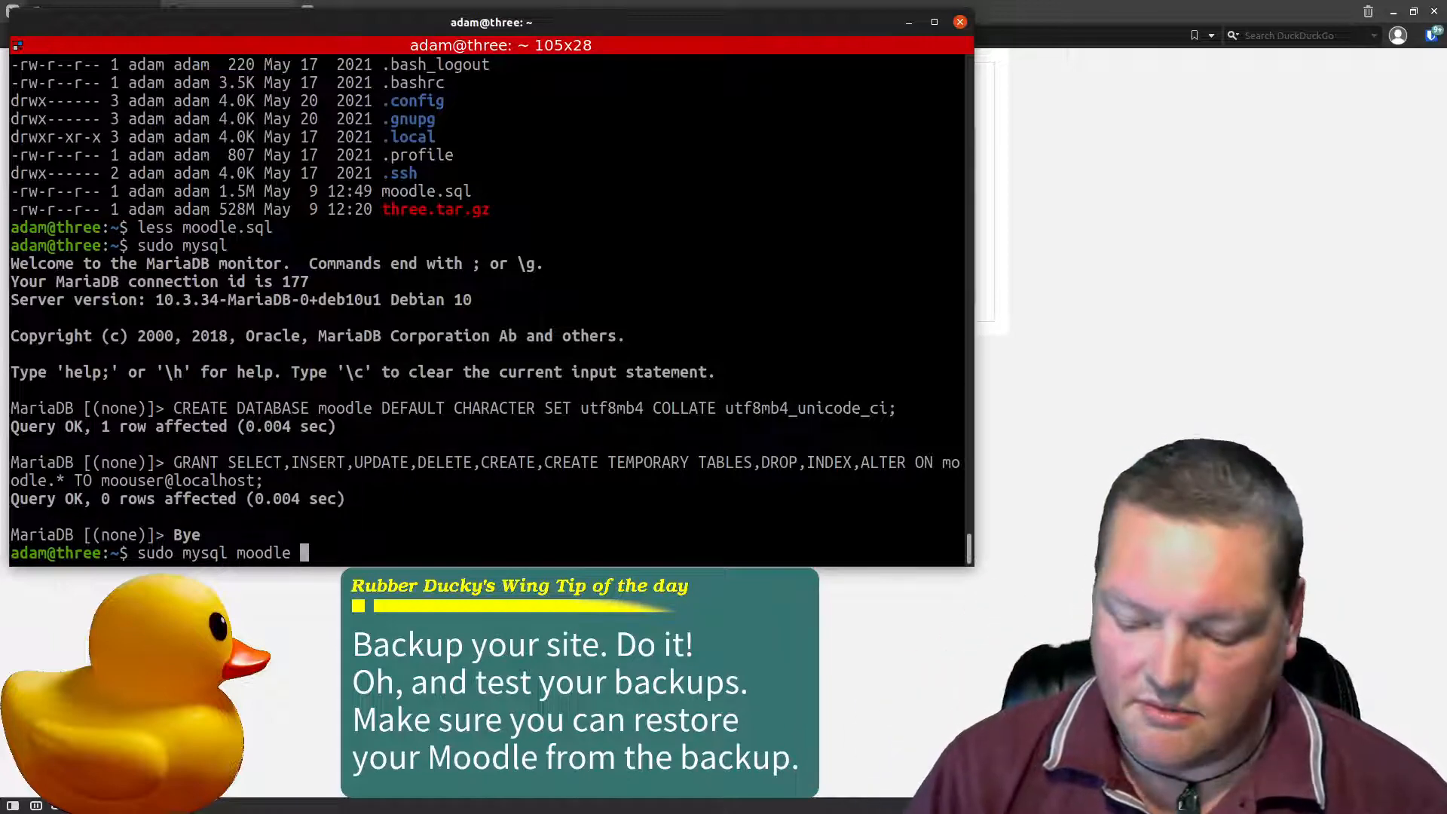
{"action": "type", "text": "<"}
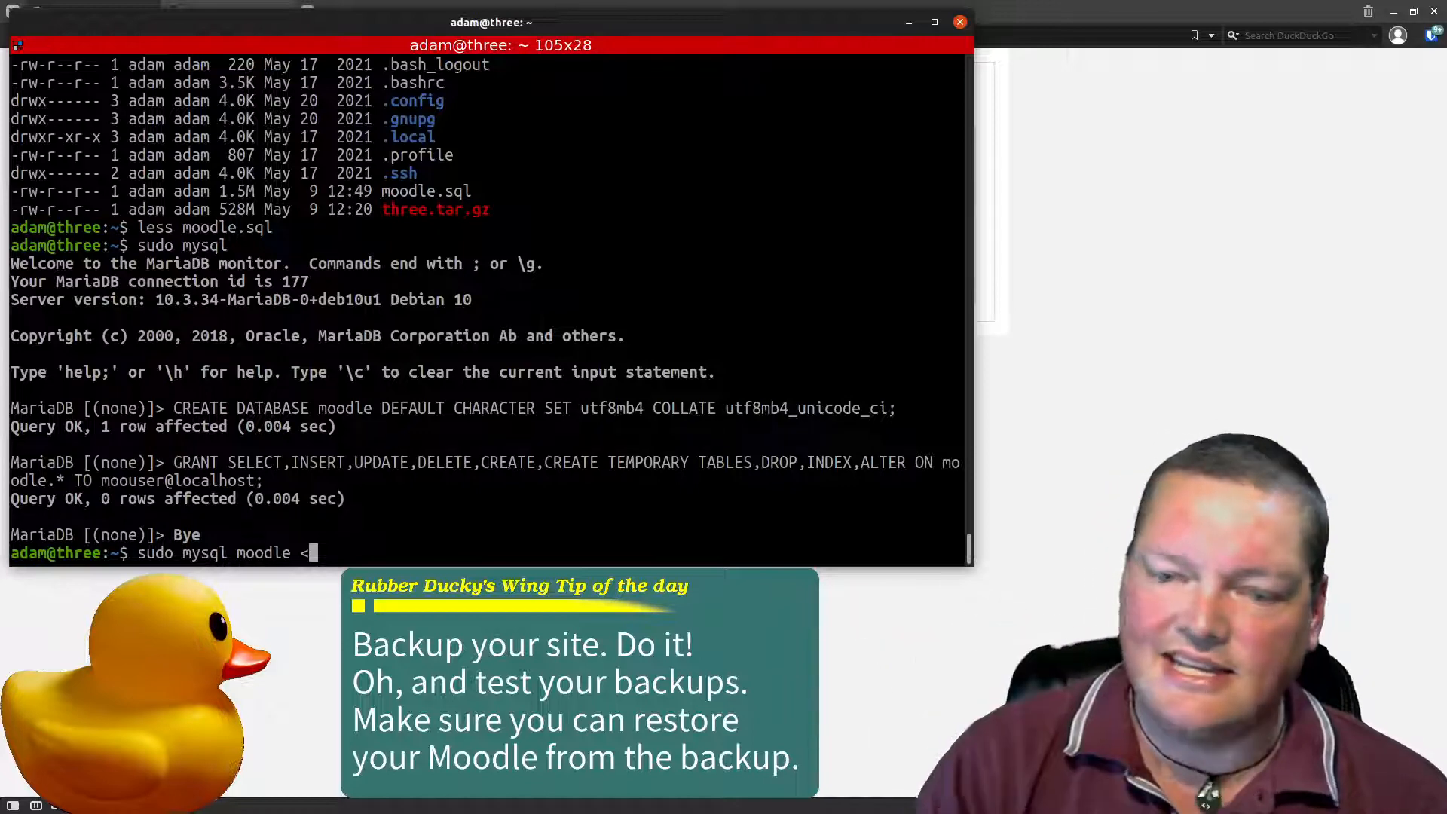
{"action": "type", "text": "moodle.sql"}
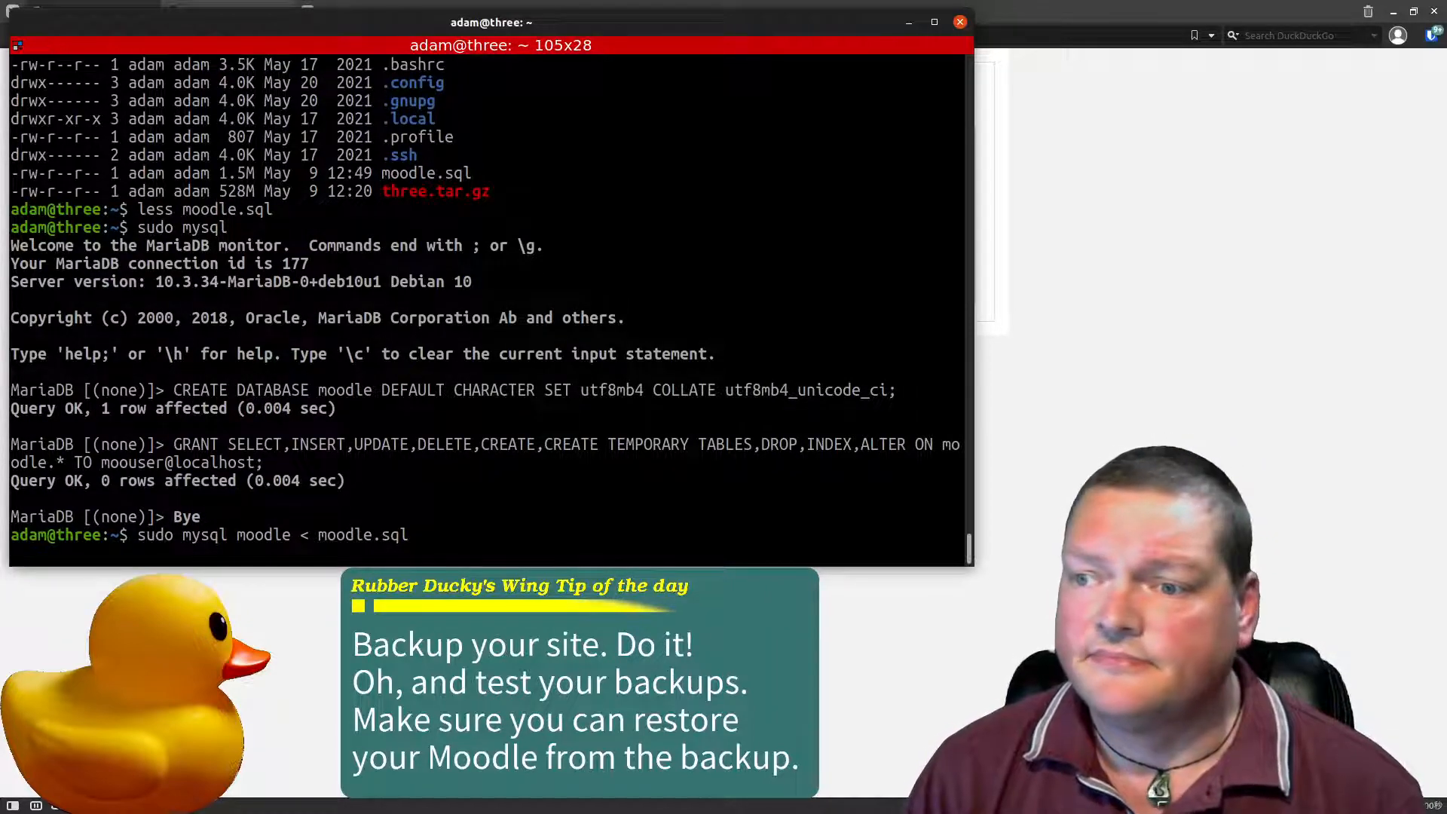
{"action": "key", "text": "Return"}
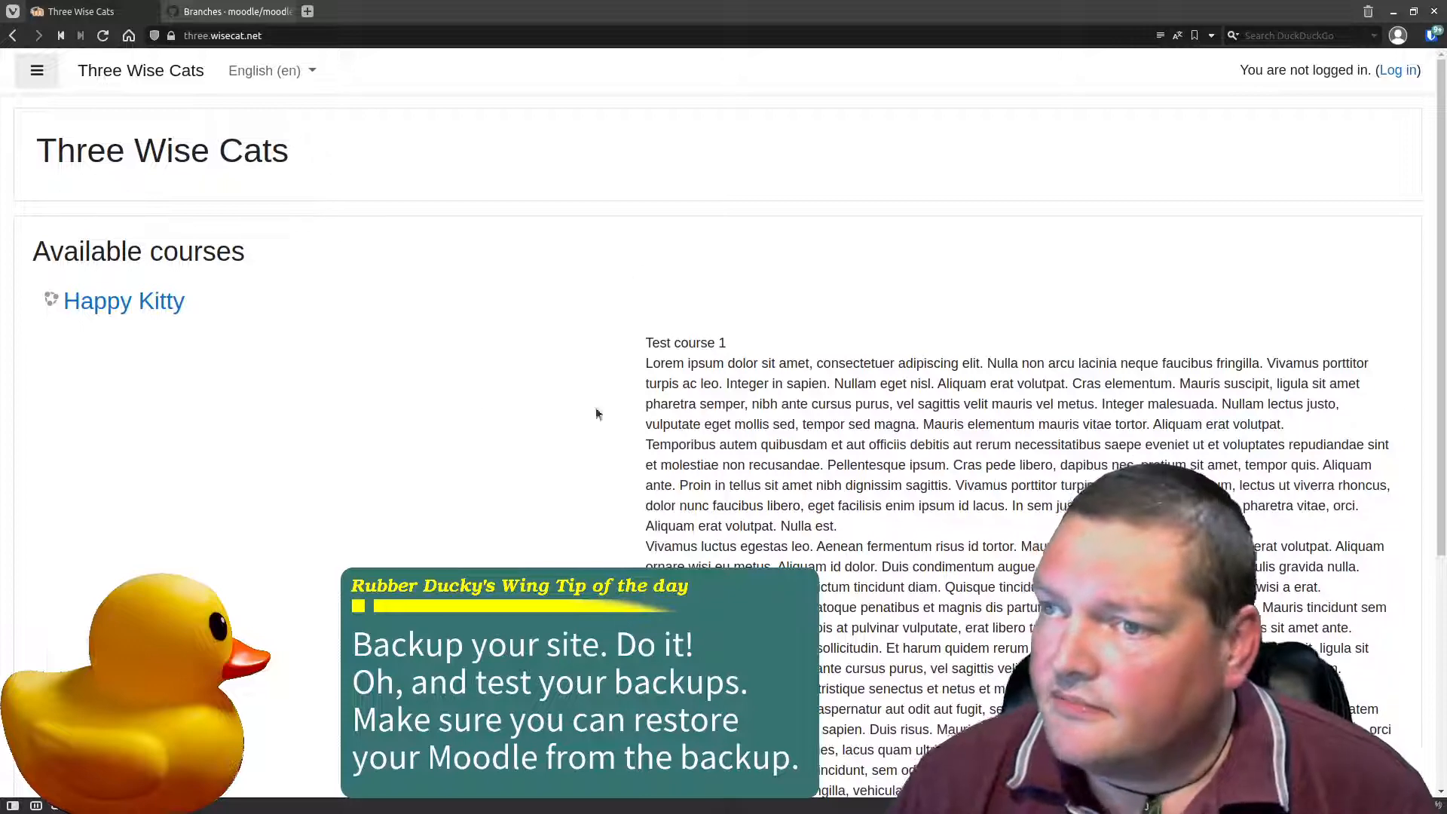
- Log in to the Moodle site again and reach the dashboard listing the Happy Kitty course
{"action": "left_click_drag", "start_coordinate": [810, 345], "coordinate": [905, 630]}
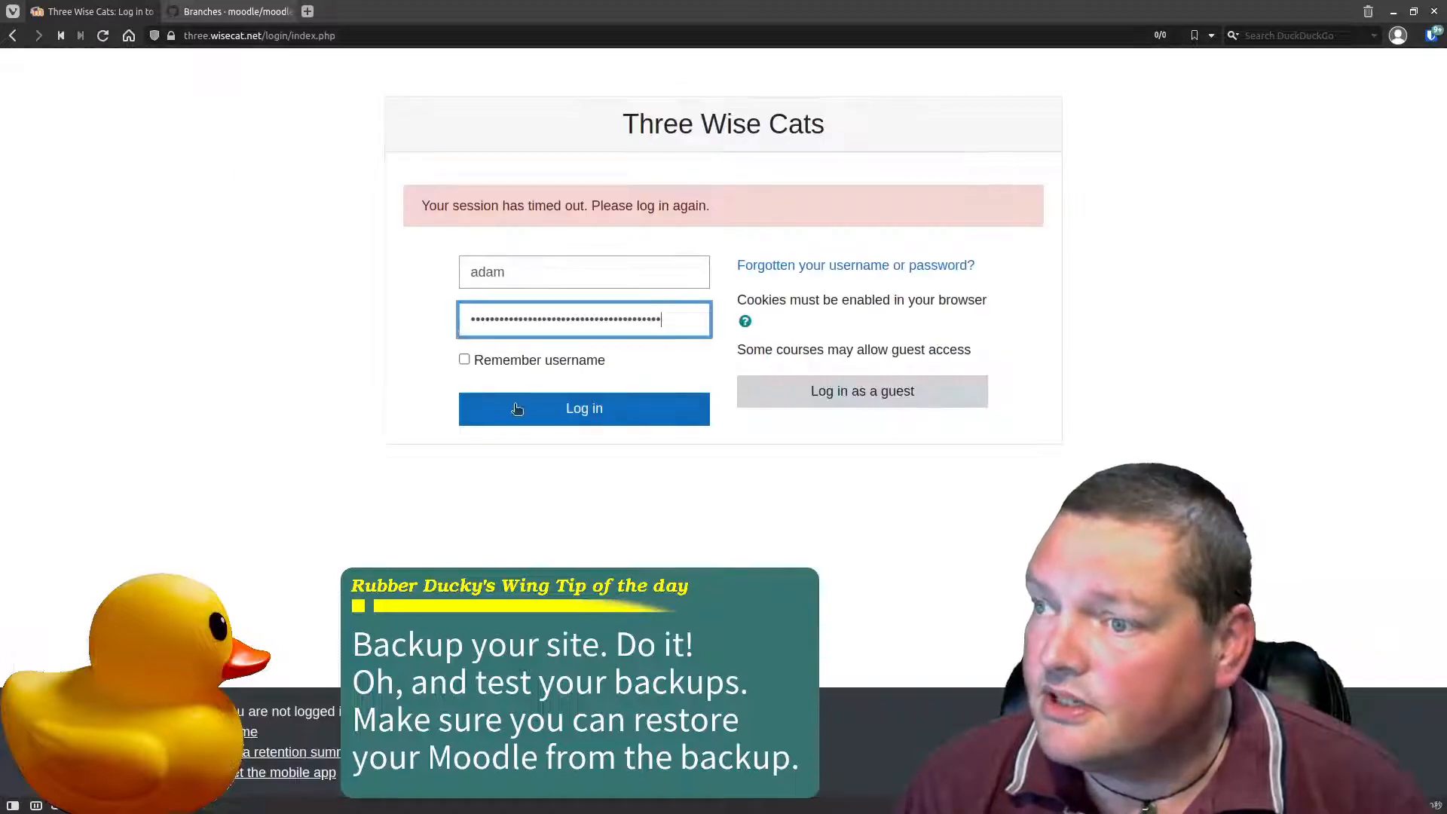
{"action": "left_click", "coordinate": [583, 409]}
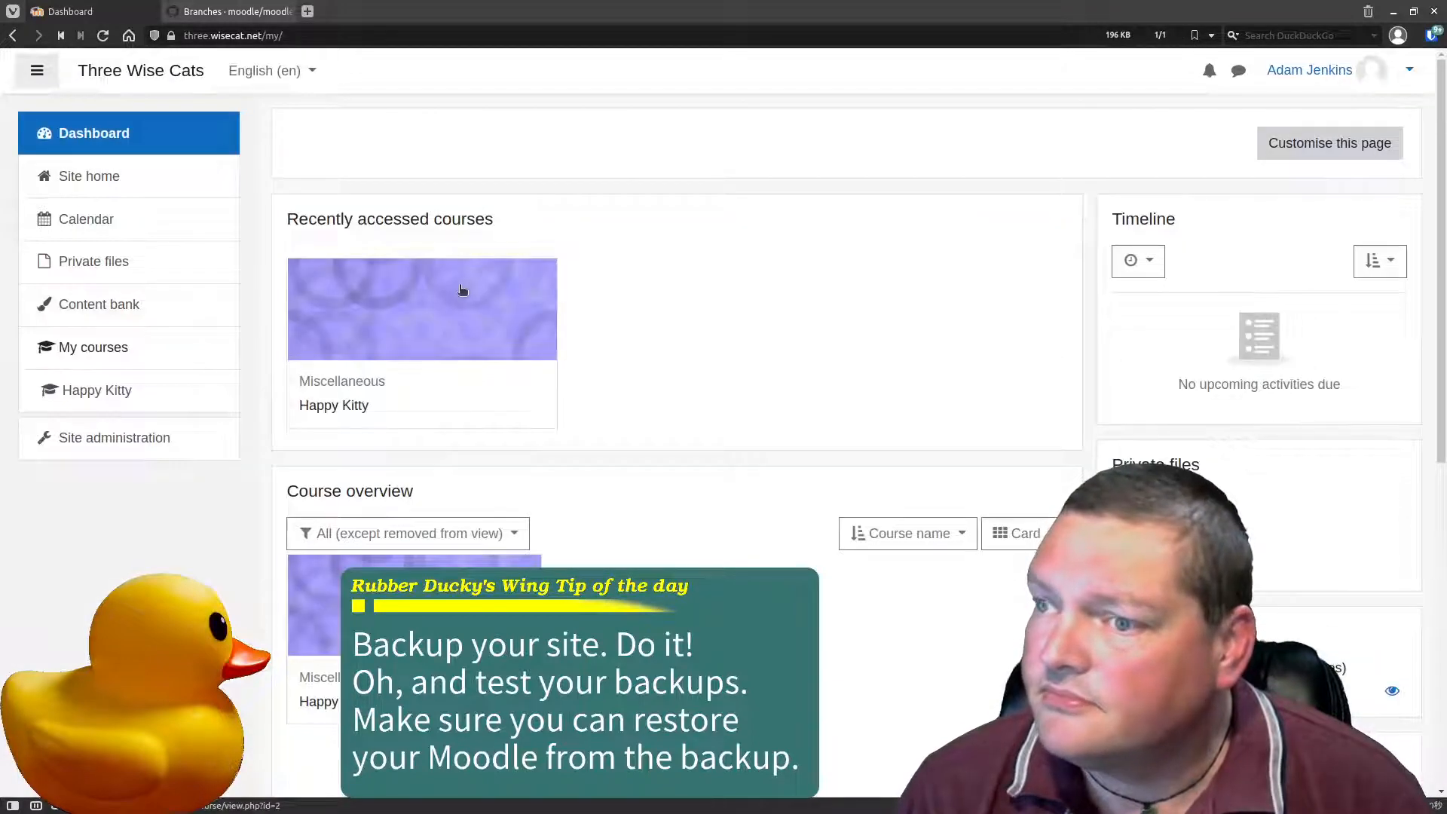
{"action": "left_click", "coordinate": [422, 309]}
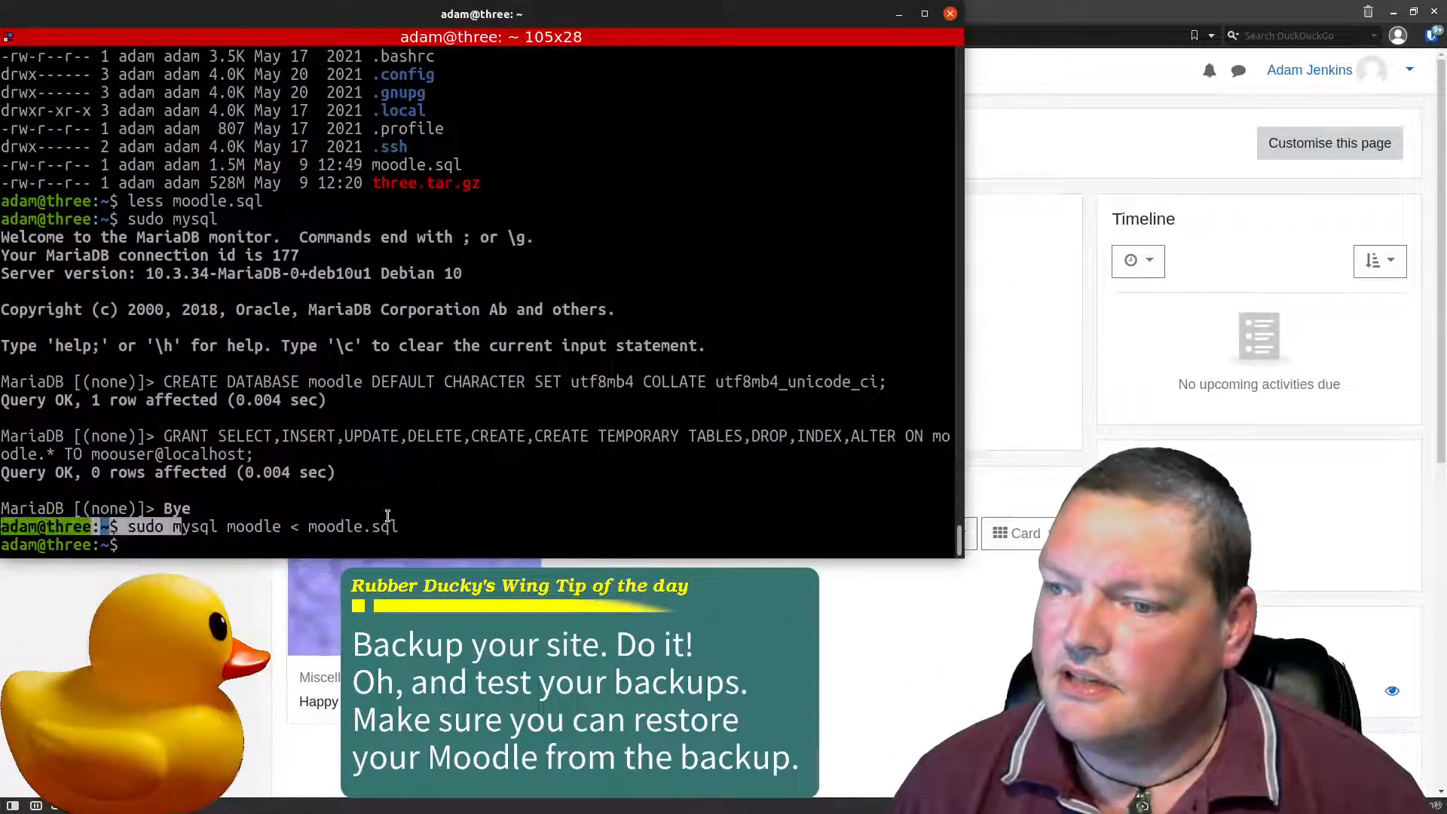
- Back at the terminal, recall earlier commands from history while the import returns to the prompt
{"action": "type", "text": "sudo mysql"}
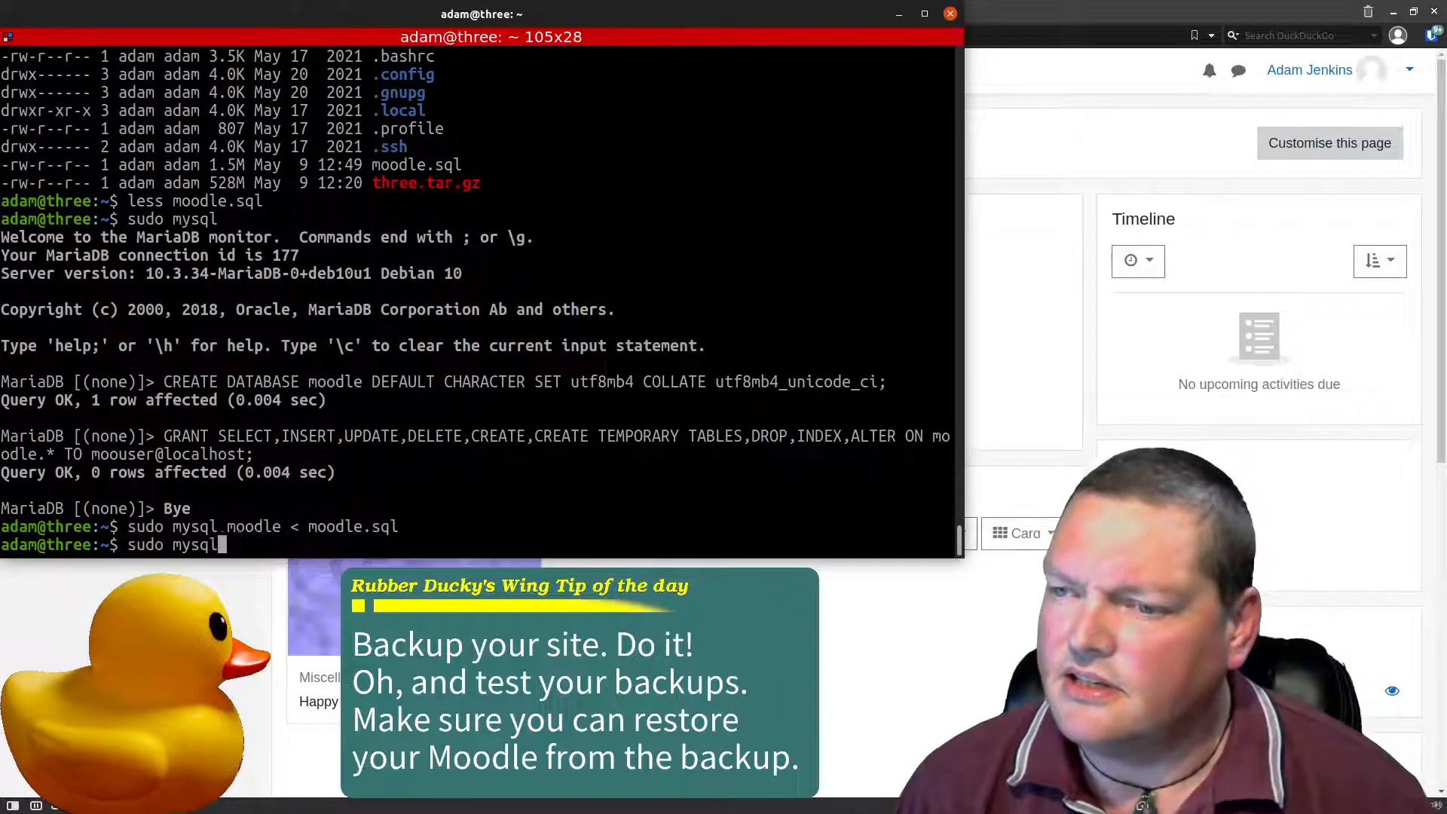
{"action": "type", "text": "ll"}
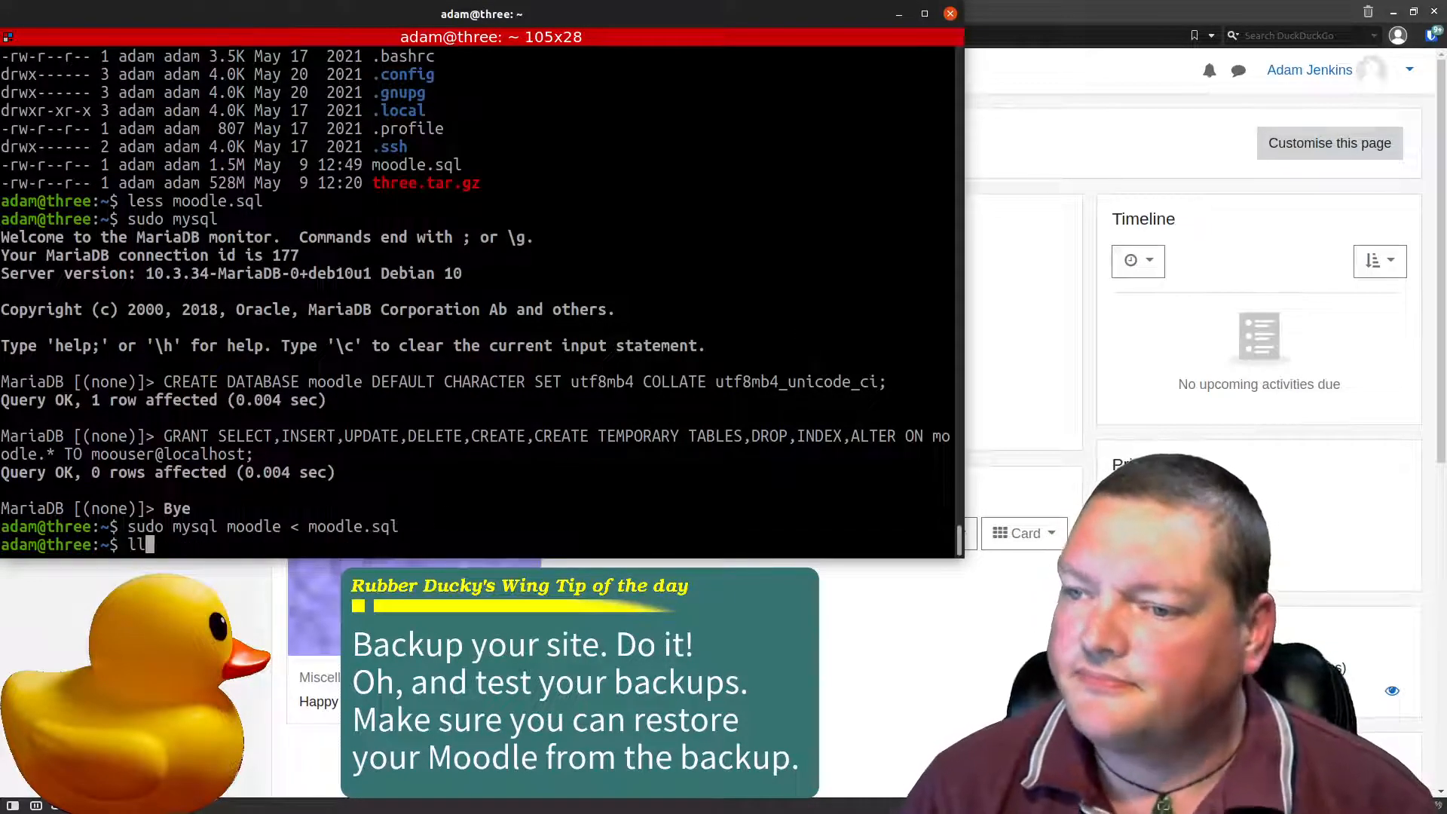
{"action": "type", "text": "gunzip moo"}
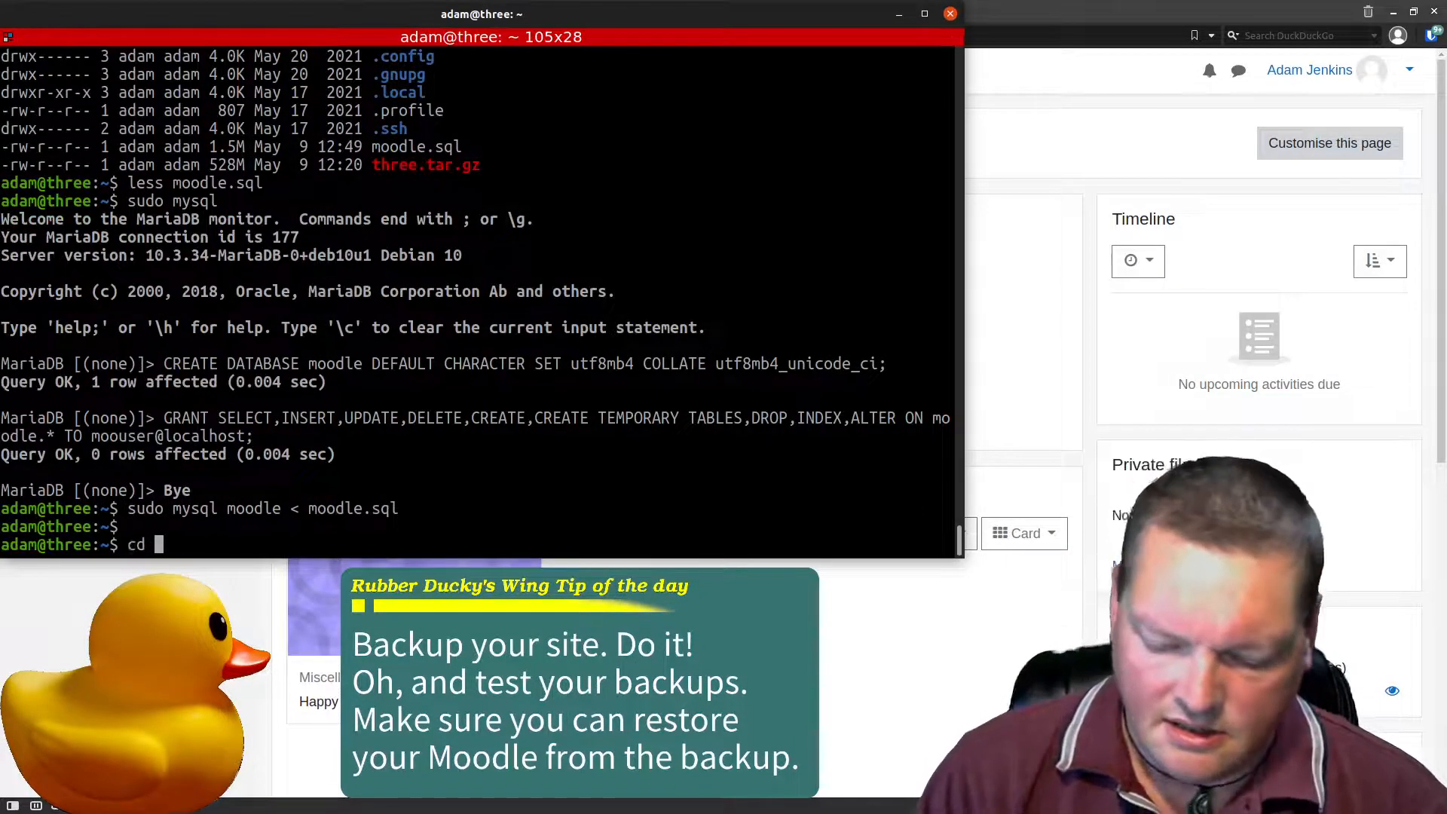
- Change to /srv, list it, and move into the three folder
{"action": "type", "text": "/SR"}
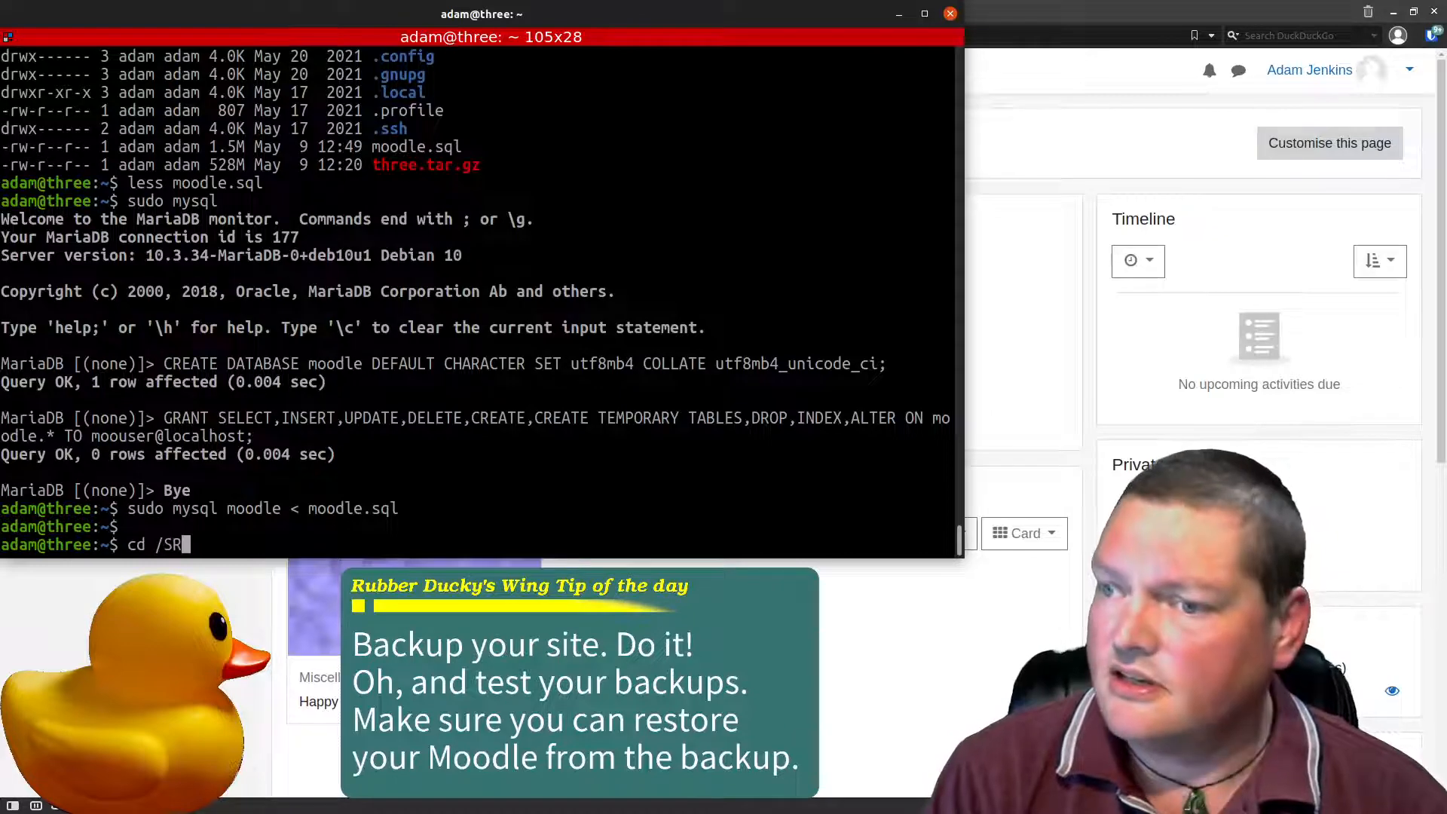
{"action": "type", "text": "rv"}
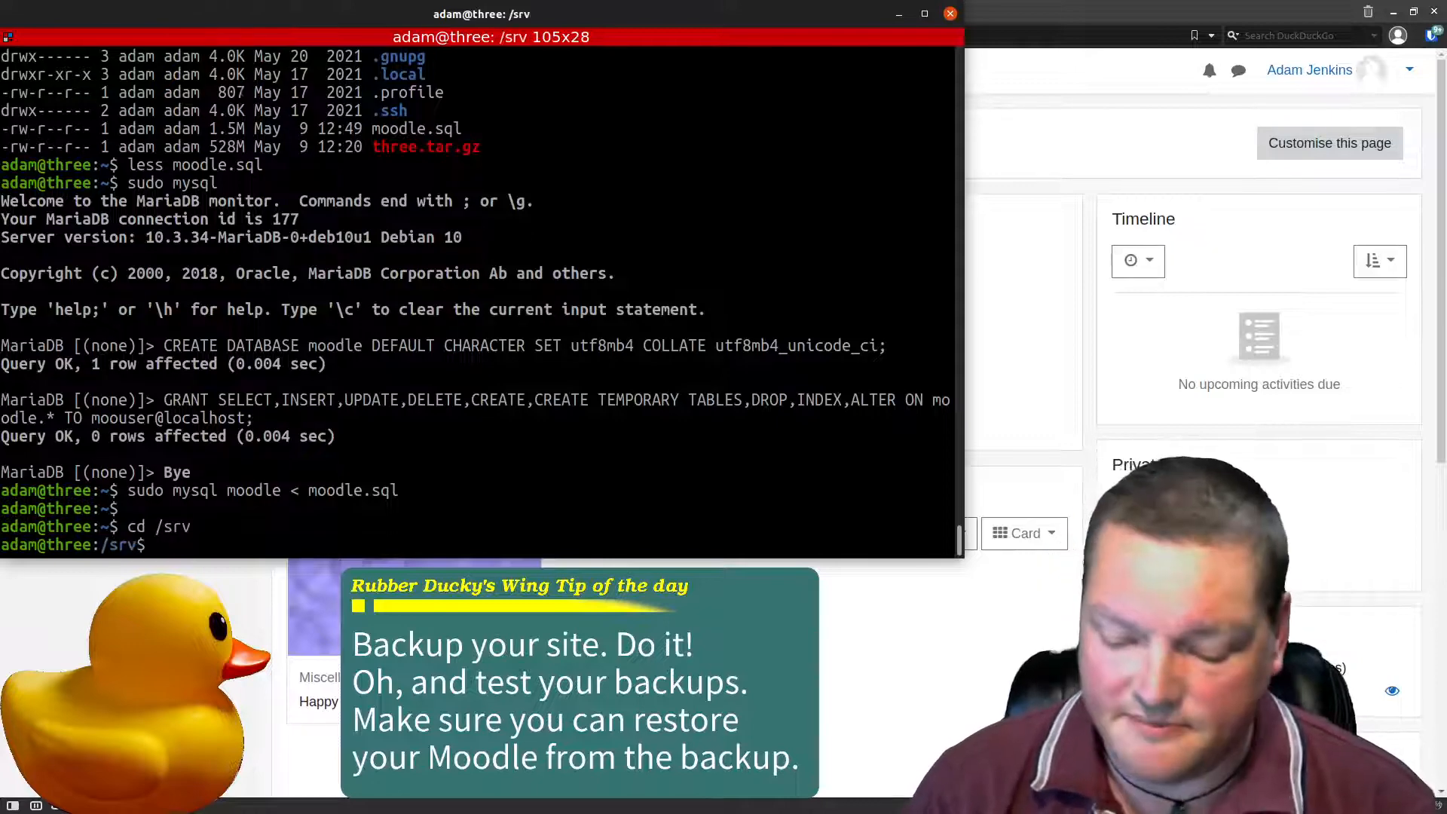
{"action": "type", "text": "ll"}
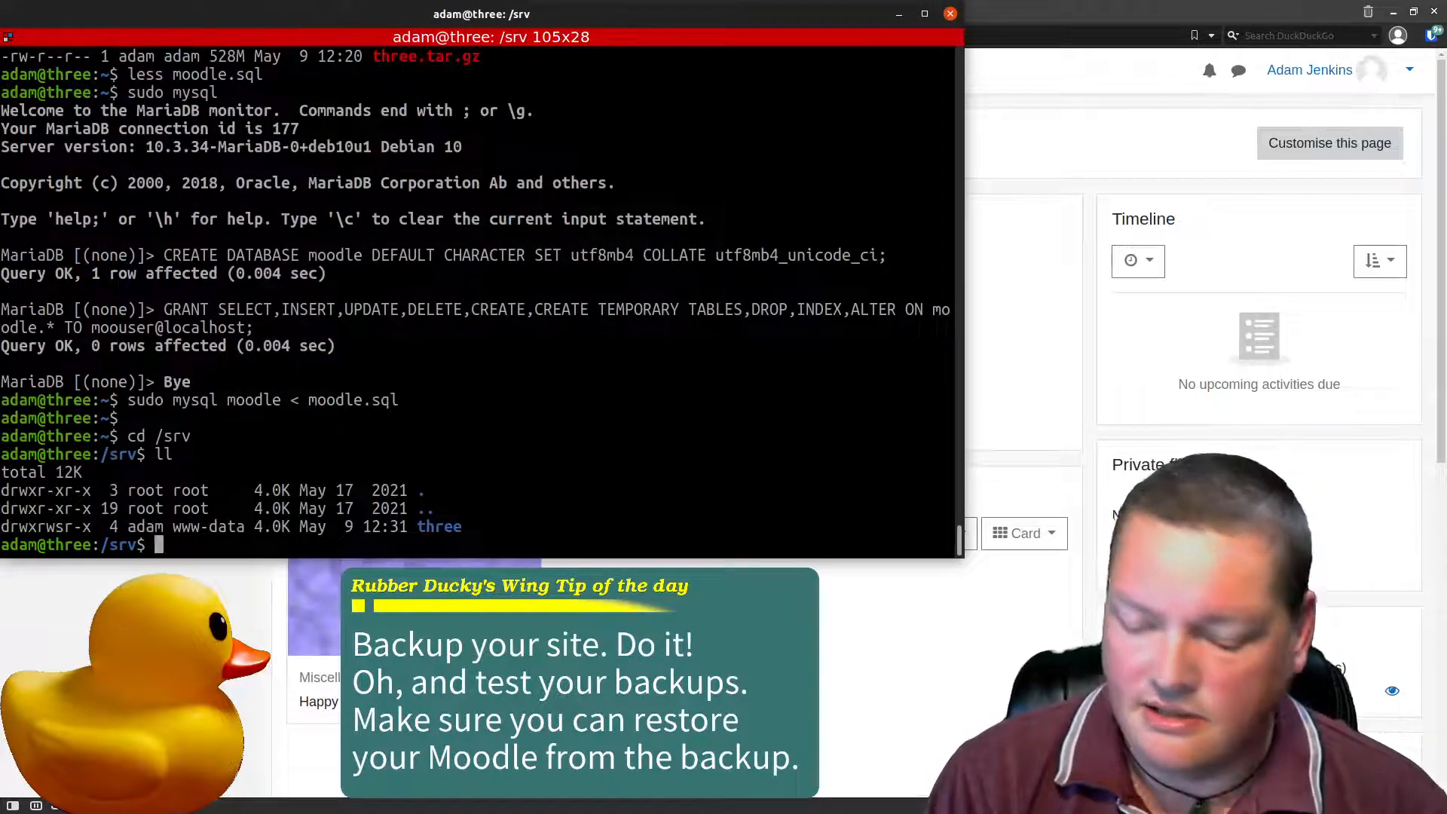
{"action": "type", "text": "cd three"}
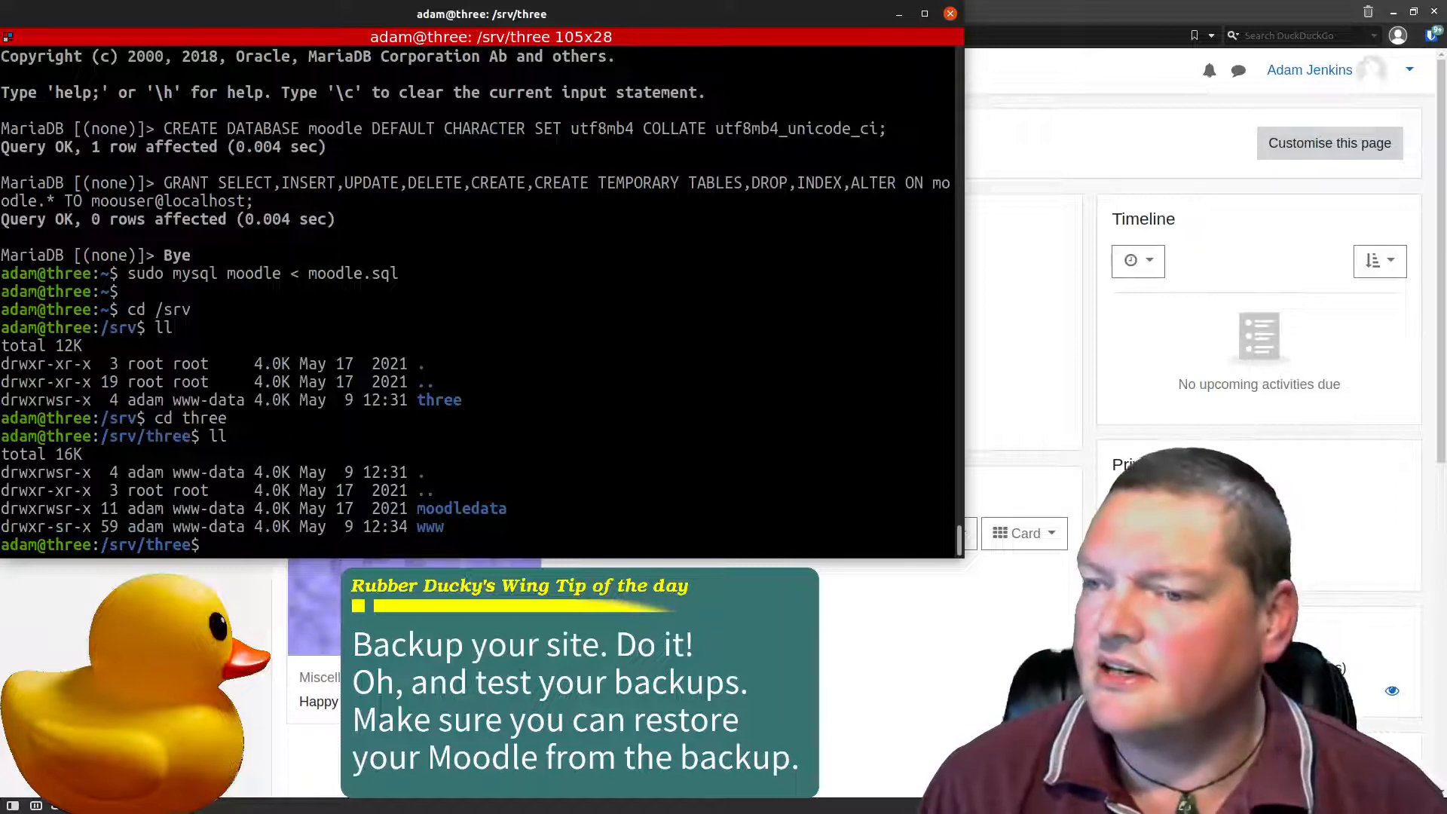
- Make a new SQLBackup folder inside /srv/three and start changing into it
{"action": "type", "text": "mkdir"}
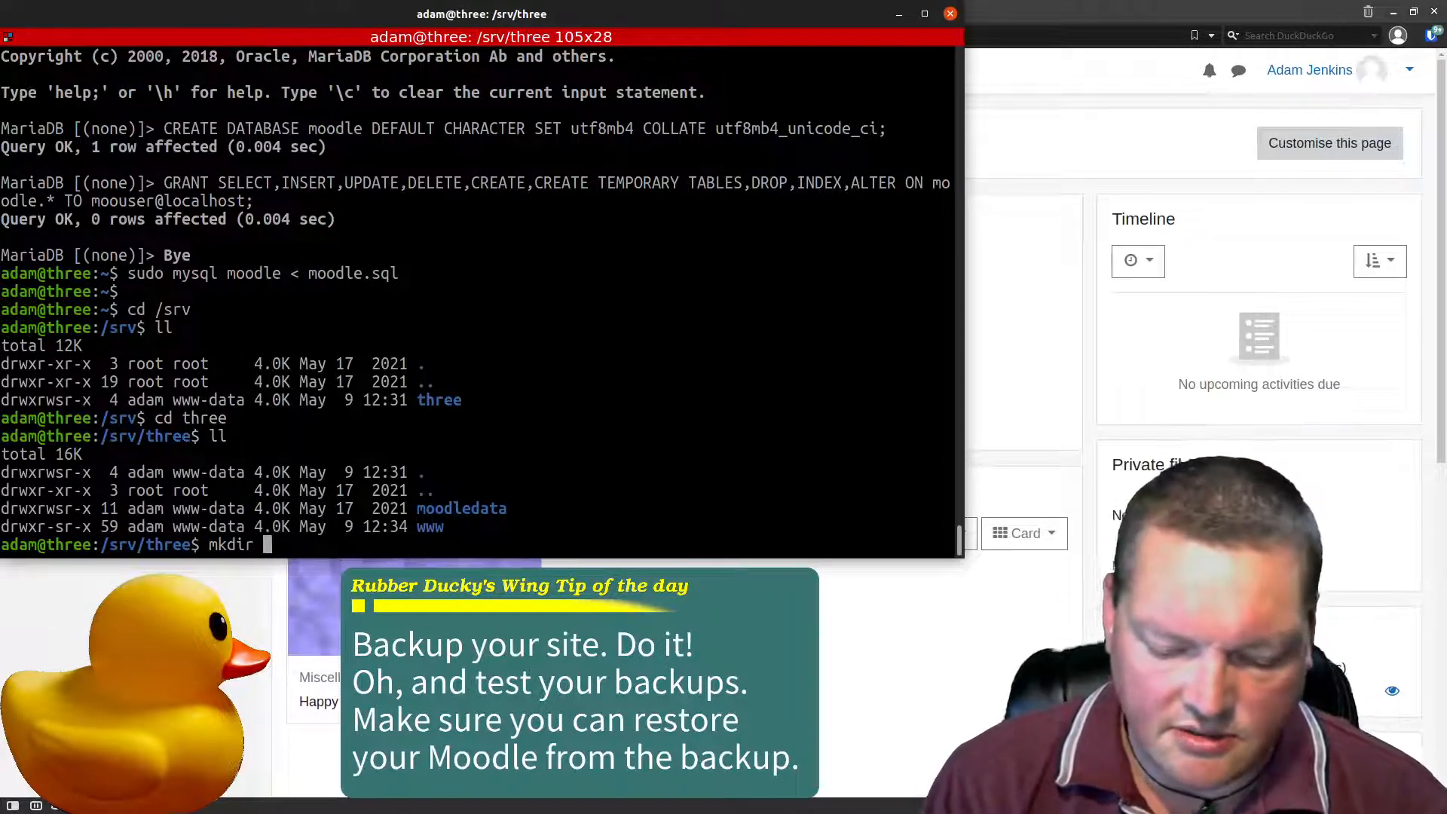
{"action": "type", "text": "SQLBackup"}
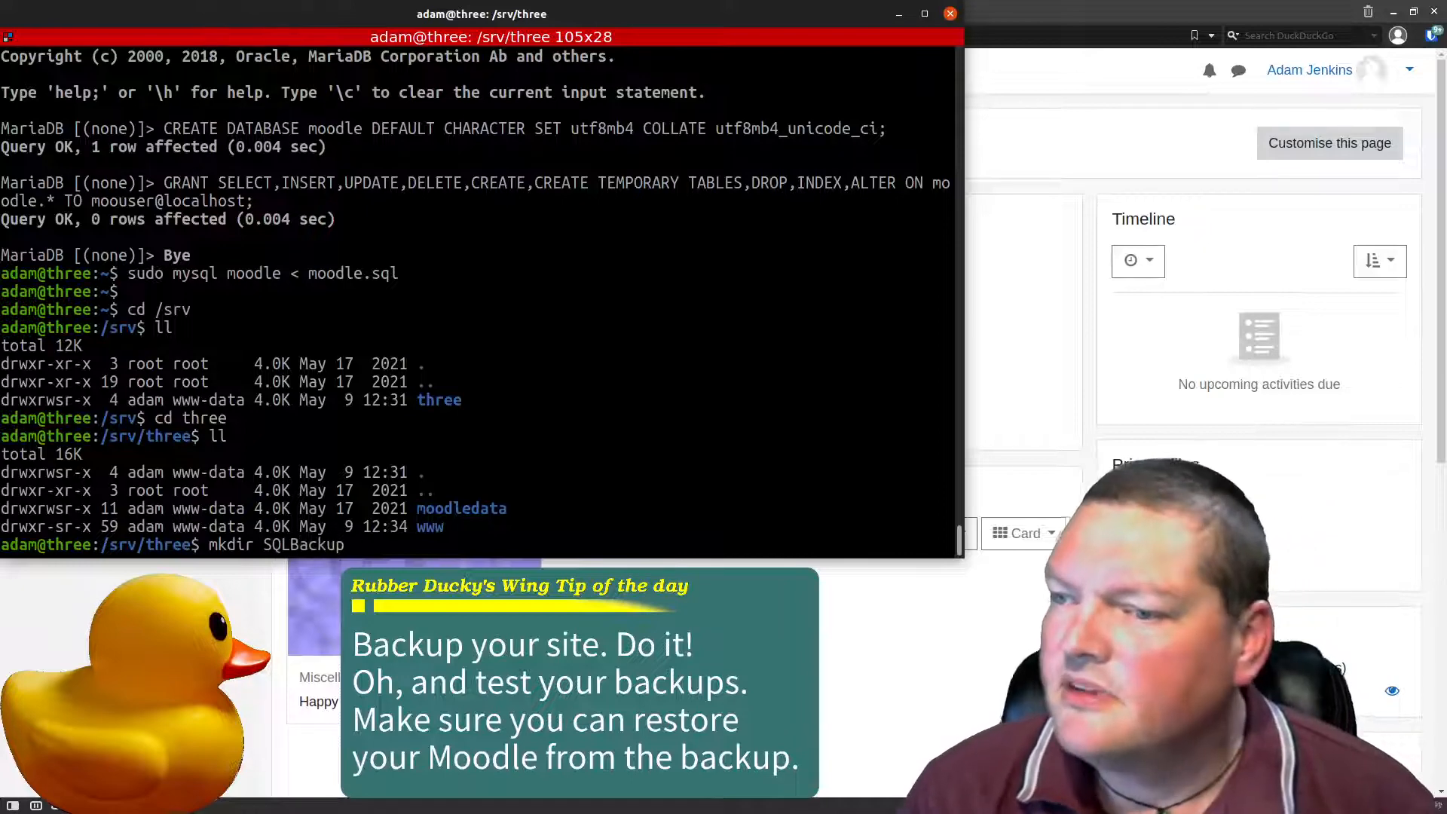
{"action": "type", "text": "cd SQLBackup/"}
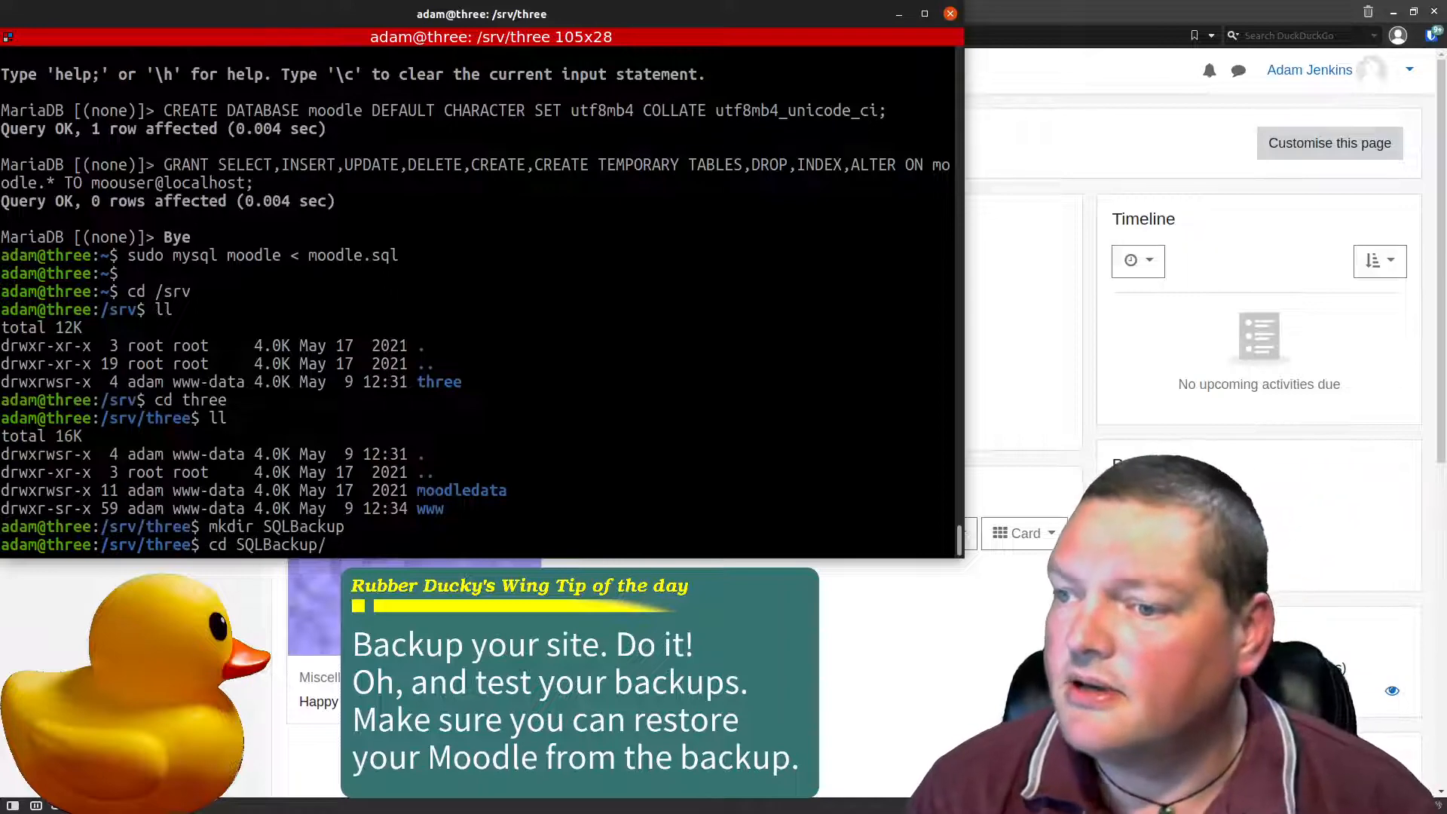
- Run sudo mysqldump moodle | gzip -9 > moodle.sql.gz in SQLBackup and confirm the 179K dump
{"action": "type", "text": "mkdir SQLBackup"}
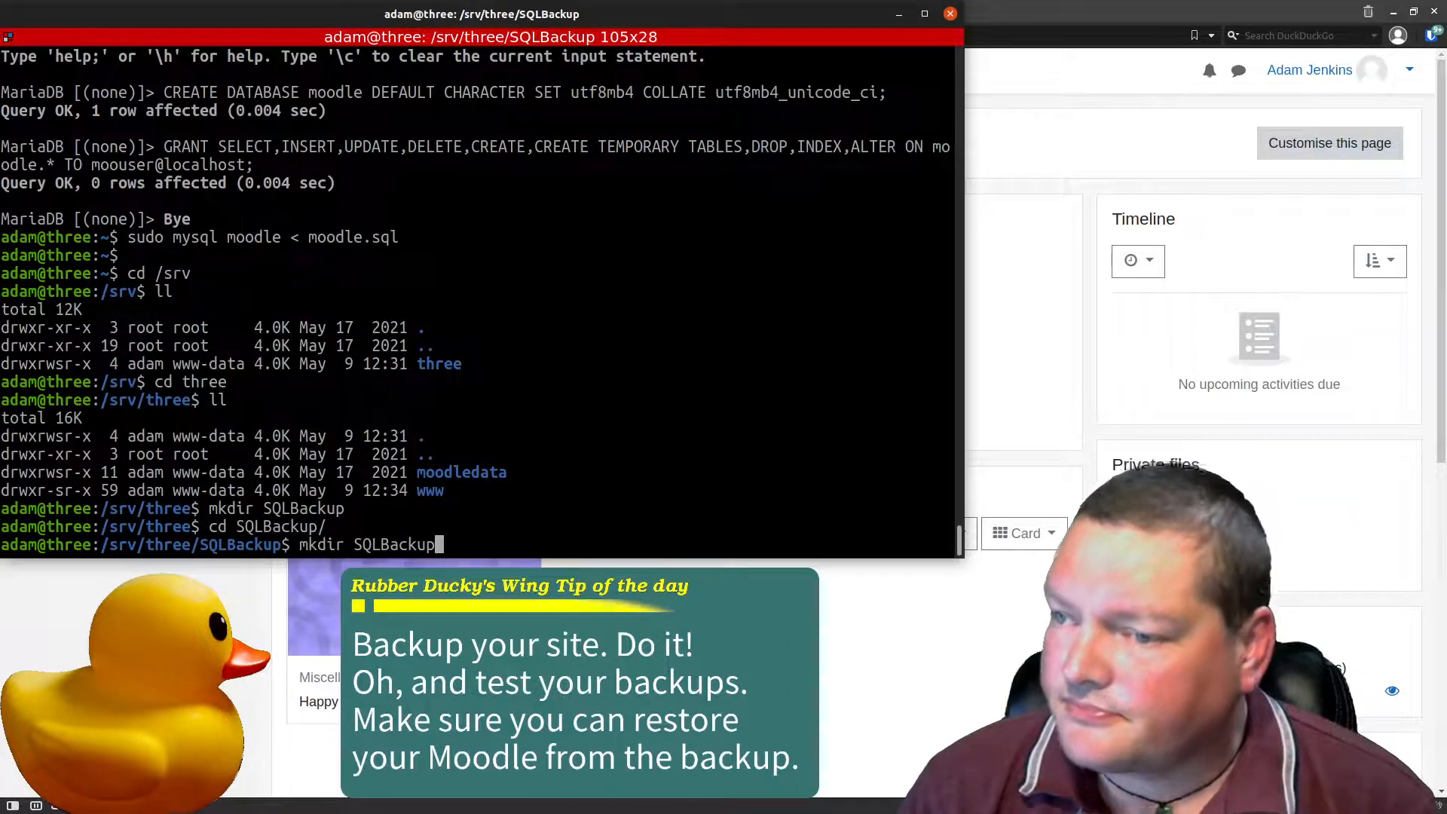
{"action": "type", "text": "sudo mysqldump moodle | gzip -9 > moodle.sql.gz"}
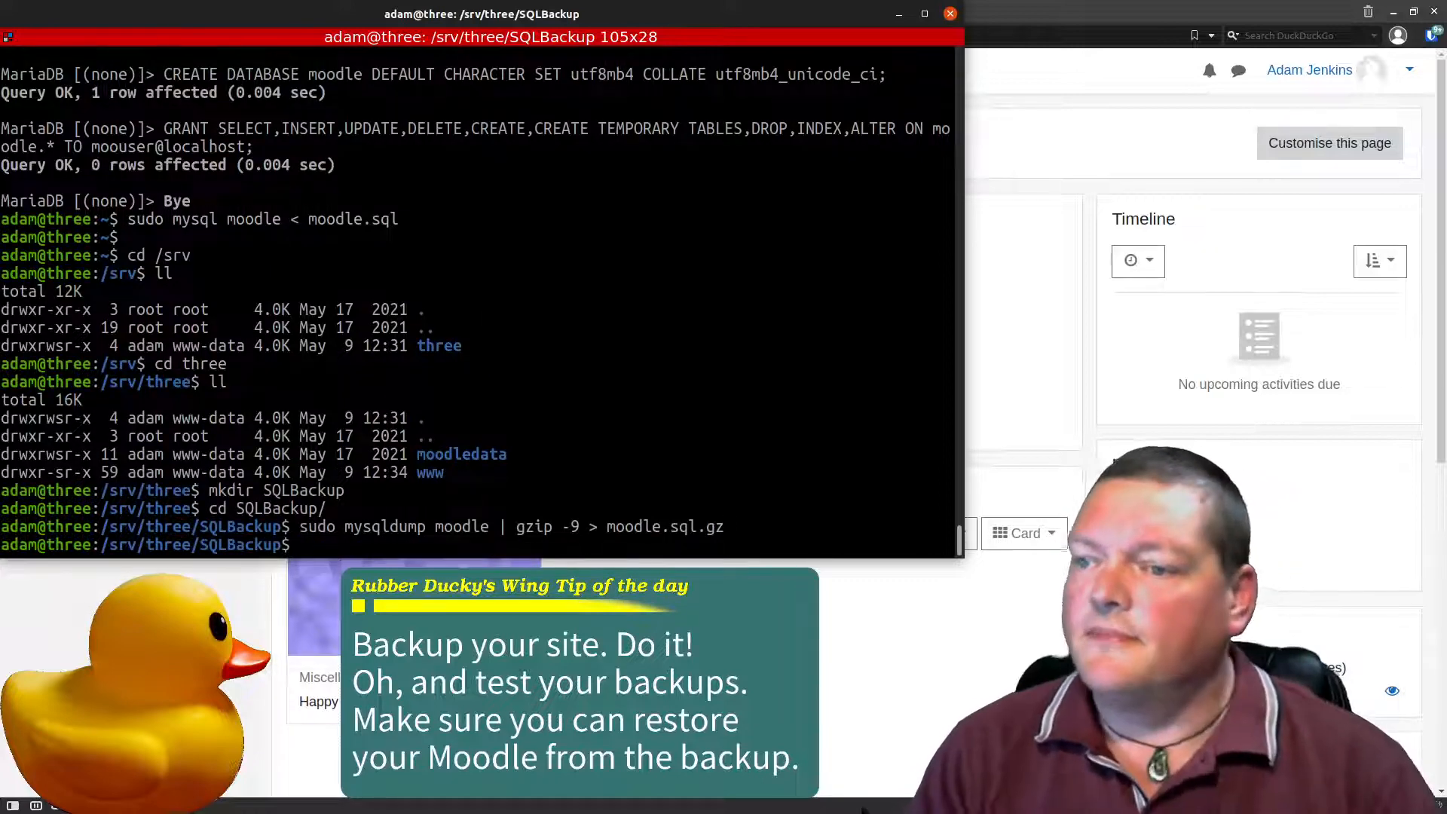
{"action": "type", "text": "ll"}
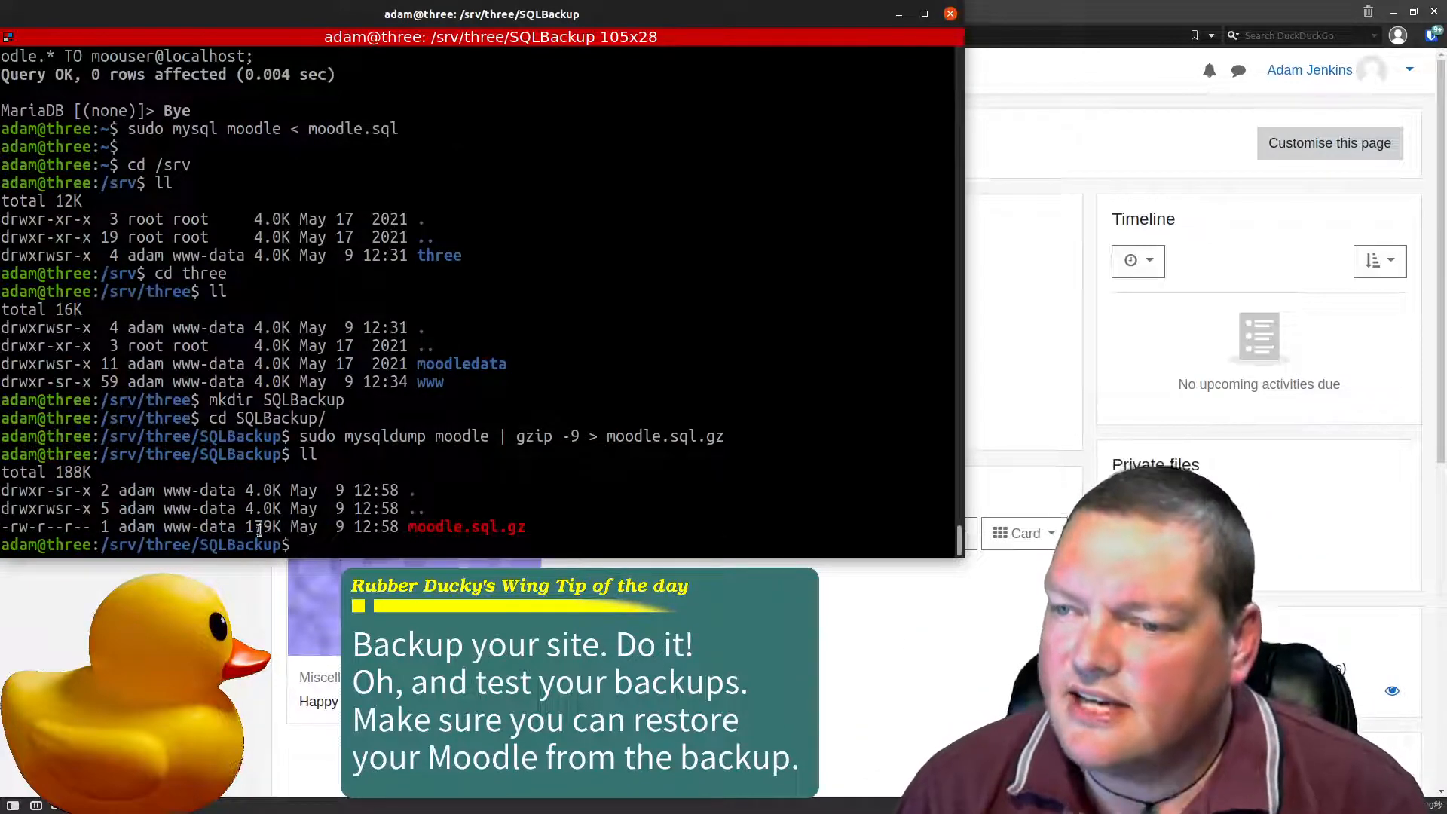
{"action": "double_click", "coordinate": [146, 544]}
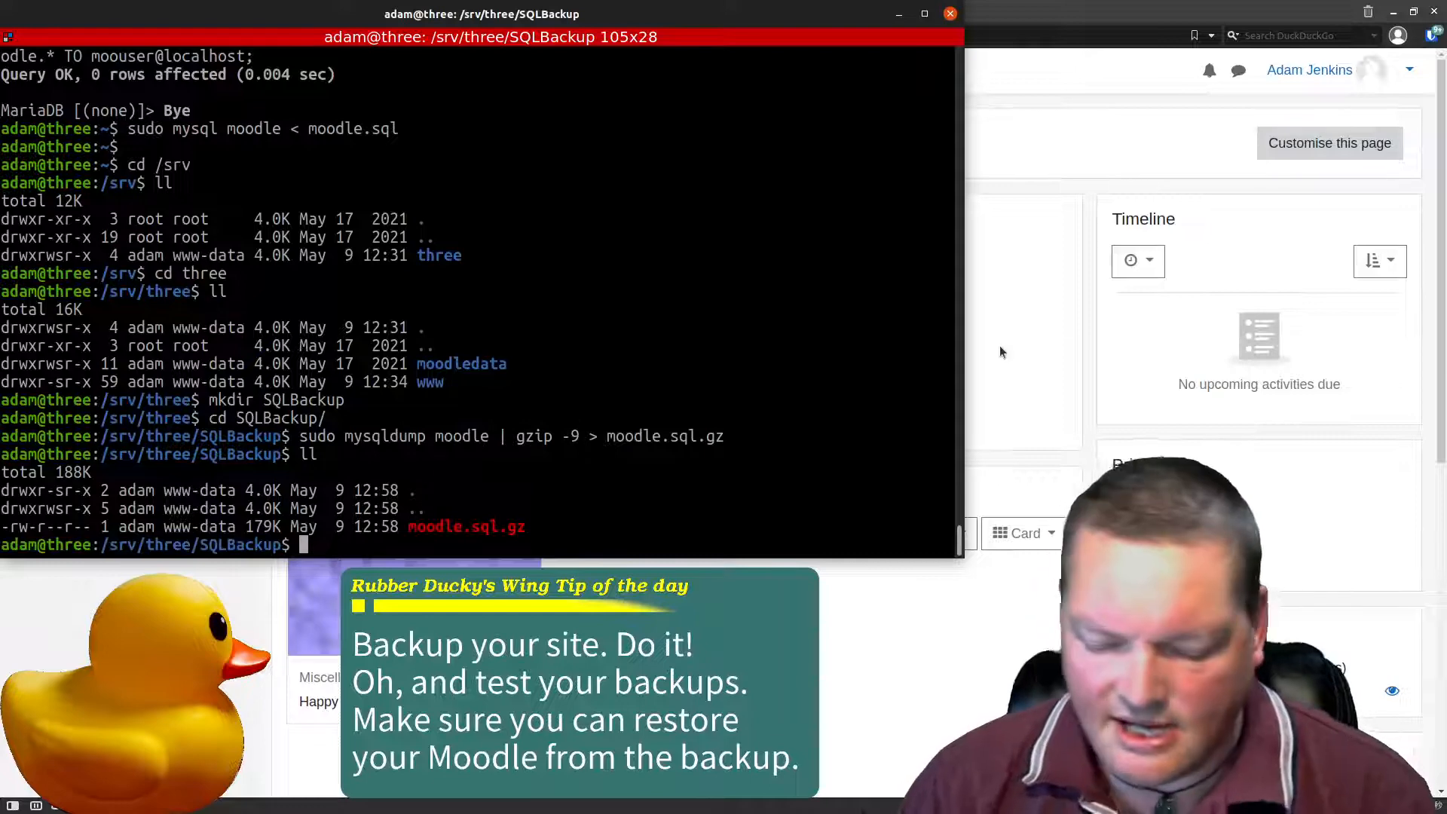
{"action": "type", "text": "cd .."}
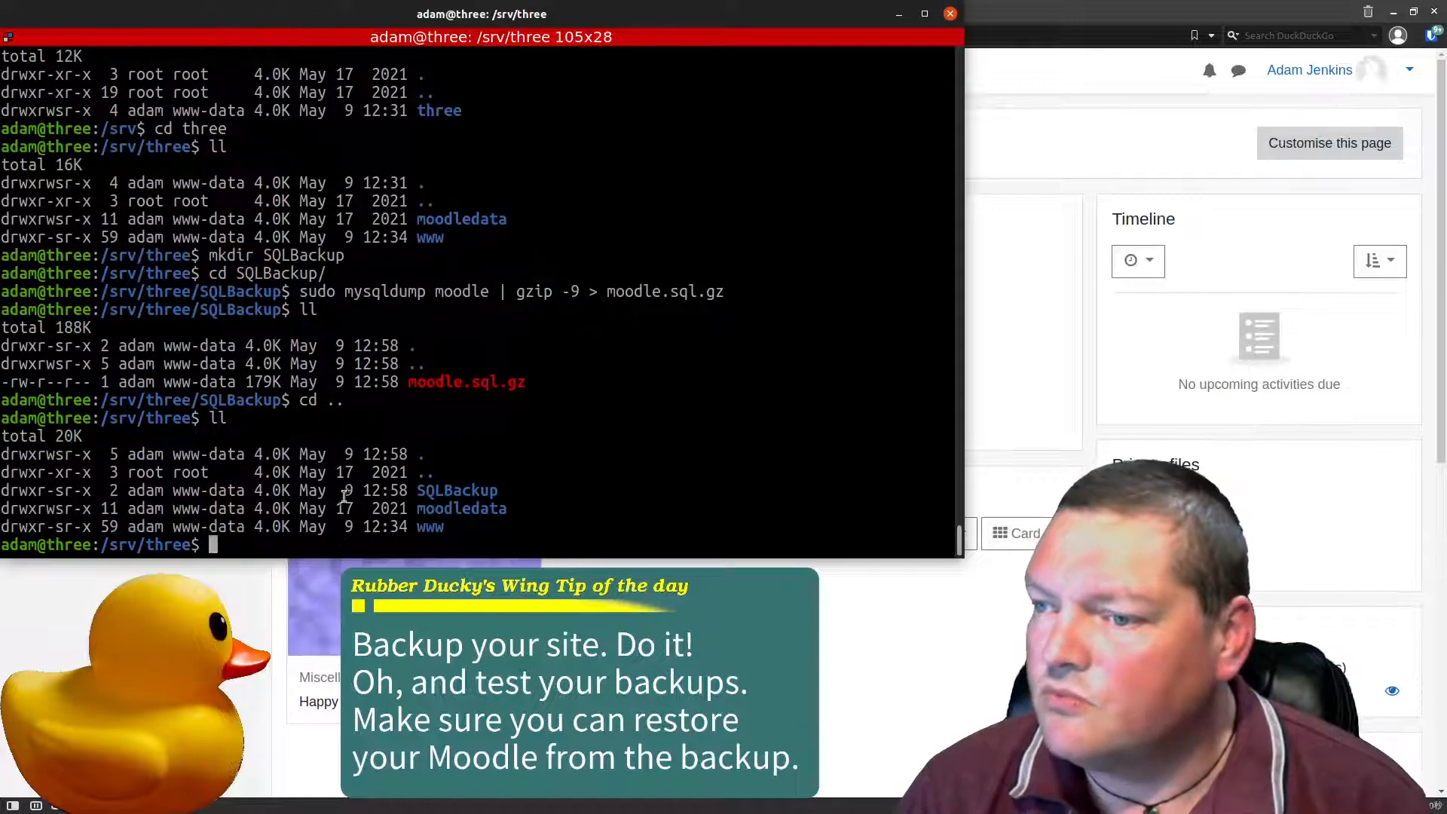
{"action": "double_click", "coordinate": [455, 490]}
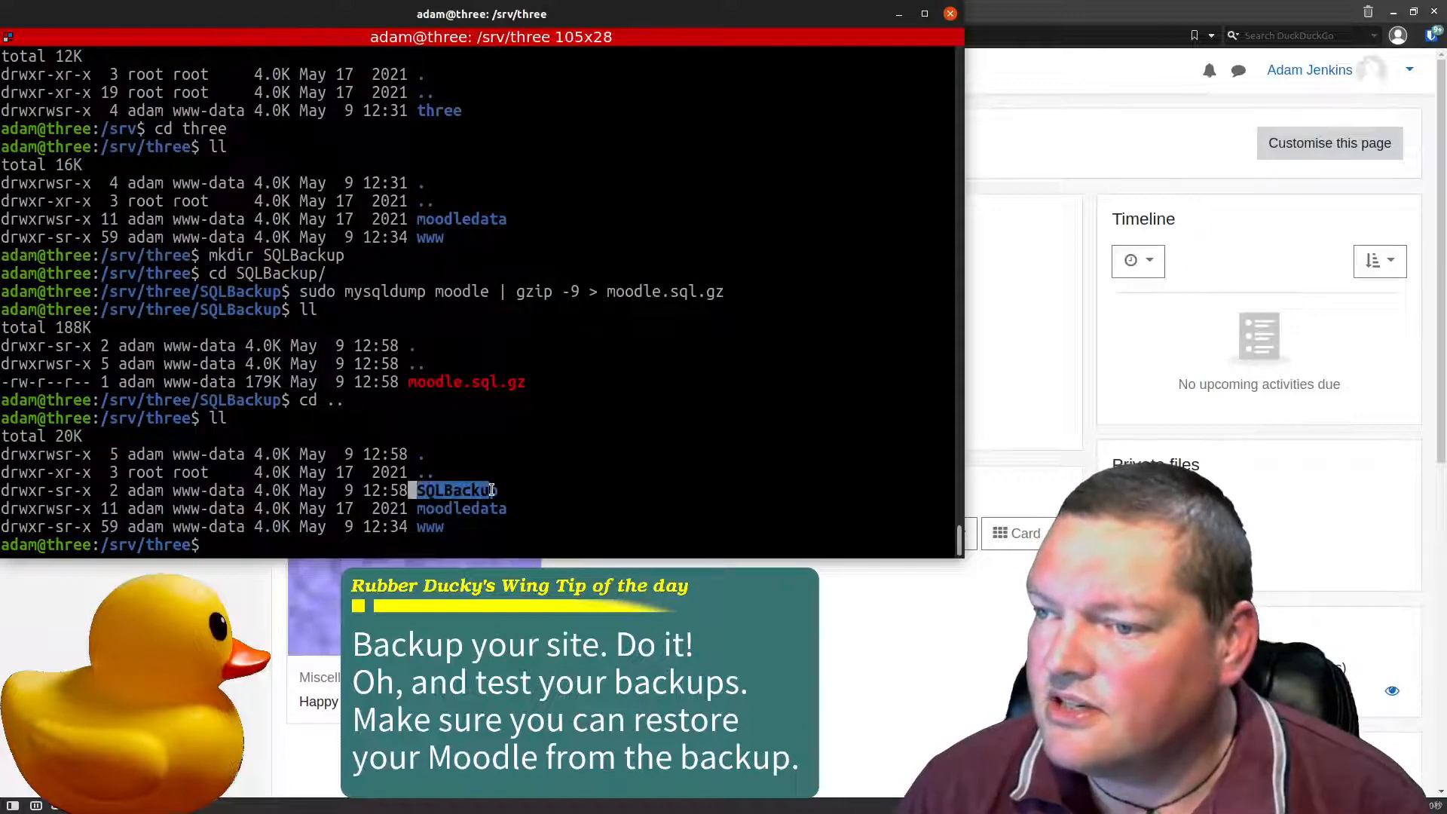